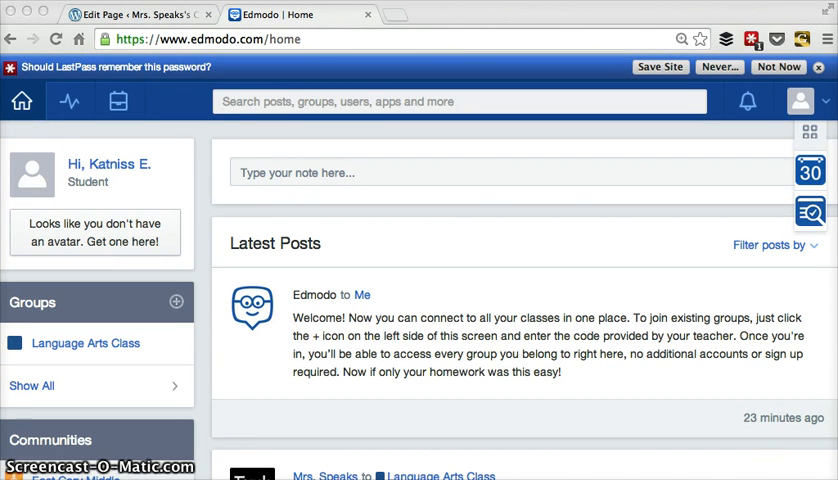
pyautogui.moveTo(72, 223)
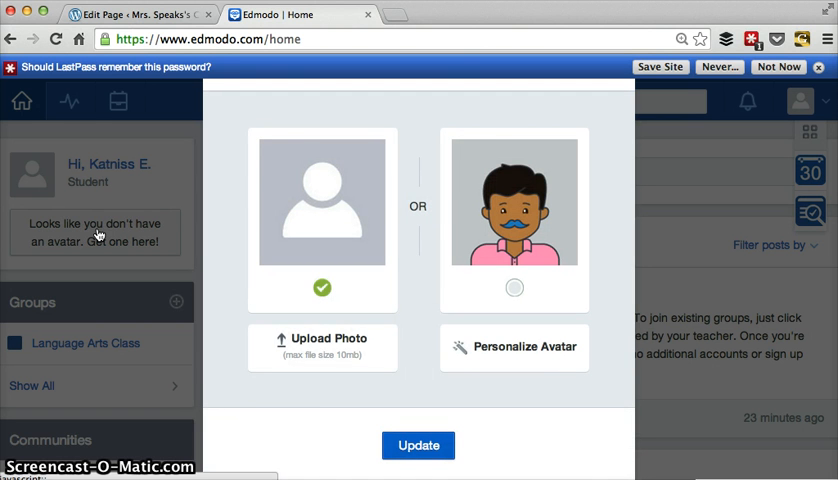
pyautogui.moveTo(330, 356)
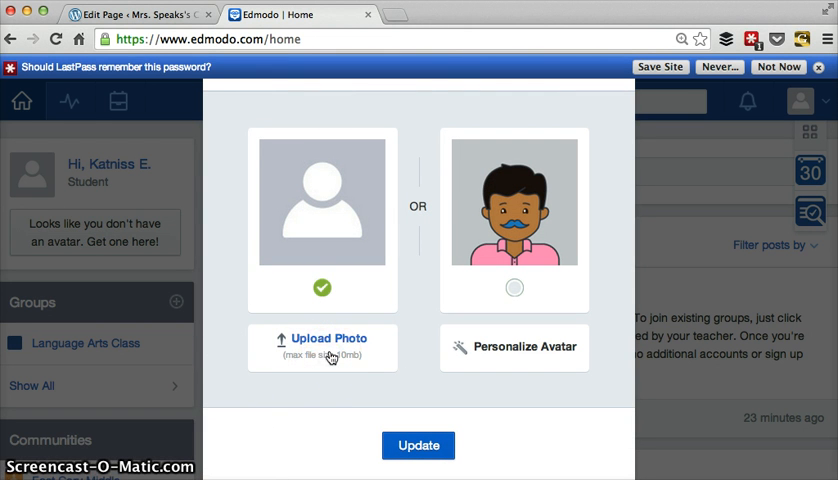
pyautogui.moveTo(330, 355)
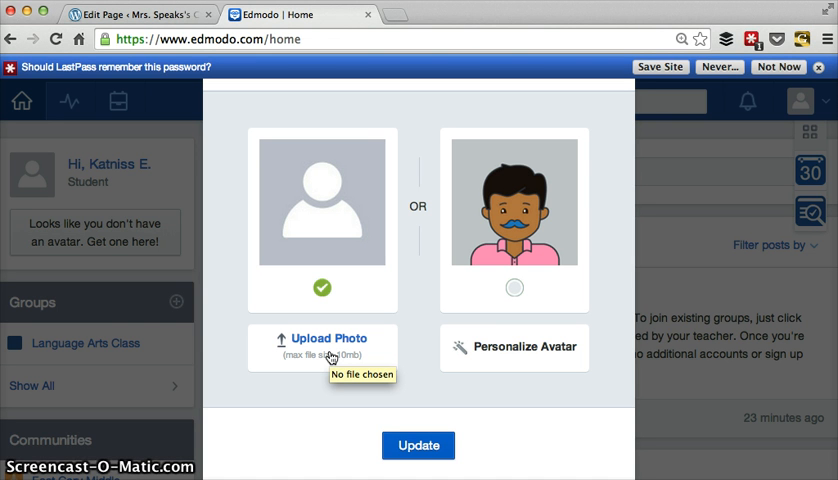
pyautogui.moveTo(546, 348)
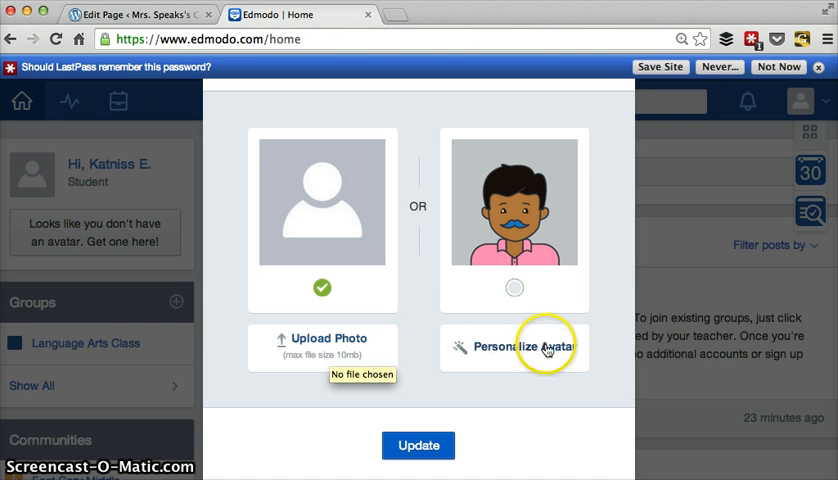
# Open the avatar builder, pick a different face shape, and browse clothing, eyes and mouth.
pyautogui.click(525, 346)
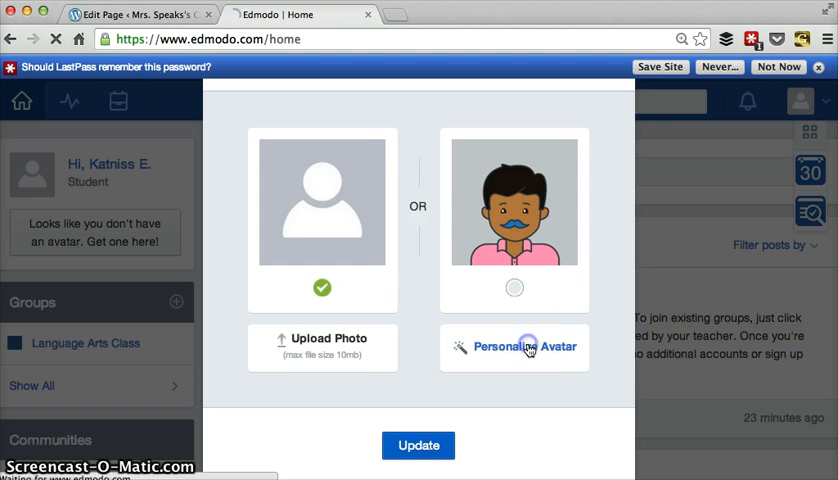
pyautogui.click(524, 347)
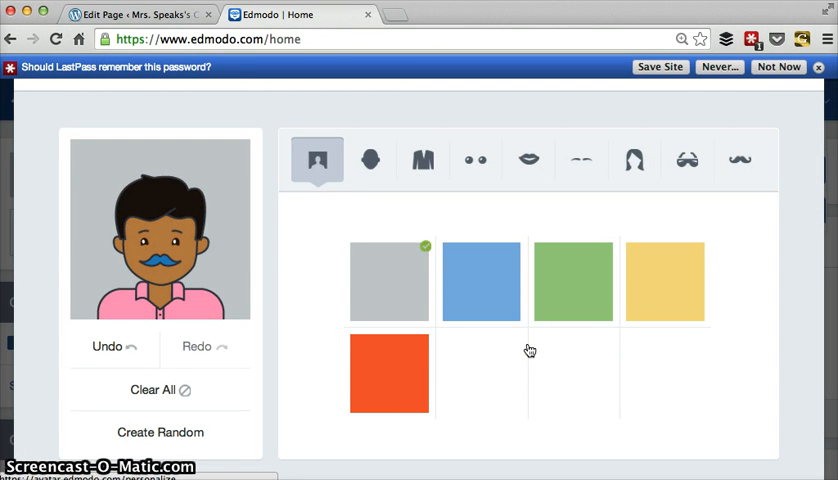
pyautogui.click(371, 160)
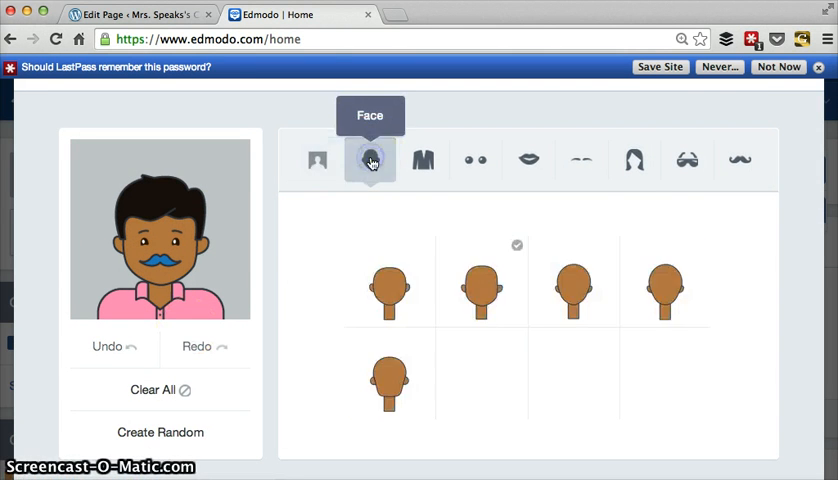
pyautogui.click(573, 290)
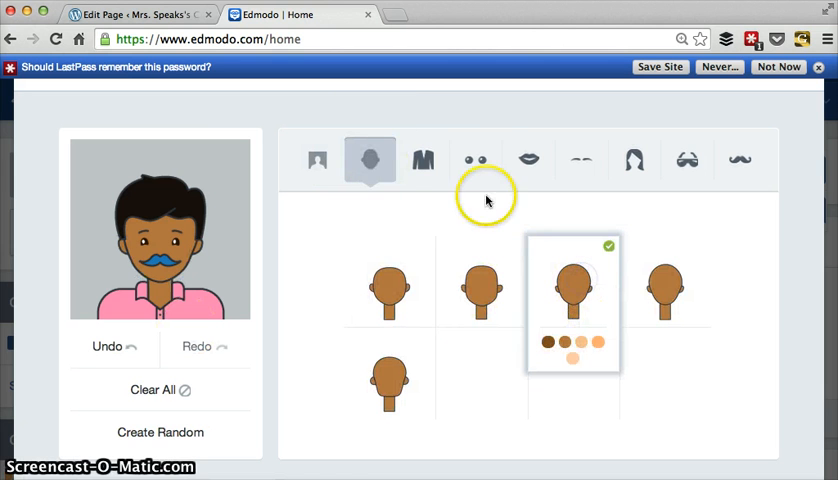
pyautogui.click(422, 160)
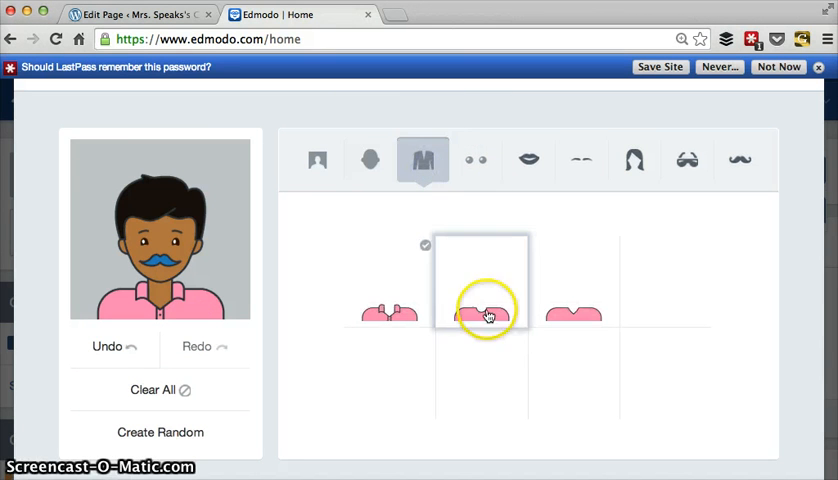
pyautogui.click(475, 160)
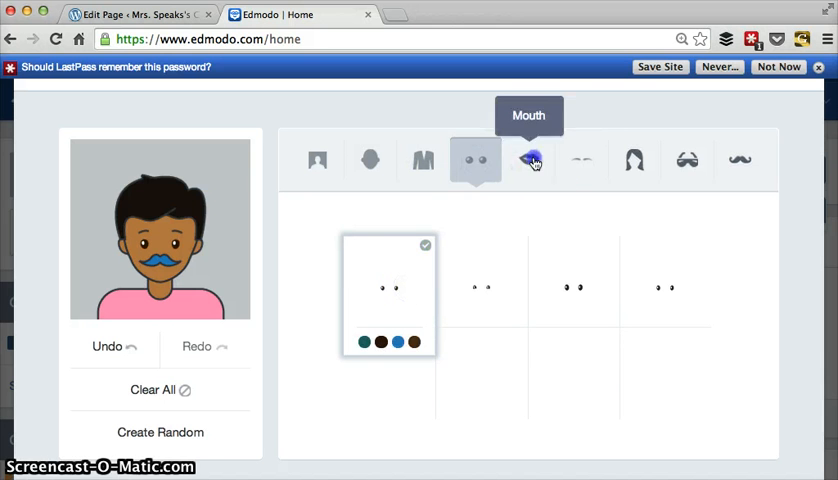
pyautogui.click(528, 160)
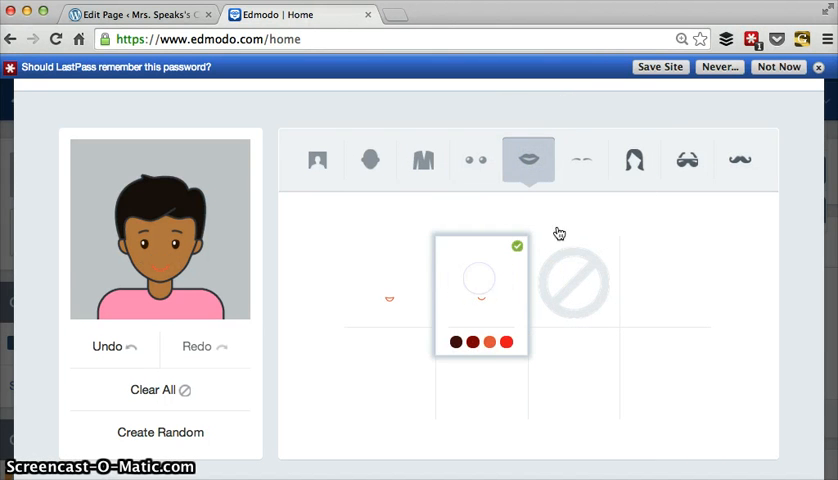
# Give the avatar pigtail hair, no facial hair, and a blue background.
pyautogui.click(634, 160)
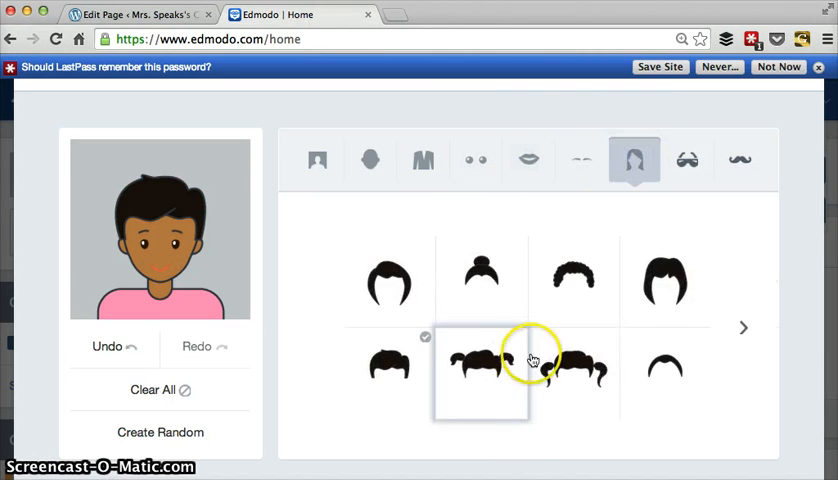
pyautogui.click(573, 370)
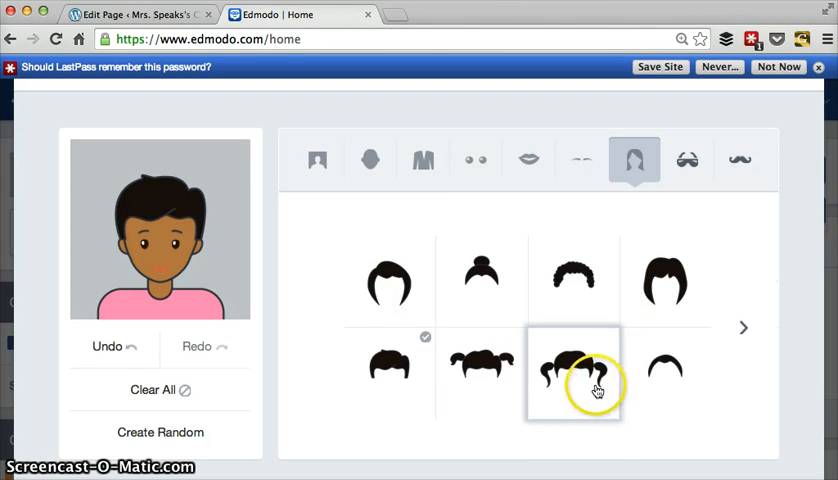
pyautogui.click(573, 370)
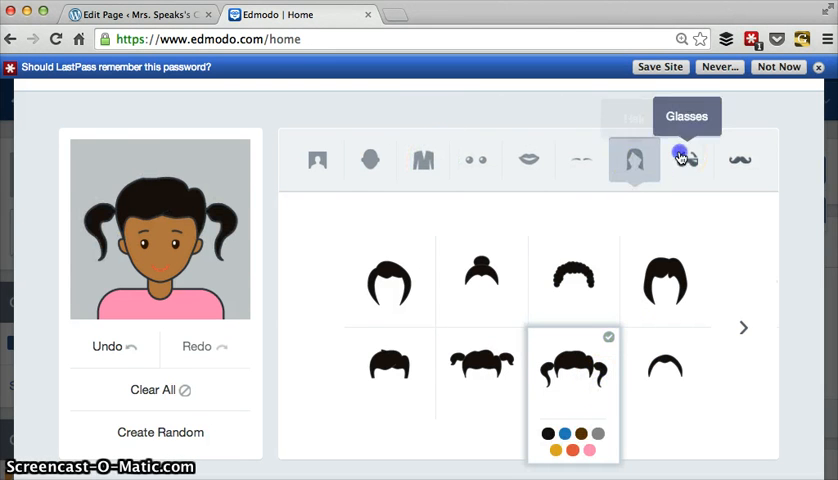
pyautogui.click(686, 159)
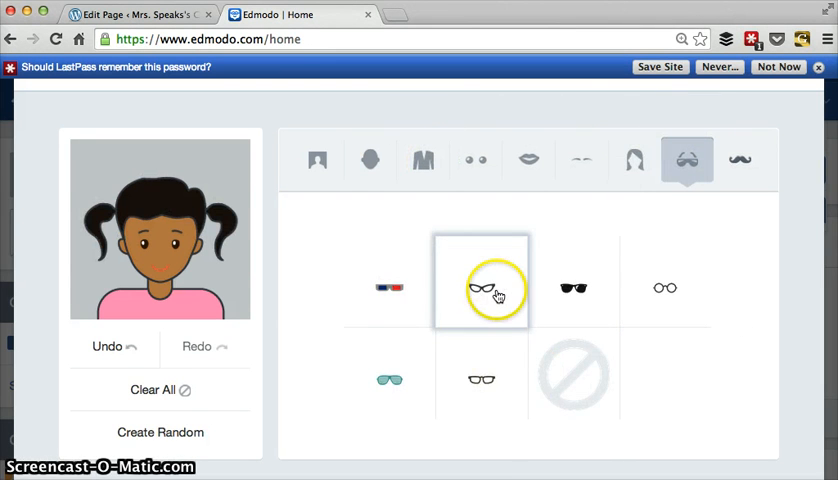
pyautogui.click(740, 160)
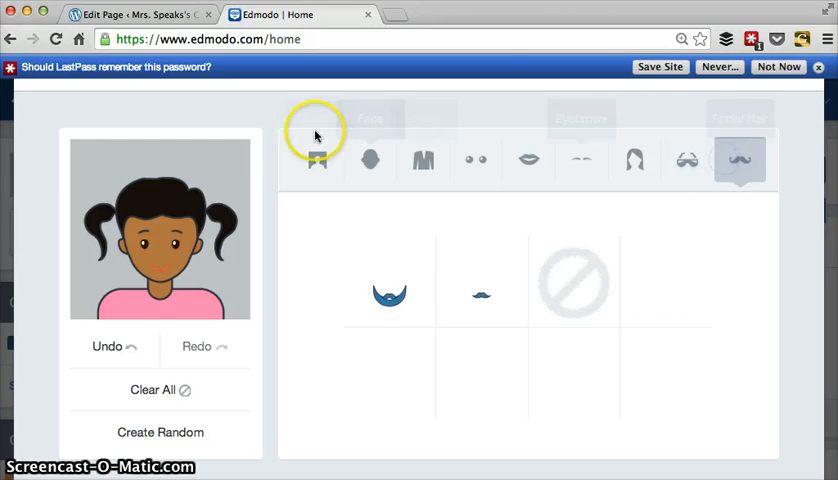
pyautogui.click(317, 160)
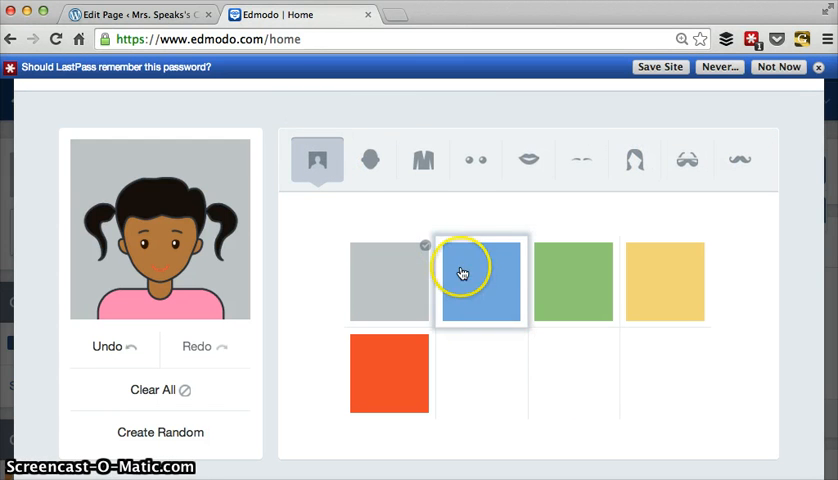
pyautogui.click(479, 281)
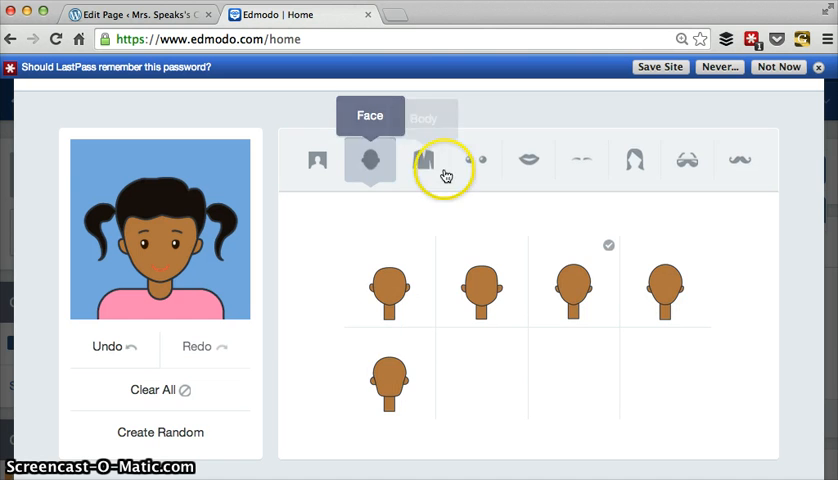
pyautogui.click(423, 160)
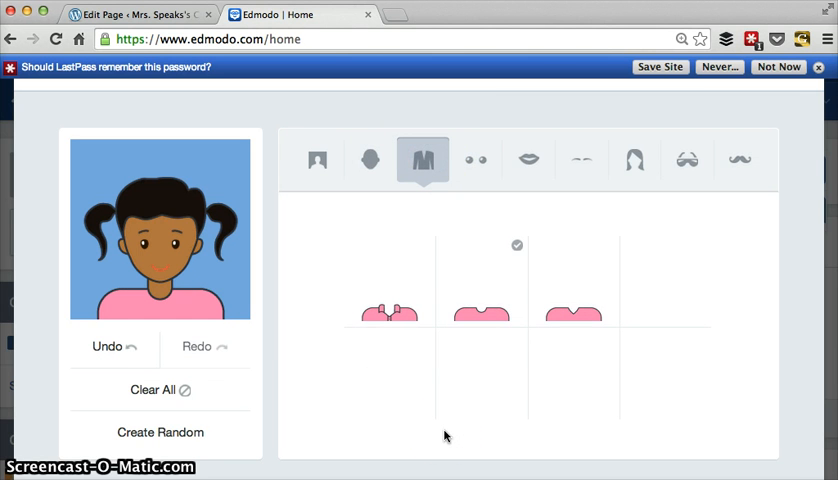
pyautogui.scroll(-3)
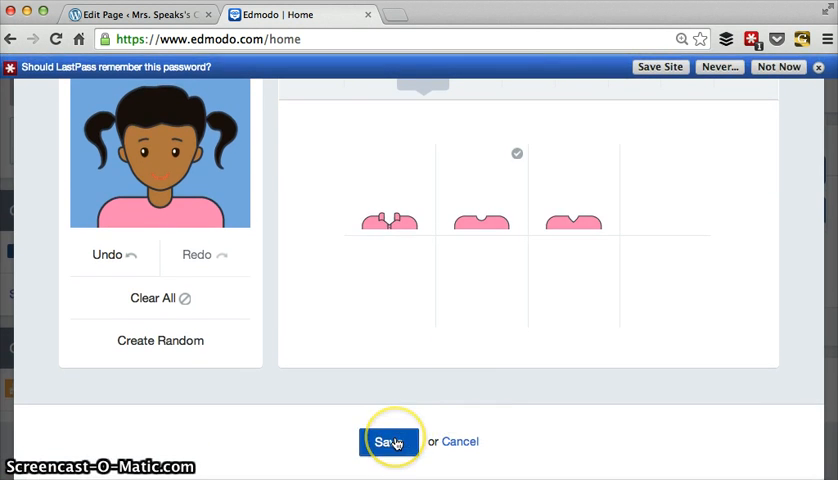
# Save the custom avatar and apply it as the profile picture.
pyautogui.click(390, 441)
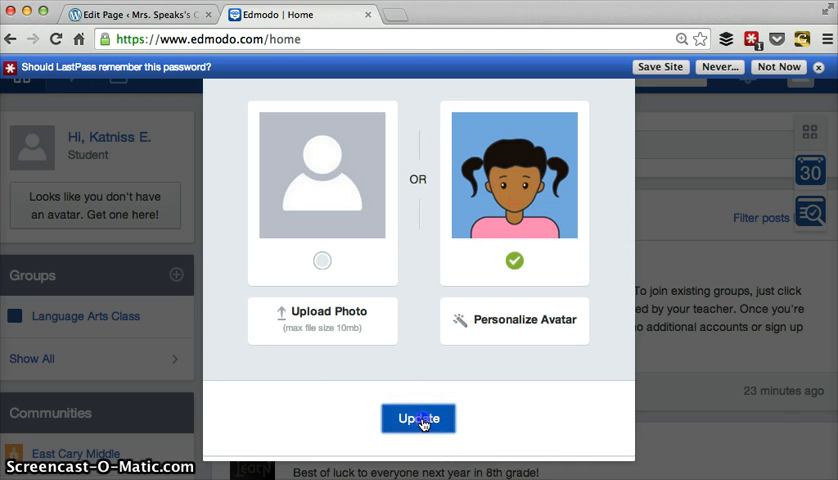
pyautogui.click(418, 418)
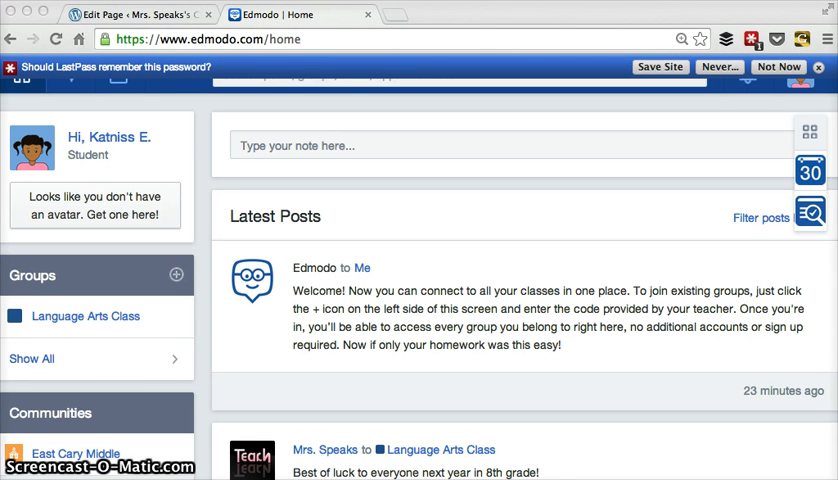
pyautogui.moveTo(88, 300)
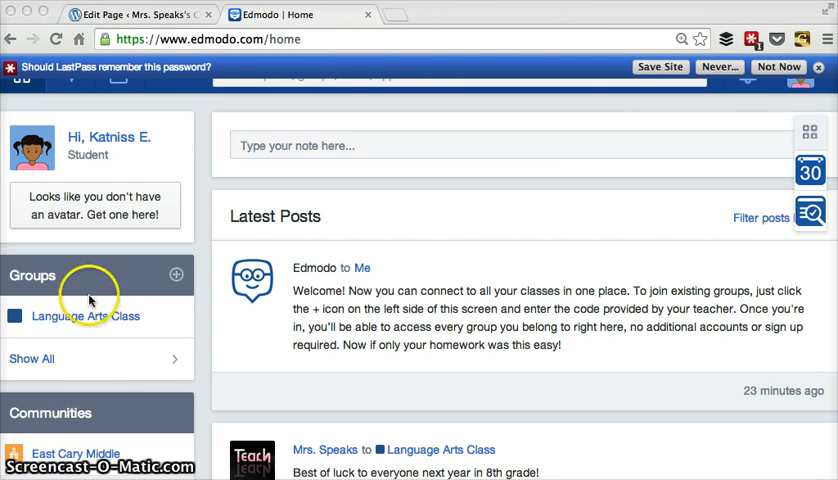
pyautogui.moveTo(98, 323)
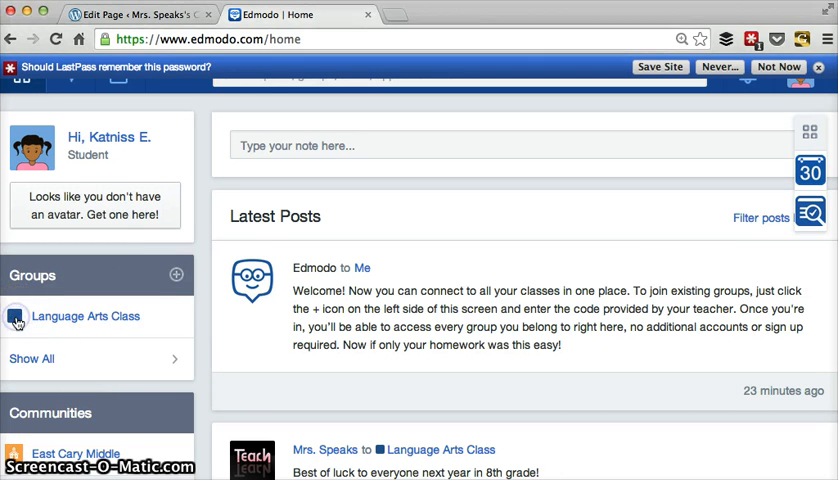
# Change the Language Arts Class group colour to yellow-green.
pyautogui.click(18, 316)
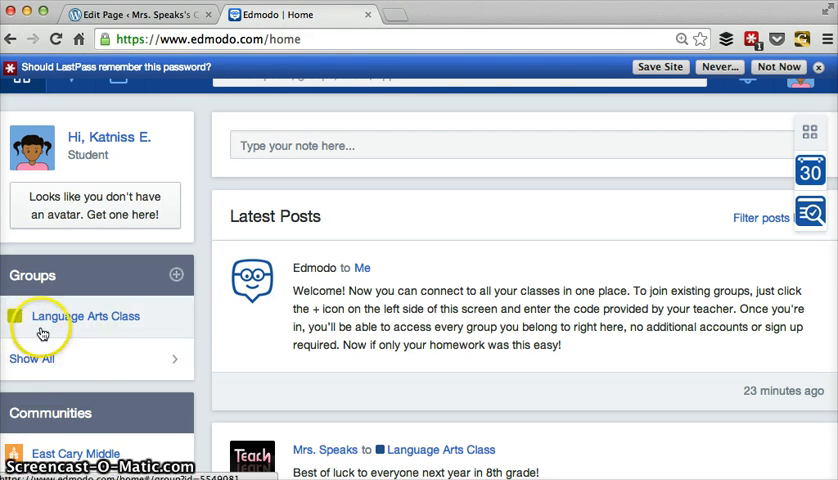
pyautogui.moveTo(65, 323)
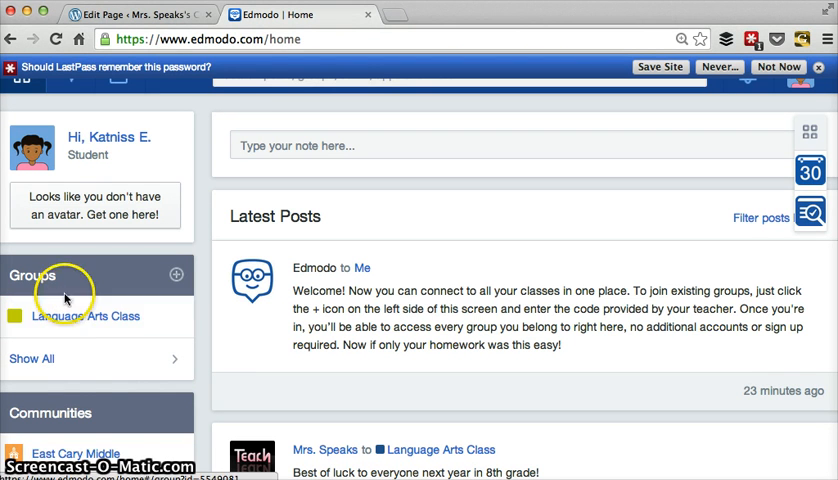
pyautogui.moveTo(168, 411)
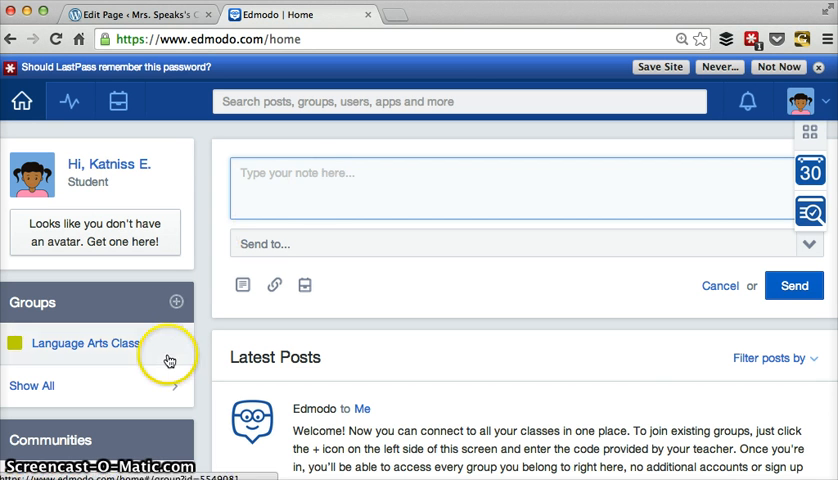
pyautogui.moveTo(265, 190)
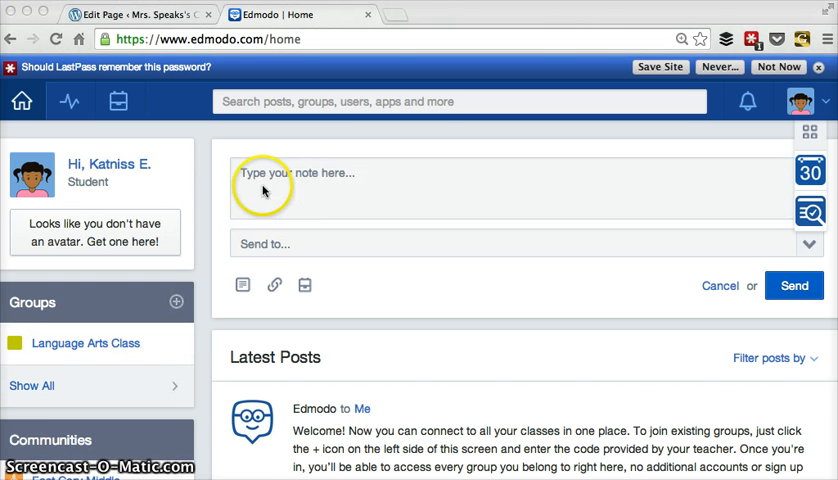
# Write 'Can someone please give me an example of indirect characterization?' to Language Arts Class.
pyautogui.write('Can someone please give me an example of indirect characterization?')
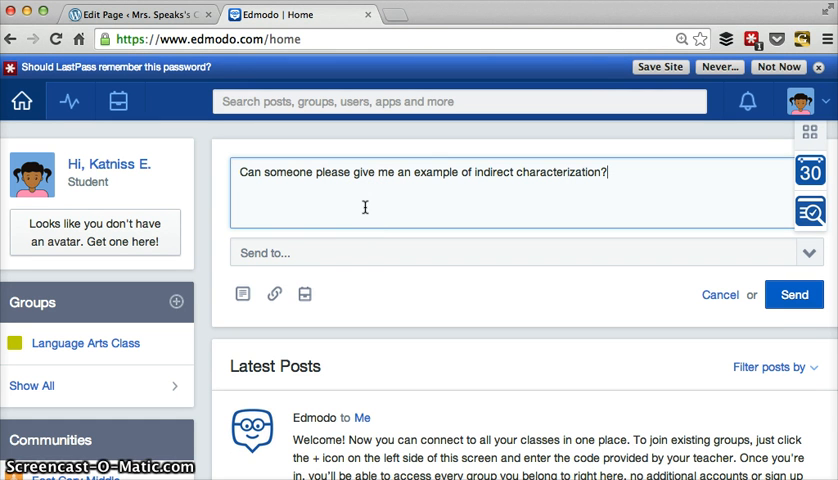
pyautogui.moveTo(325, 255)
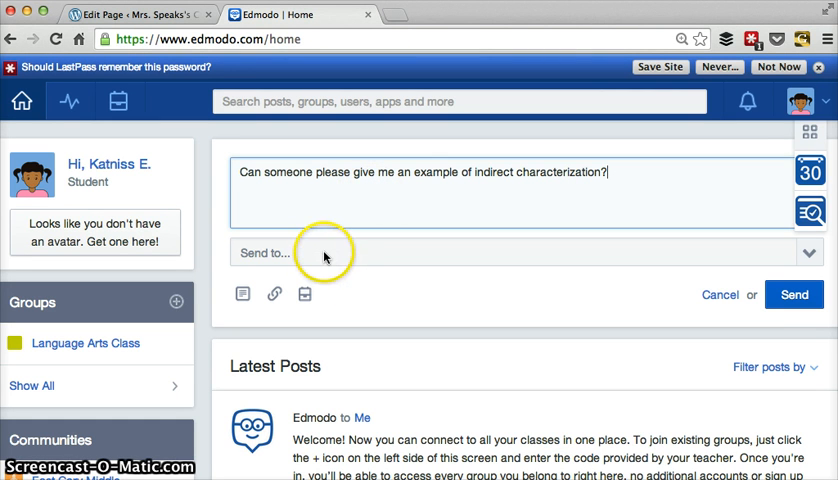
pyautogui.moveTo(324, 257)
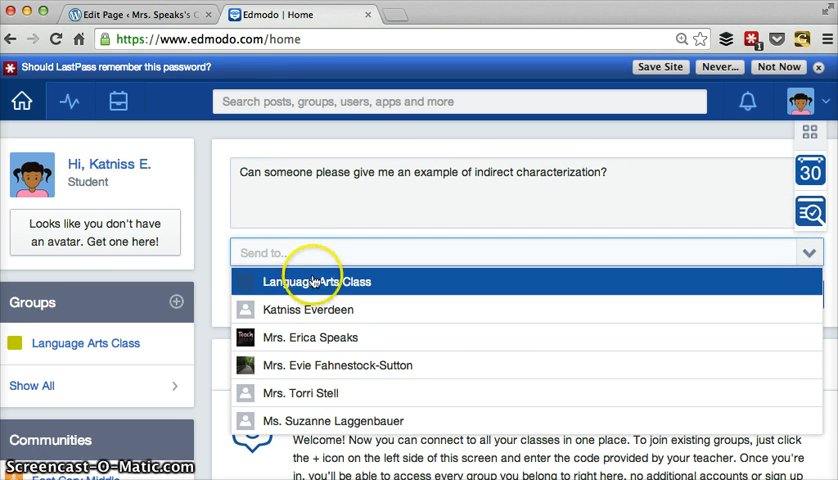
pyautogui.moveTo(315, 281)
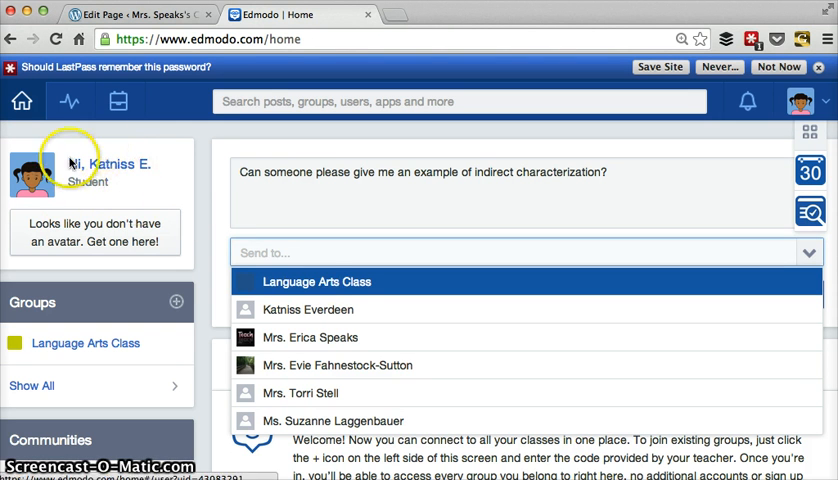
pyautogui.moveTo(285, 265)
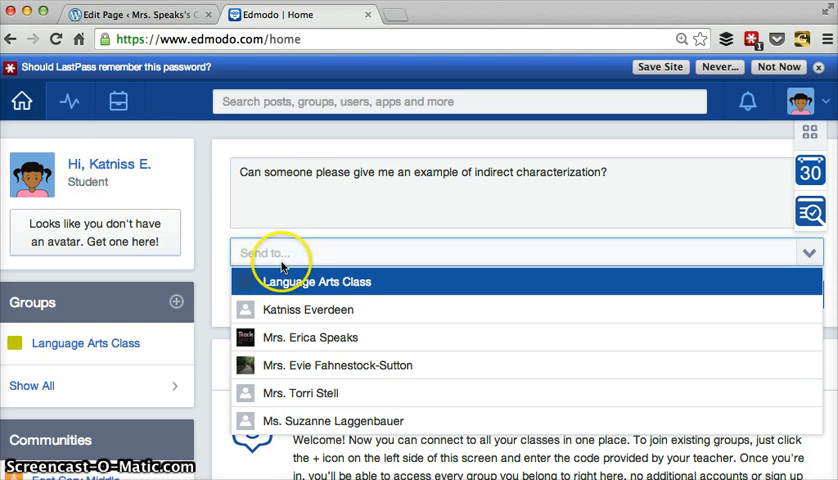
pyautogui.moveTo(308, 309)
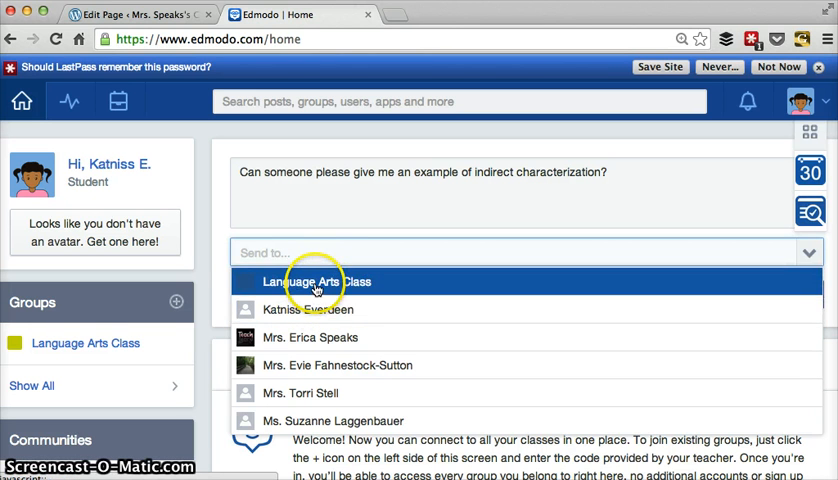
pyautogui.click(313, 281)
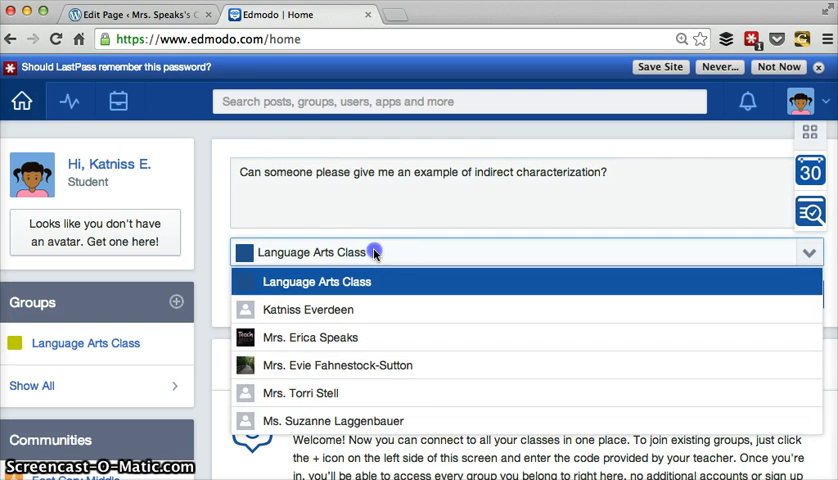
pyautogui.click(316, 281)
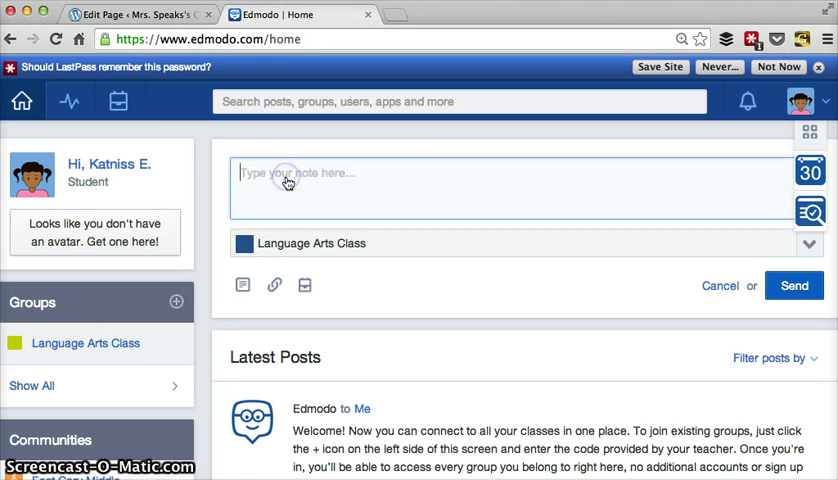
pyautogui.write('I was absent and missed the test. Can I take it at lunch Friday?')
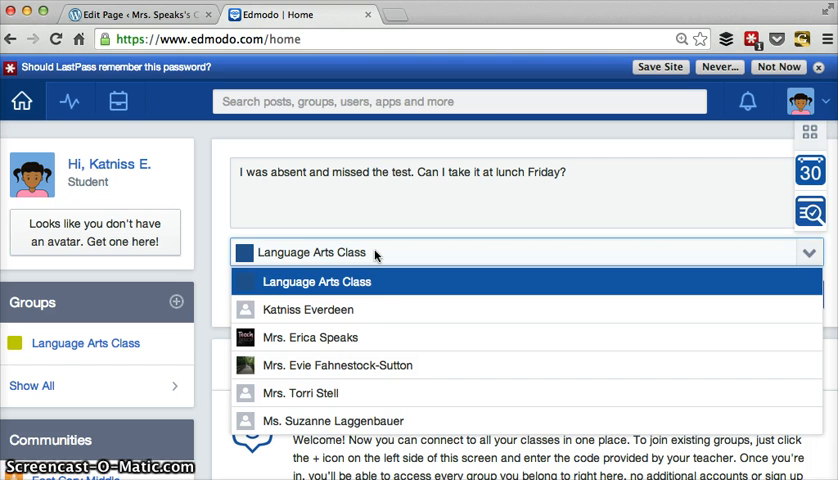
pyautogui.click(310, 337)
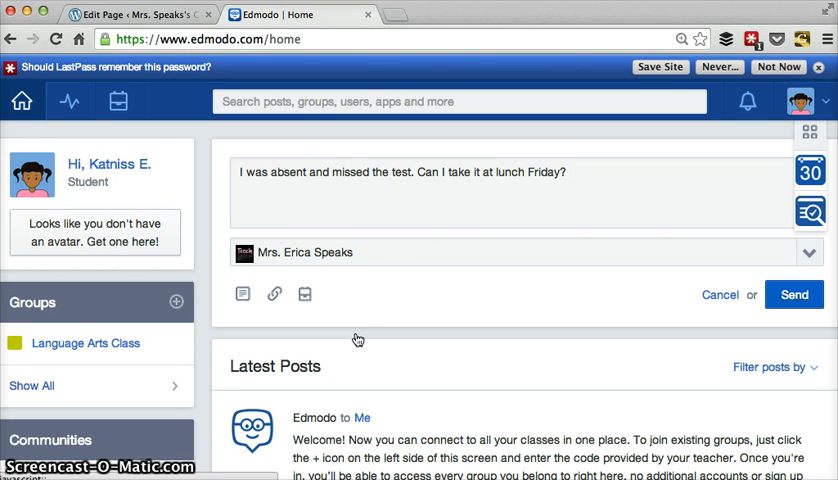
pyautogui.moveTo(379, 252)
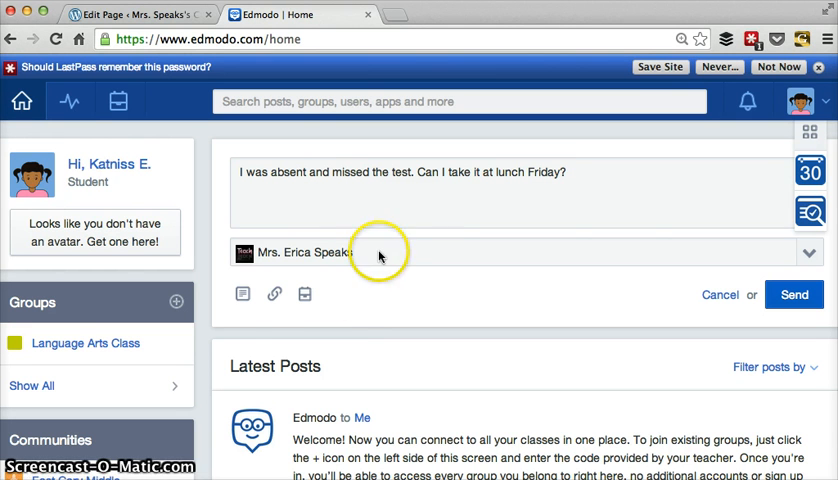
# Reopen the recipient list, then scroll through the Latest Posts feed.
pyautogui.click(830, 252)
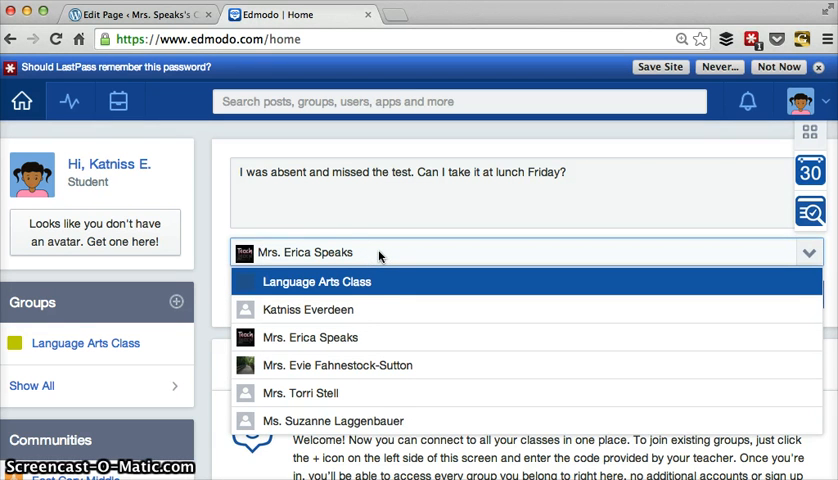
pyautogui.moveTo(370, 282)
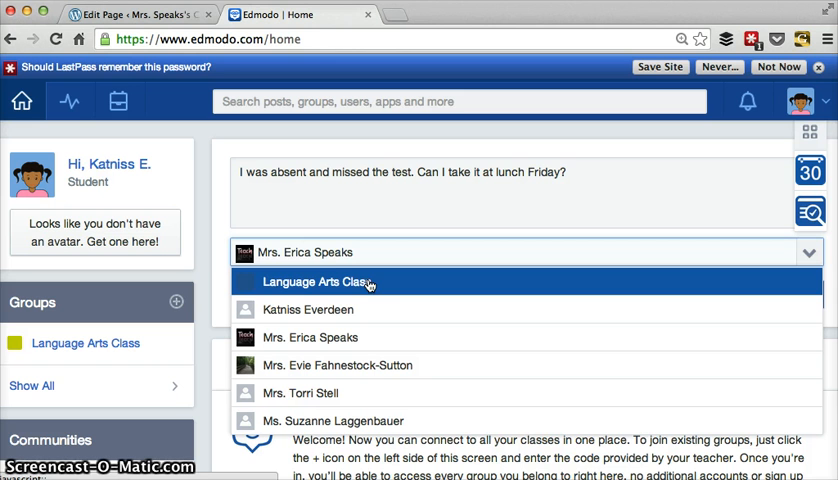
pyautogui.moveTo(365, 309)
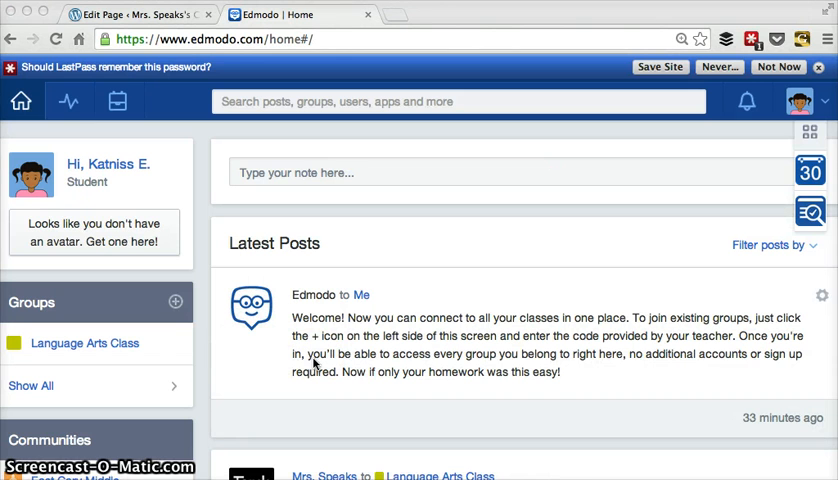
pyautogui.scroll(-3)
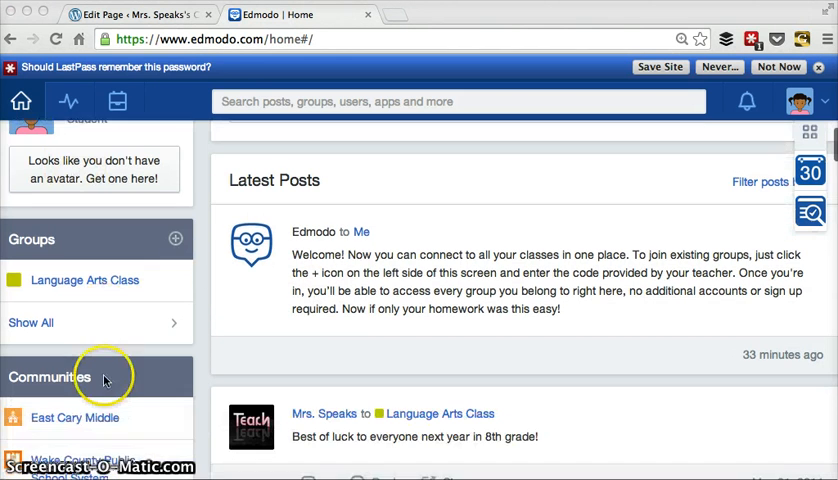
pyautogui.scroll(-3)
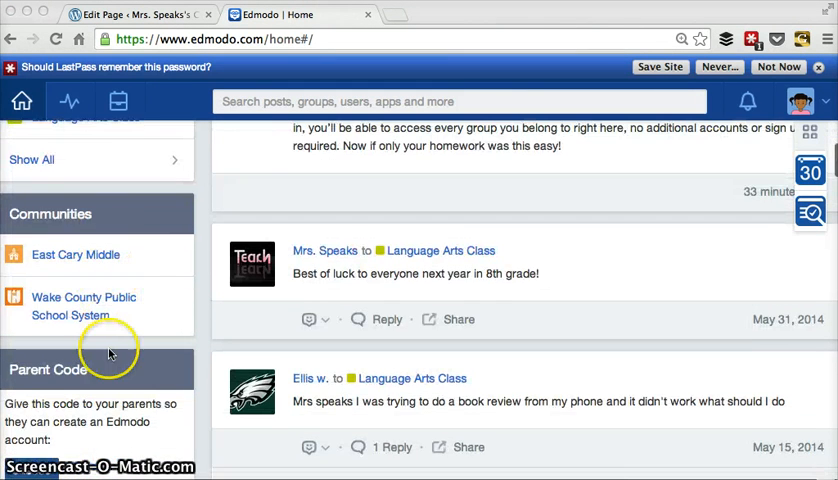
pyautogui.scroll(-3)
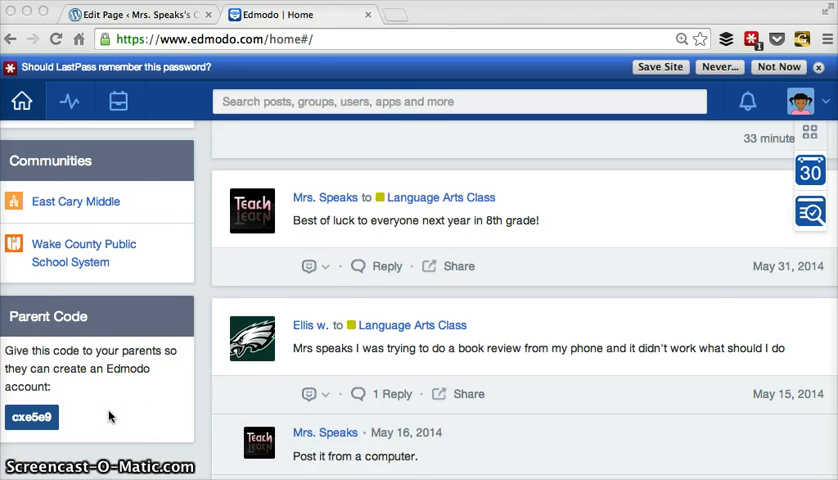
pyautogui.scroll(3)
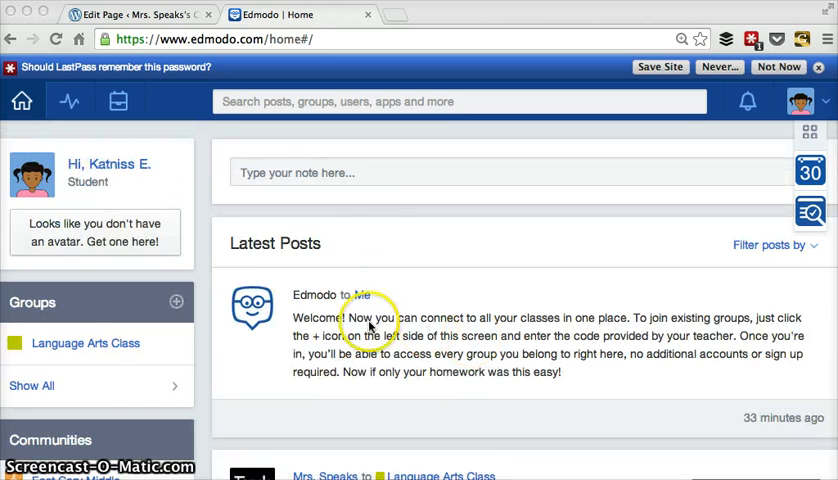
pyautogui.moveTo(510, 390)
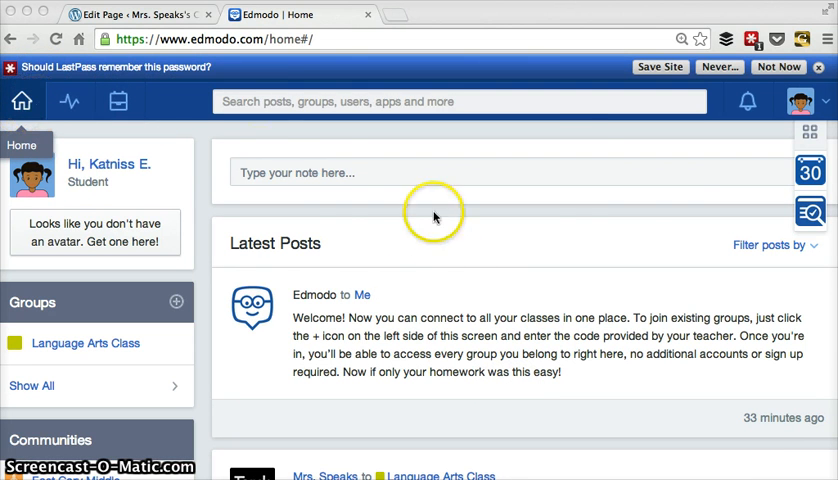
pyautogui.moveTo(335, 148)
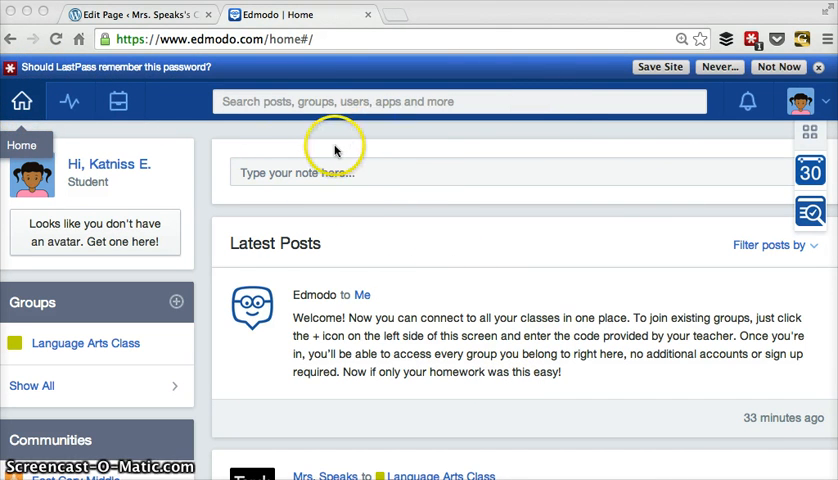
pyautogui.moveTo(328, 160)
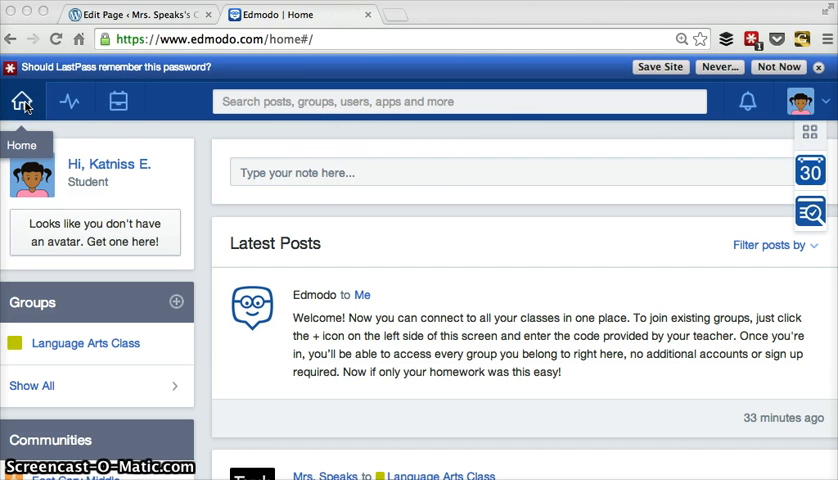
pyautogui.moveTo(68, 101)
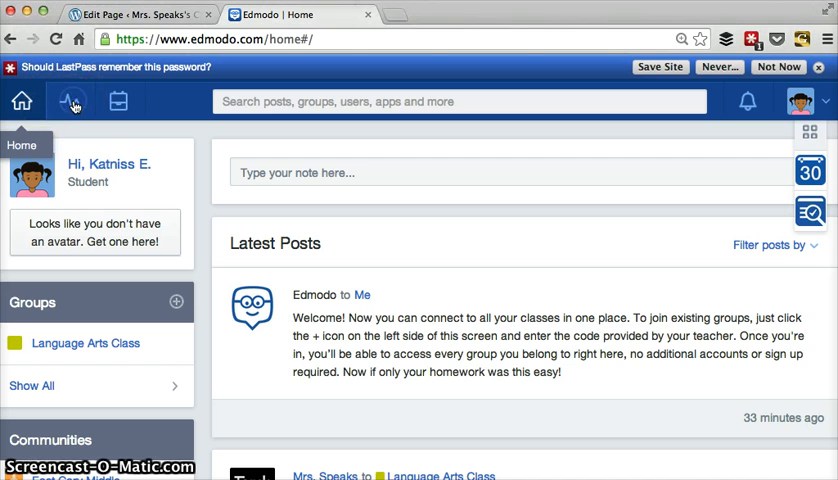
pyautogui.moveTo(70, 101)
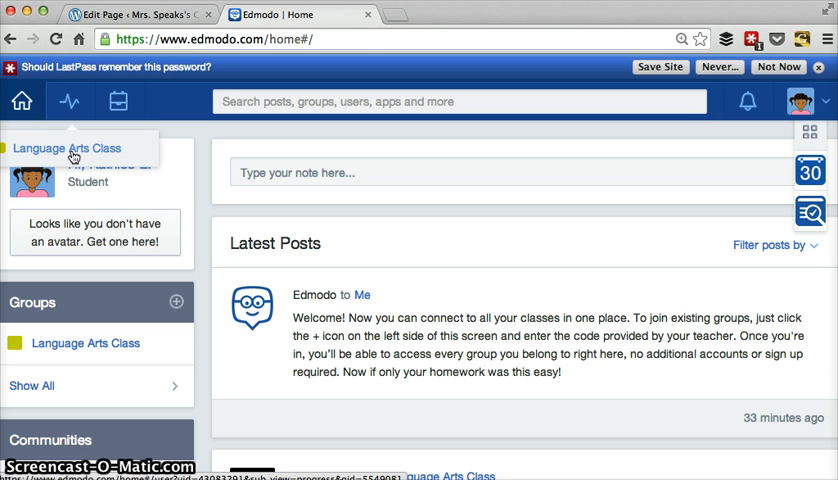
pyautogui.moveTo(68, 195)
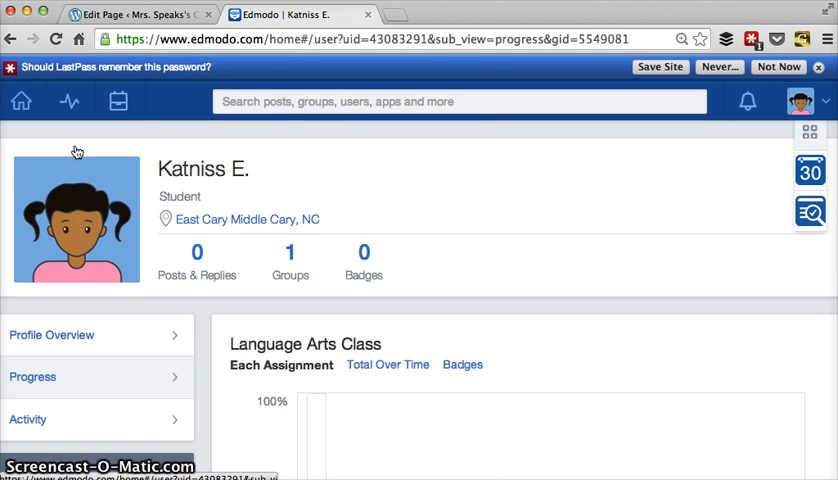
# Scroll the Language Arts Class progress page past the chart and Not Turned In rubric.
pyautogui.scroll(-3)
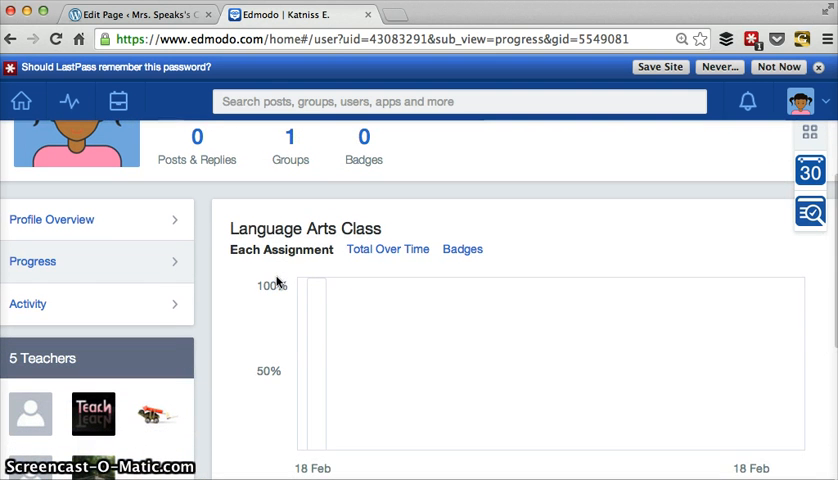
pyautogui.moveTo(387, 249)
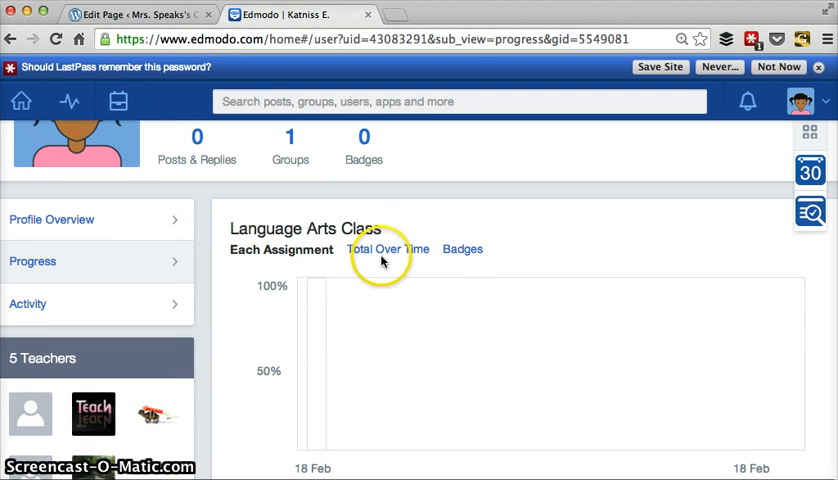
pyautogui.scroll(-3)
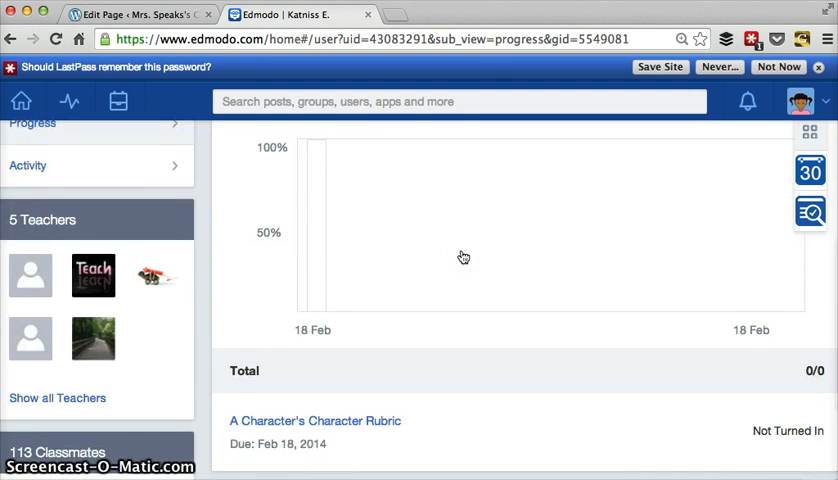
pyautogui.scroll(-3)
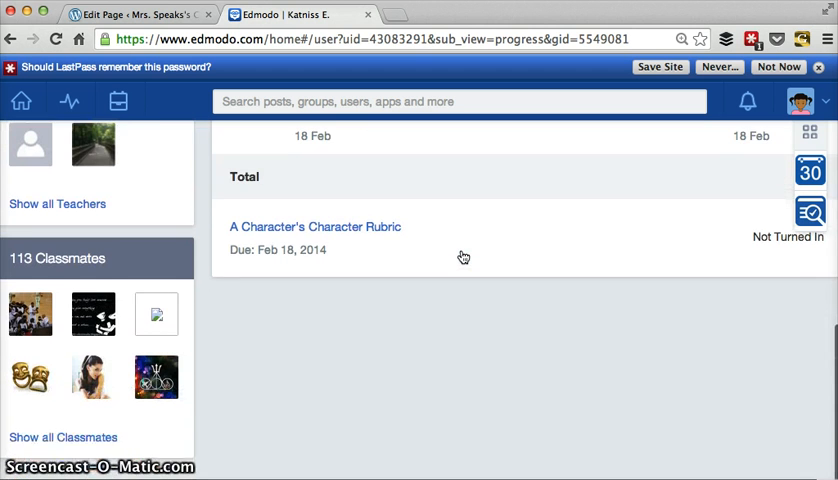
pyautogui.scroll(3)
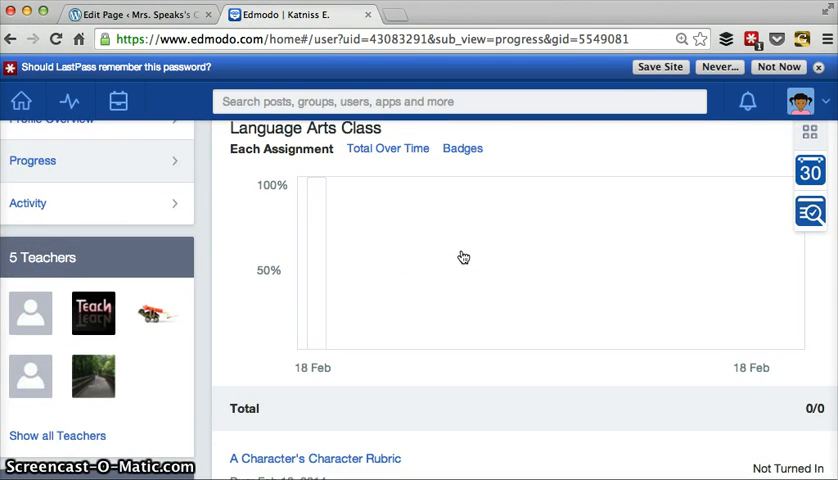
pyautogui.scroll(3)
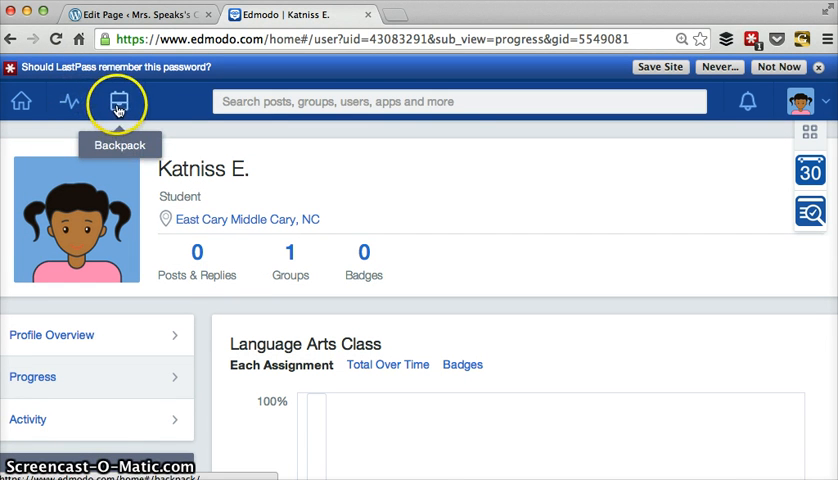
# Look at the empty Backpack, then go back to the home feed.
pyautogui.click(117, 101)
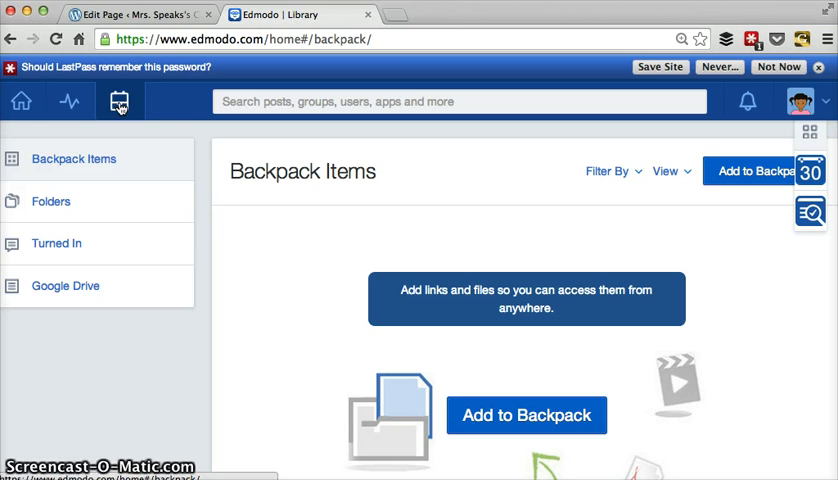
pyautogui.moveTo(283, 263)
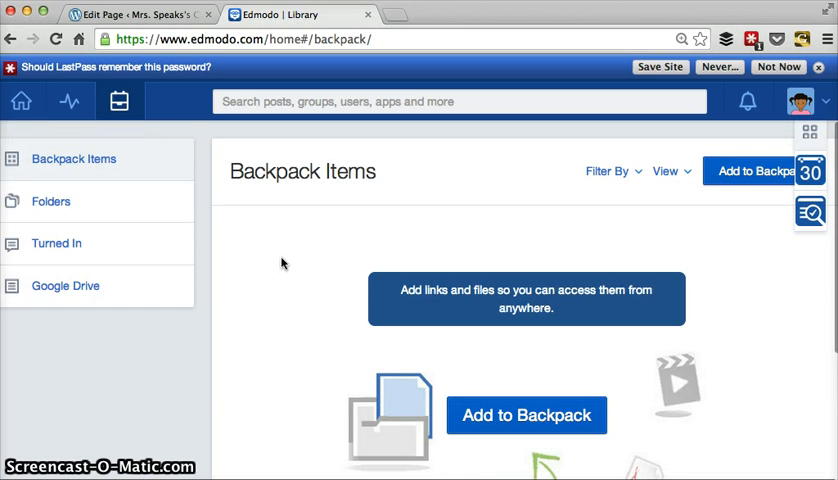
pyautogui.moveTo(21, 101)
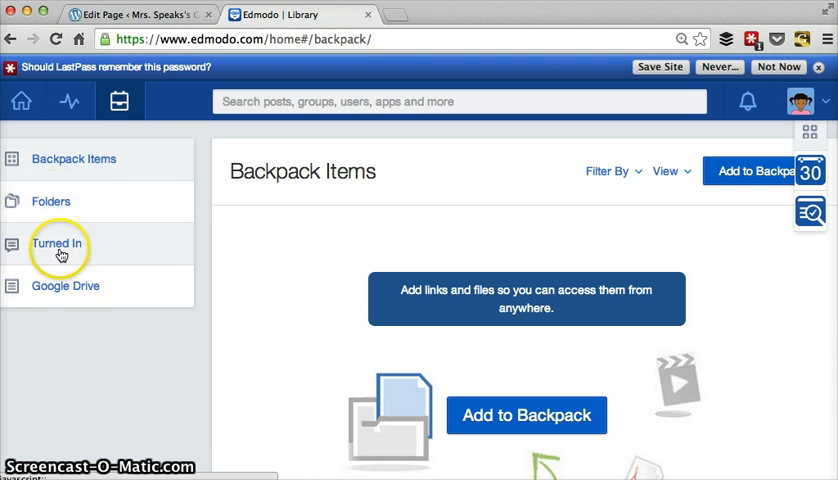
pyautogui.moveTo(70, 305)
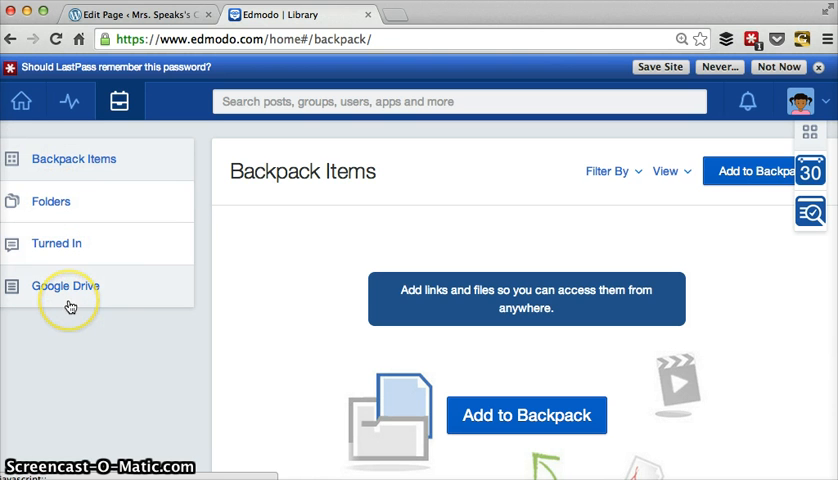
pyautogui.moveTo(22, 101)
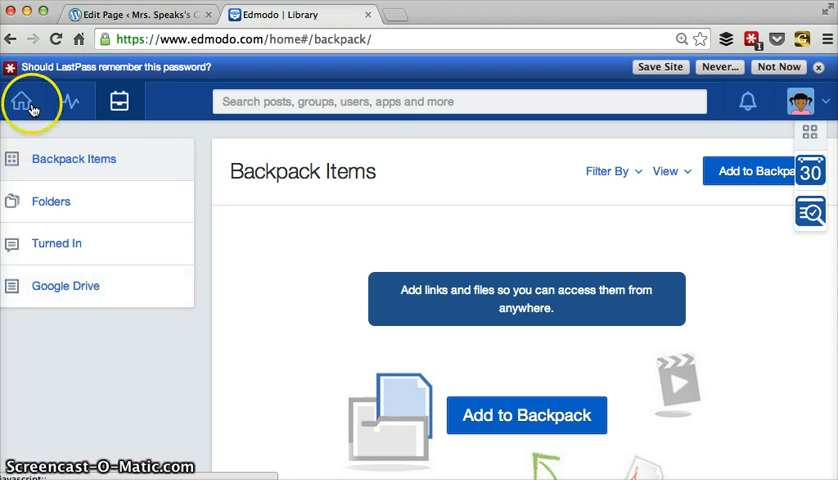
pyautogui.click(22, 100)
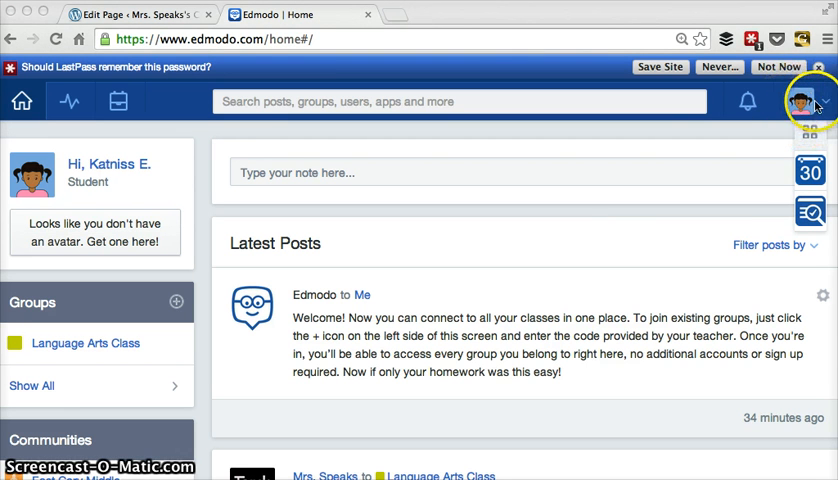
pyautogui.moveTo(733, 101)
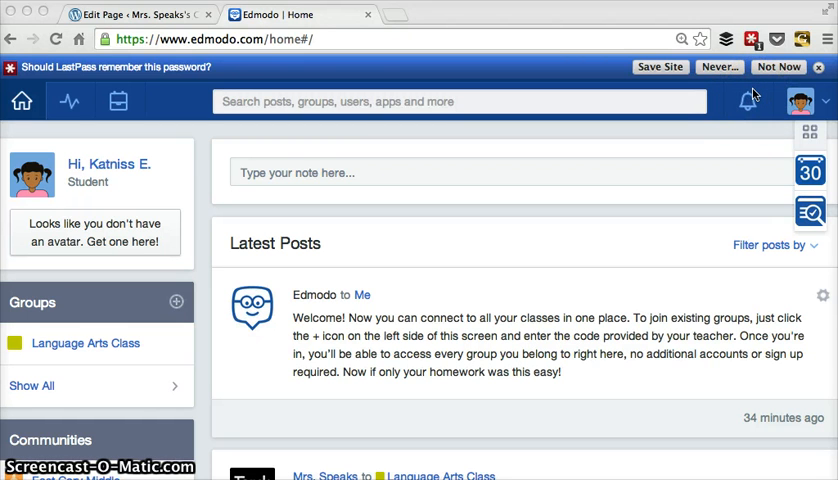
pyautogui.moveTo(824, 101)
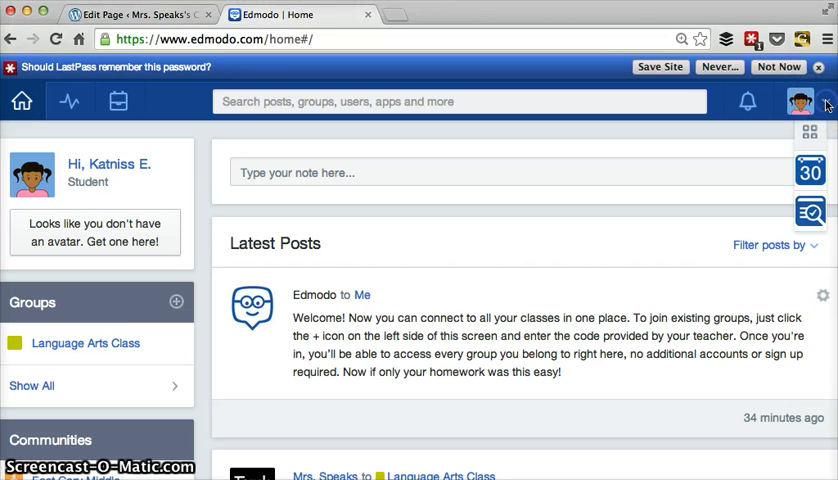
# Open Profile from the account menu and scroll to the quote, learning style and career sections.
pyautogui.click(810, 101)
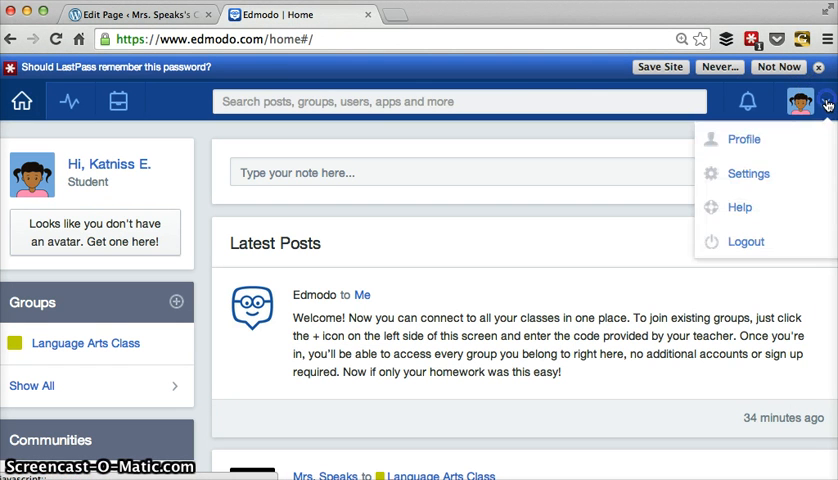
pyautogui.click(743, 139)
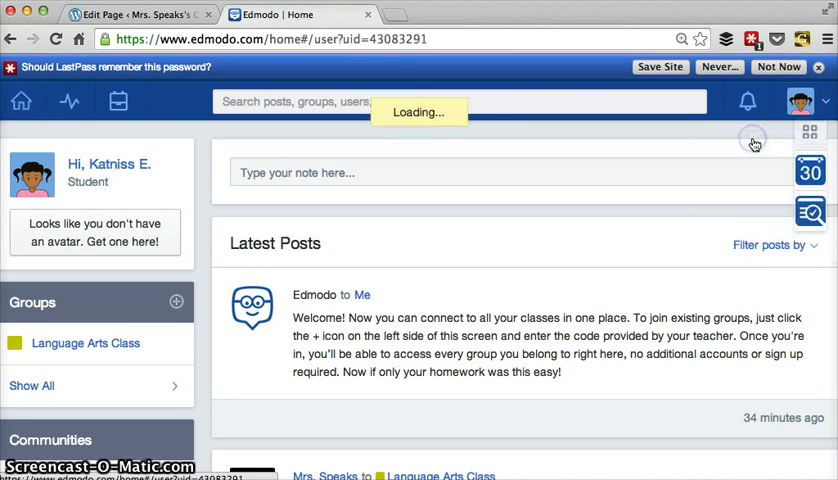
pyautogui.click(805, 101)
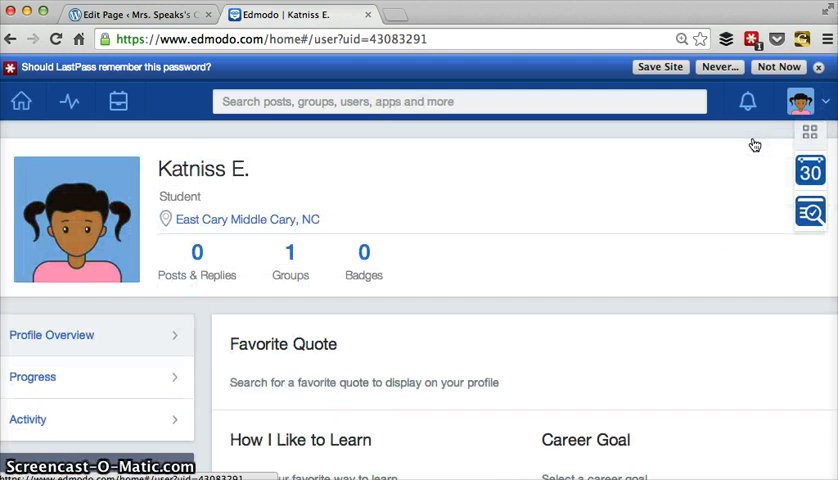
pyautogui.scroll(-3)
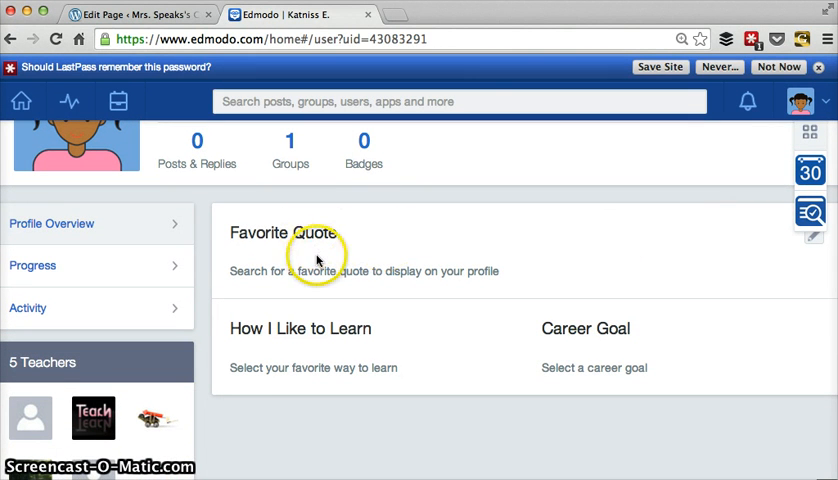
pyautogui.moveTo(318, 262)
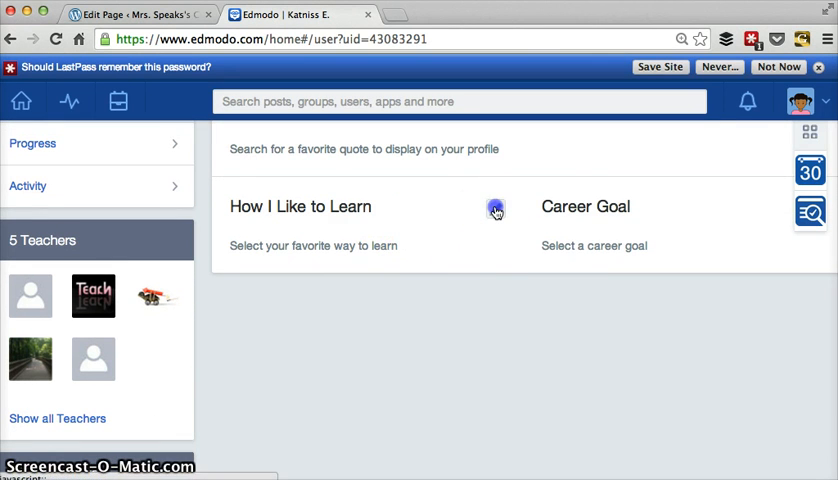
# Compare Listening and Visually, select Visually as learning style, then browse career goals.
pyautogui.click(494, 210)
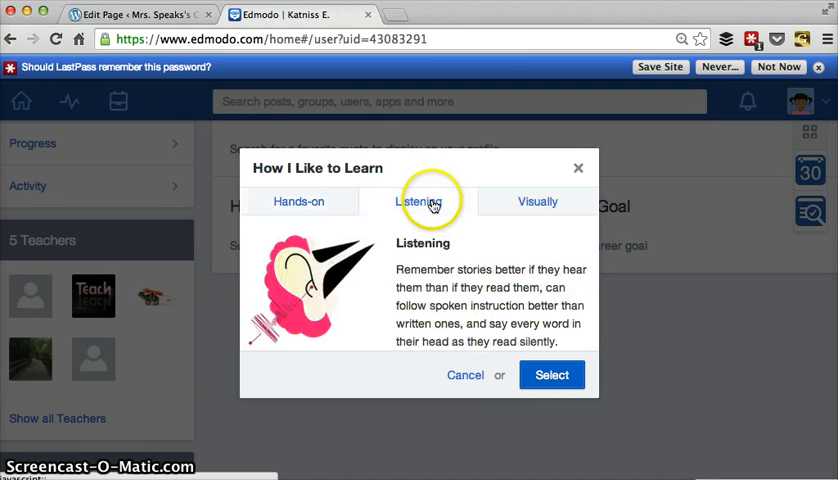
pyautogui.click(537, 201)
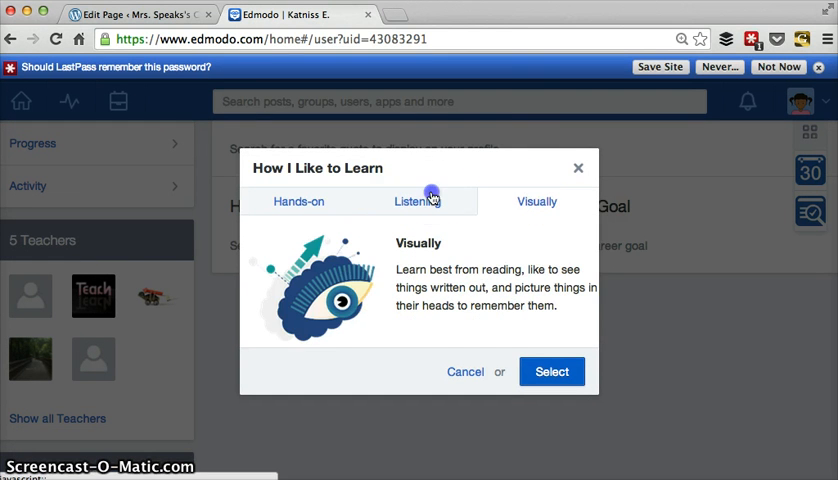
pyautogui.click(417, 201)
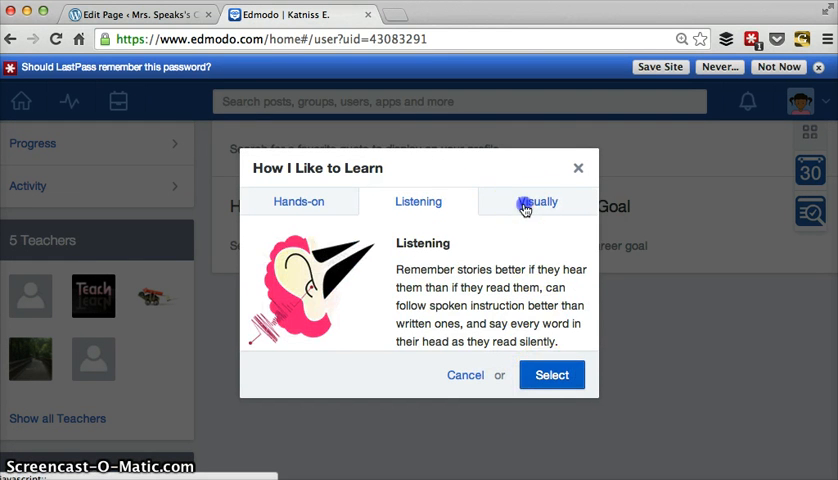
pyautogui.click(552, 374)
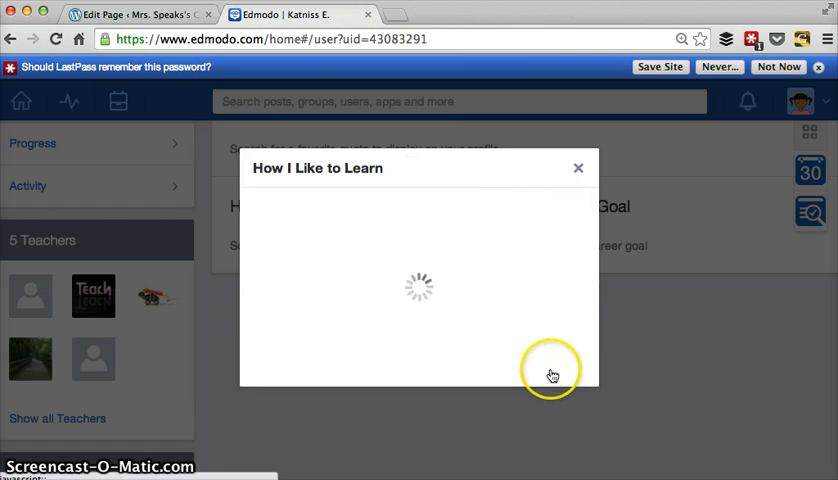
pyautogui.click(578, 168)
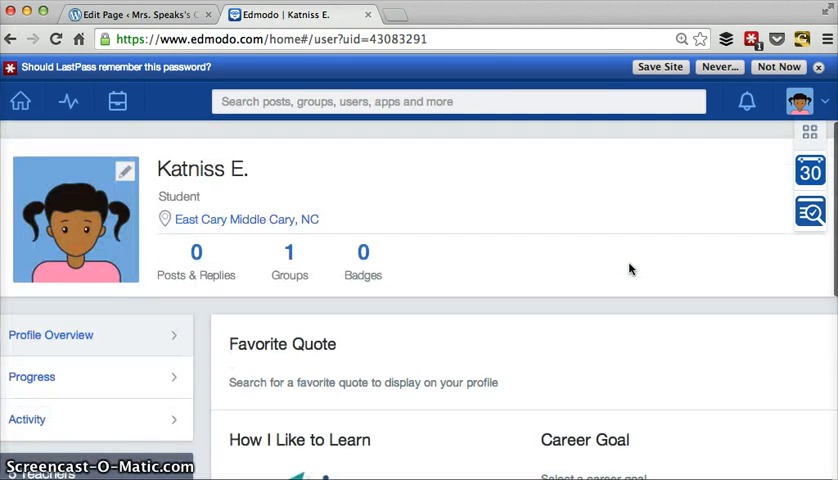
pyautogui.scroll(-3)
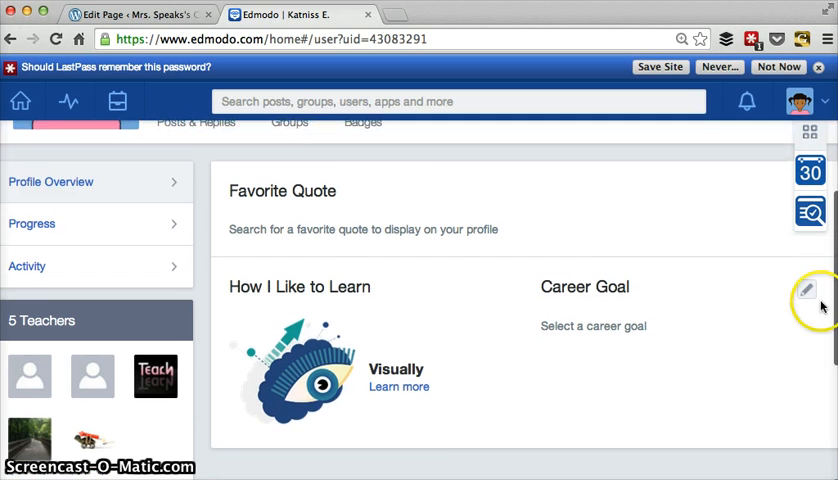
pyautogui.click(807, 289)
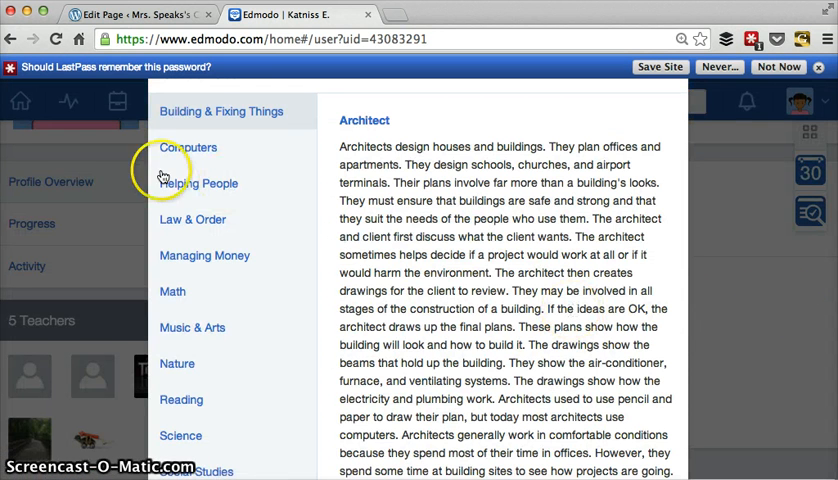
pyautogui.moveTo(257, 300)
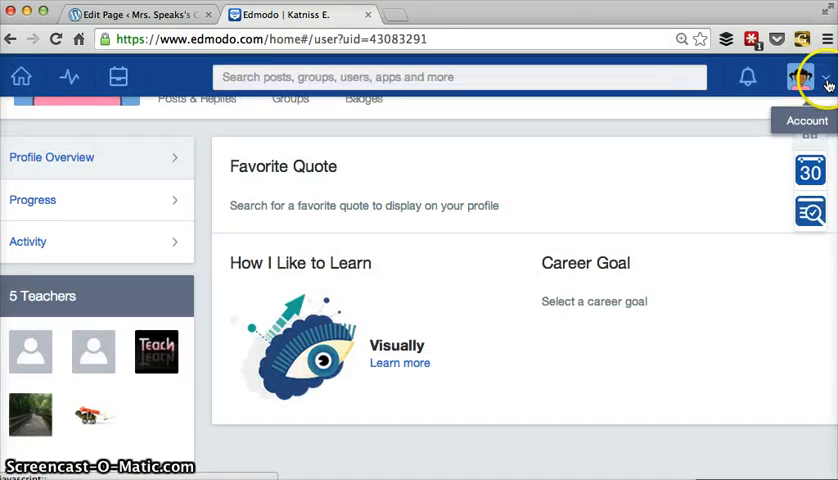
# Open account Settings and edit the First and Last Name fields for Katniss Everdeen.
pyautogui.click(825, 77)
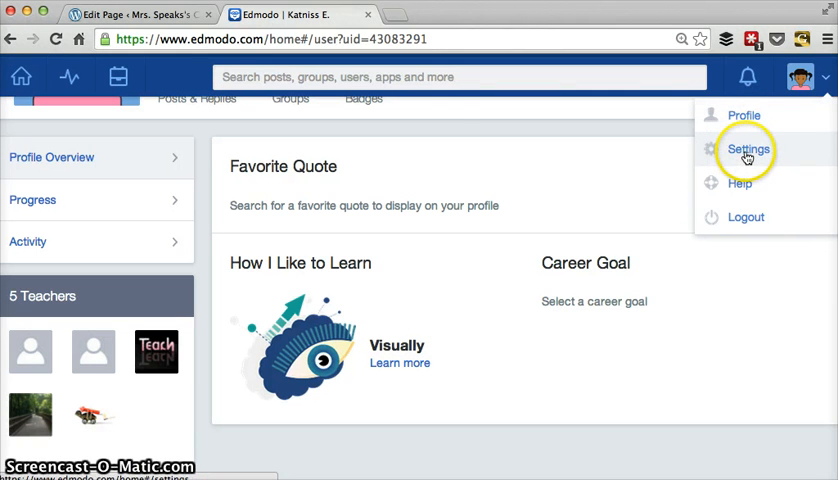
pyautogui.click(748, 149)
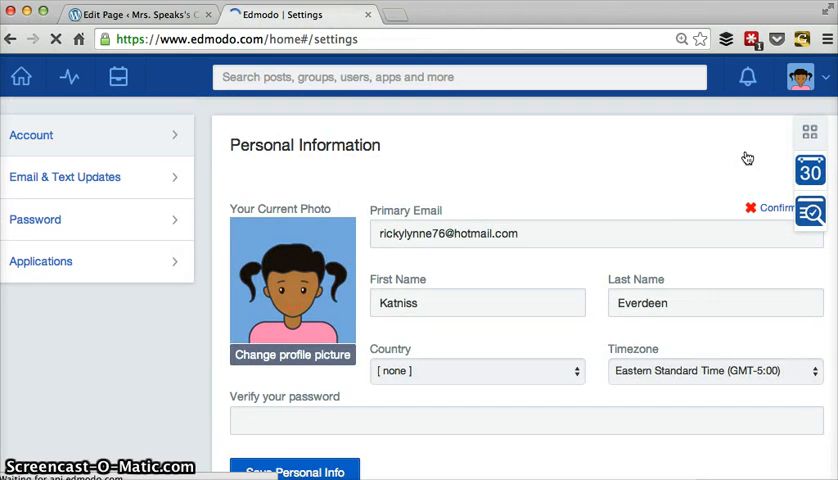
pyautogui.scroll(-3)
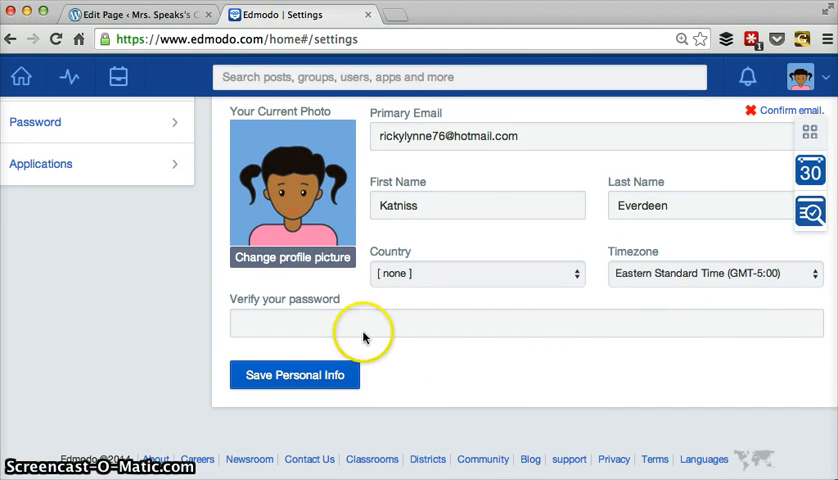
pyautogui.click(363, 323)
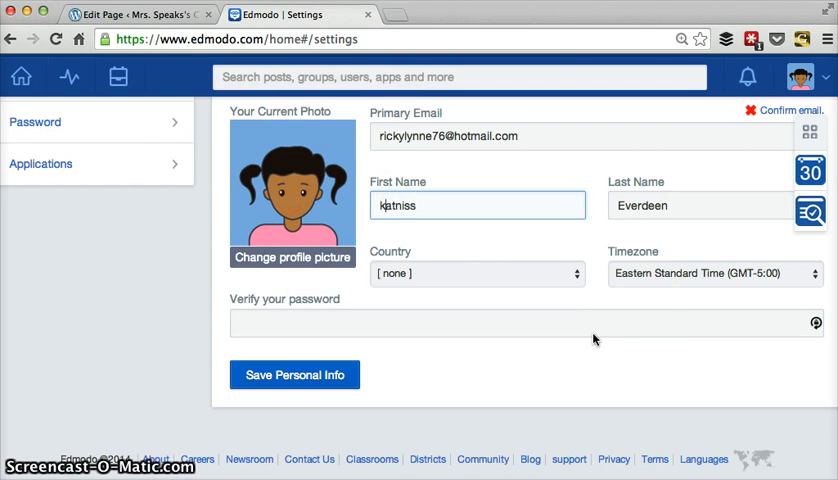
pyautogui.click(700, 205)
pyautogui.write('e')
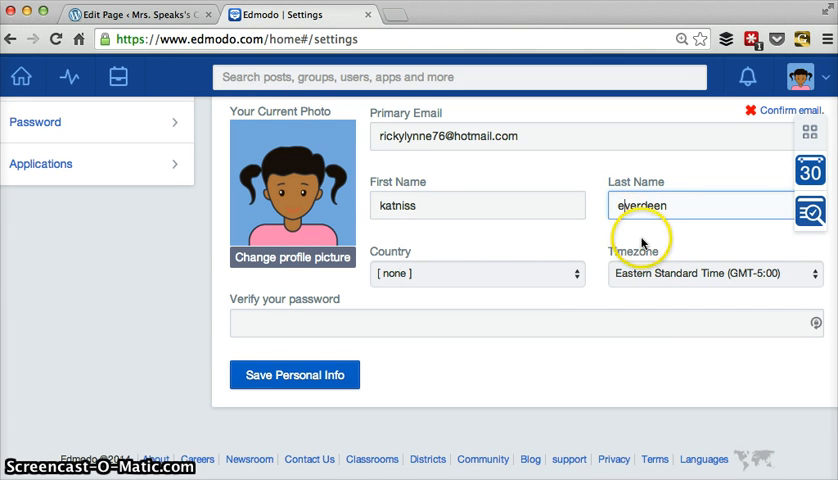
pyautogui.click(477, 205)
pyautogui.write('K')
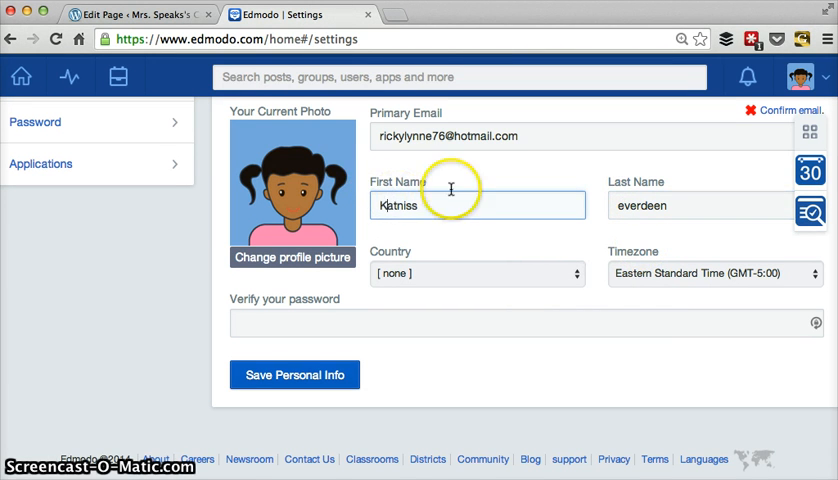
pyautogui.click(700, 205)
pyautogui.write('E')
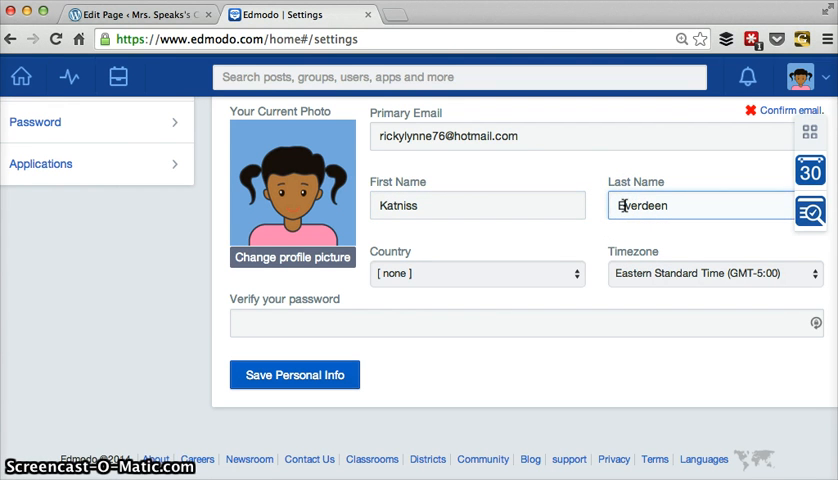
pyautogui.moveTo(402, 385)
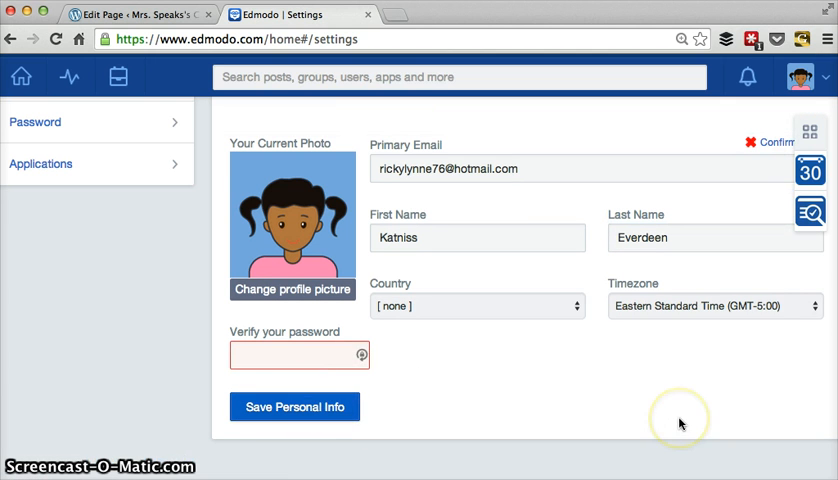
pyautogui.moveTo(586, 358)
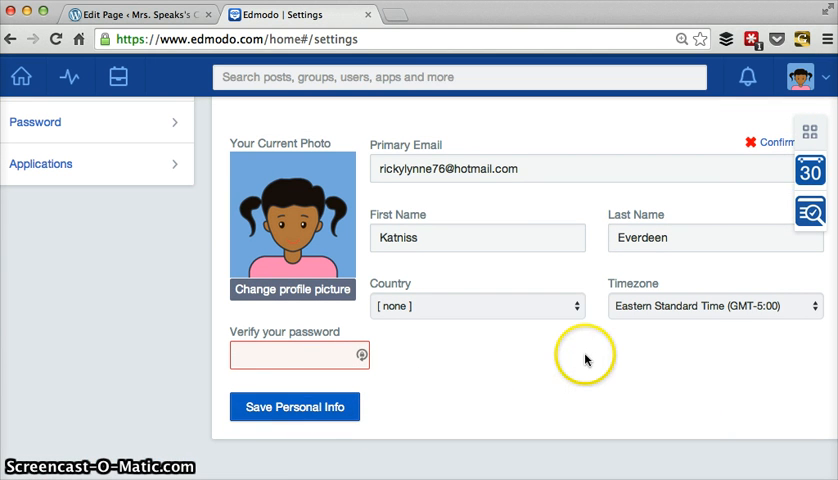
pyautogui.moveTo(810, 77)
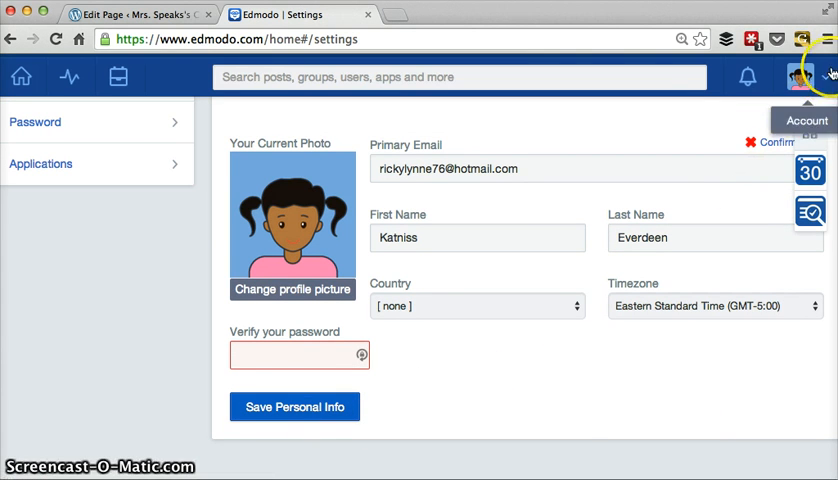
pyautogui.click(797, 77)
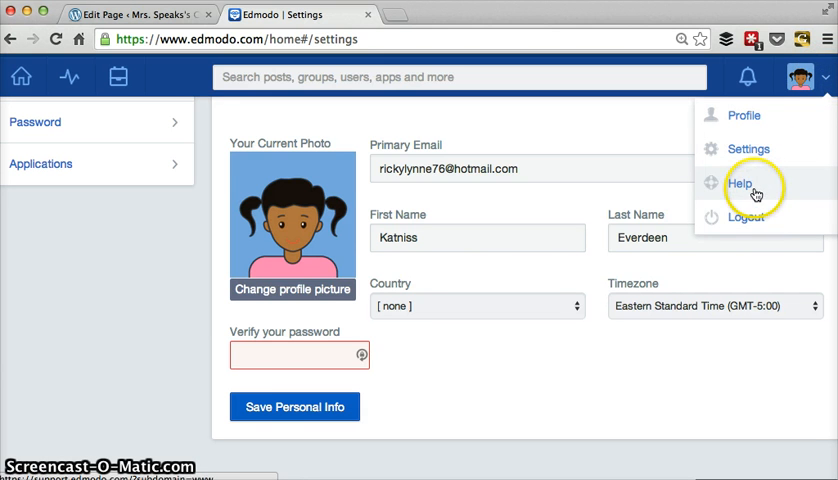
pyautogui.click(740, 183)
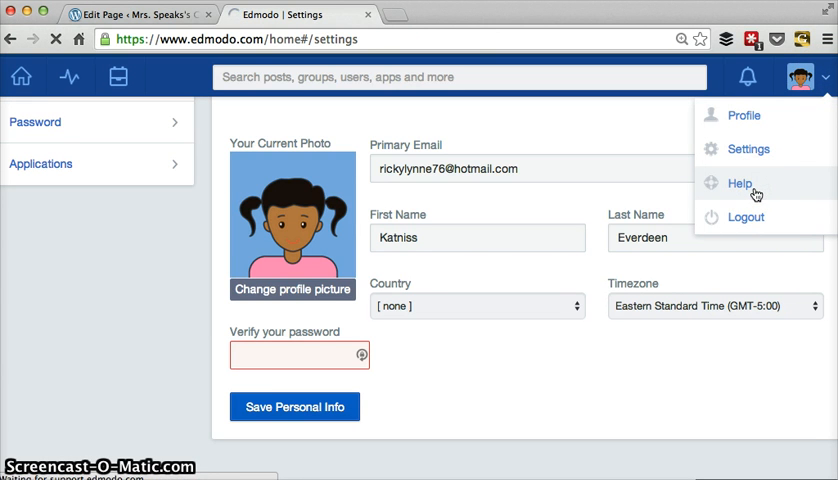
pyautogui.click(740, 183)
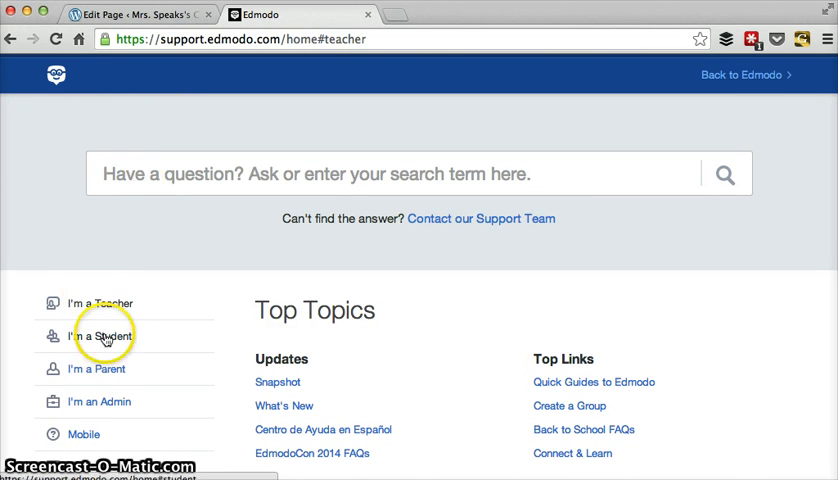
pyautogui.click(97, 336)
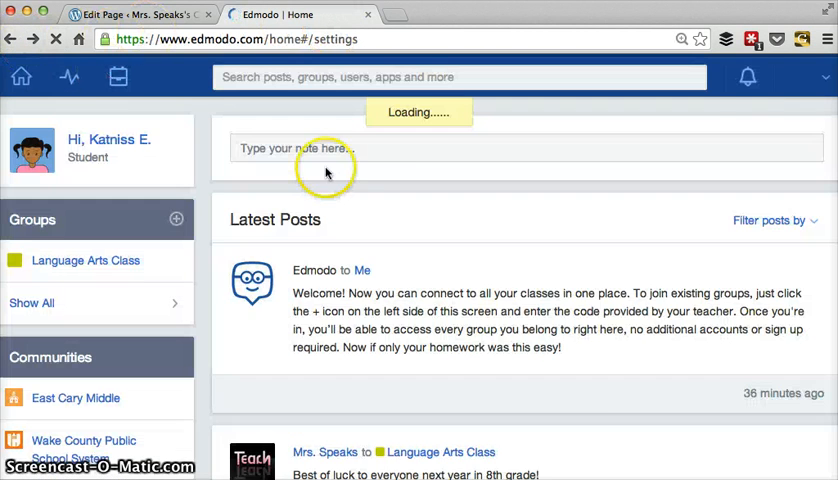
pyautogui.click(800, 77)
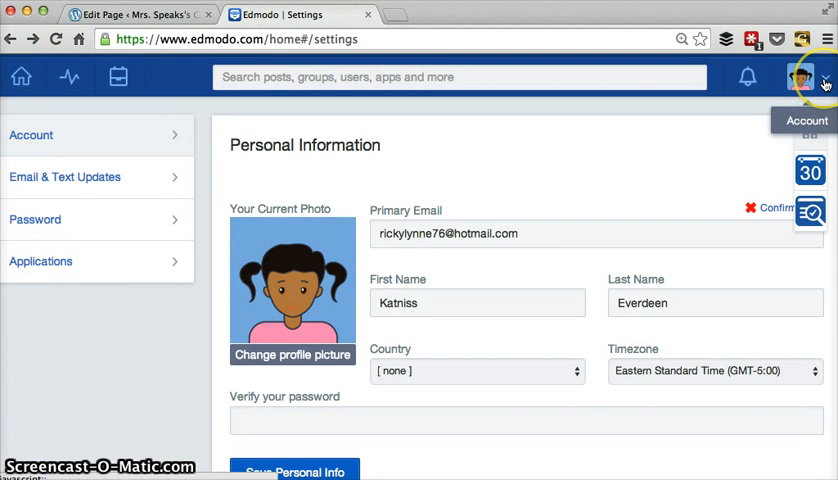
pyautogui.moveTo(631, 163)
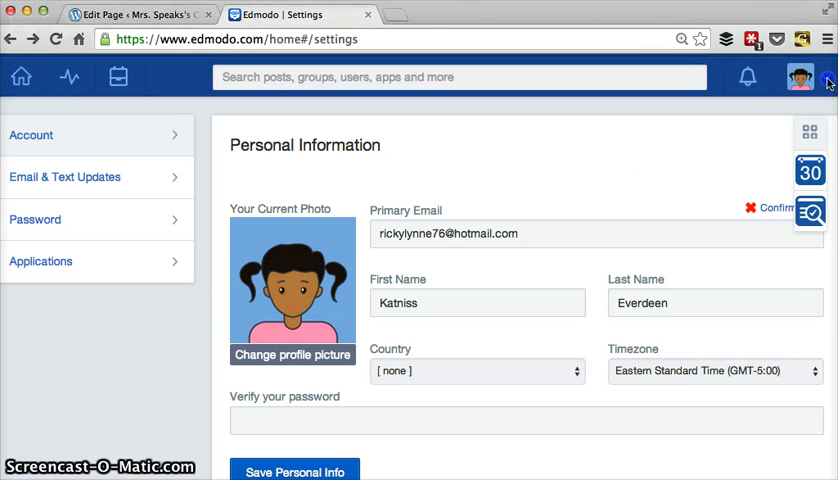
pyautogui.click(825, 81)
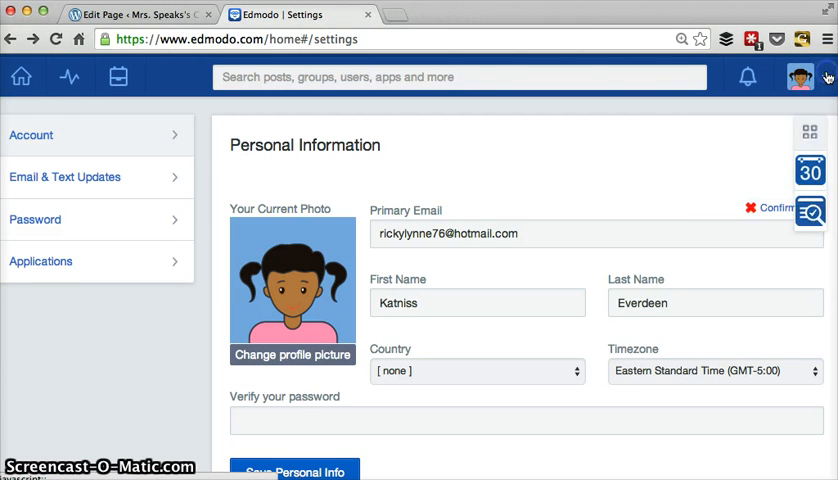
pyautogui.moveTo(22, 77)
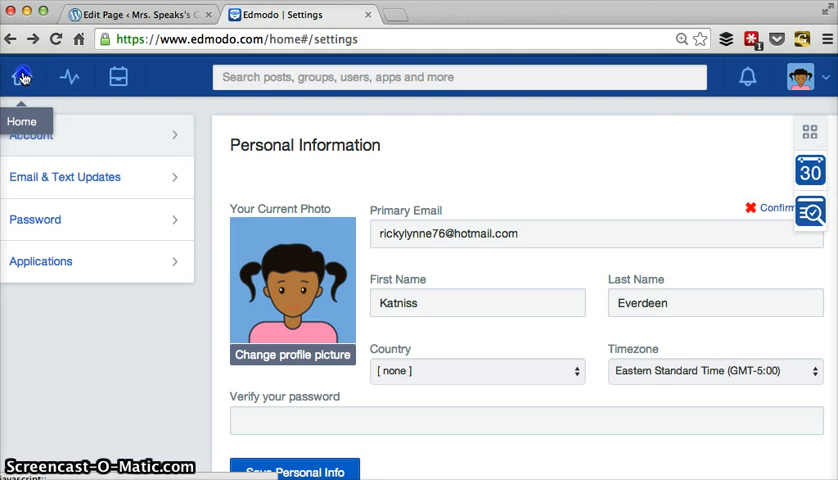
# Return from the account settings page to the Latest Posts home feed.
pyautogui.click(22, 77)
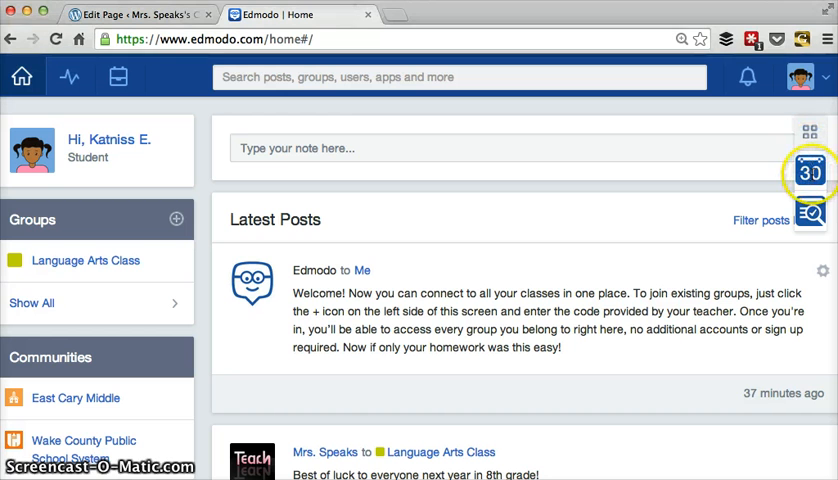
pyautogui.moveTo(813, 171)
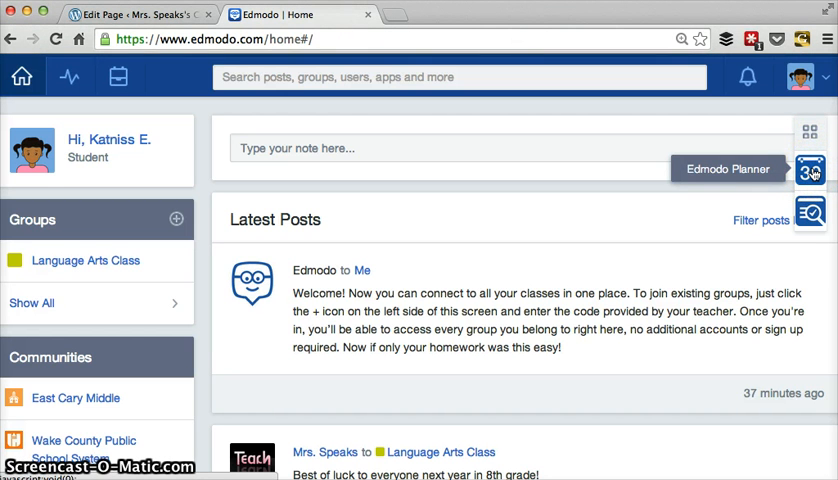
pyautogui.moveTo(811, 131)
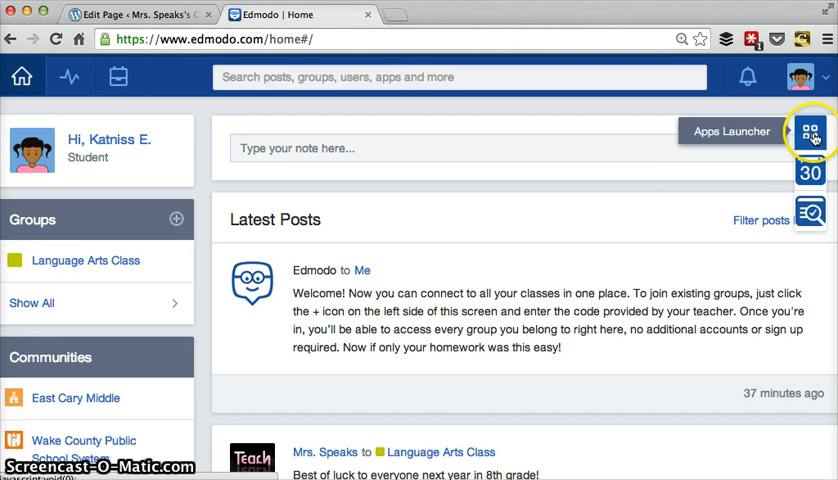
pyautogui.moveTo(752, 249)
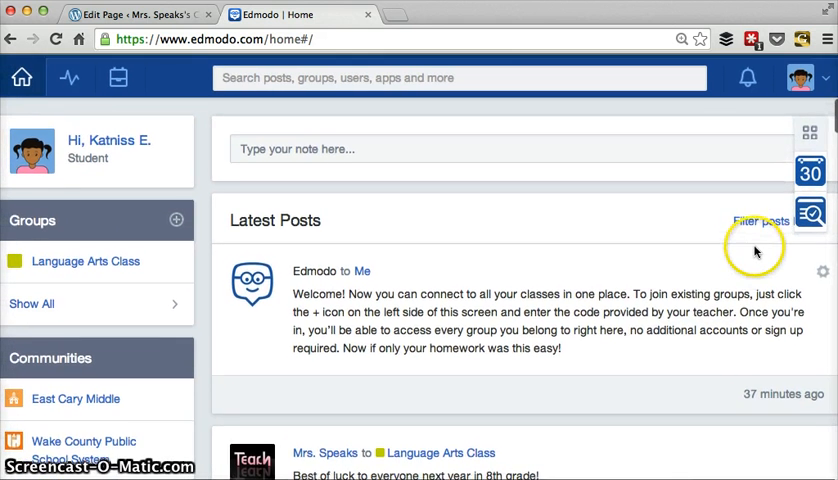
pyautogui.moveTo(755, 250)
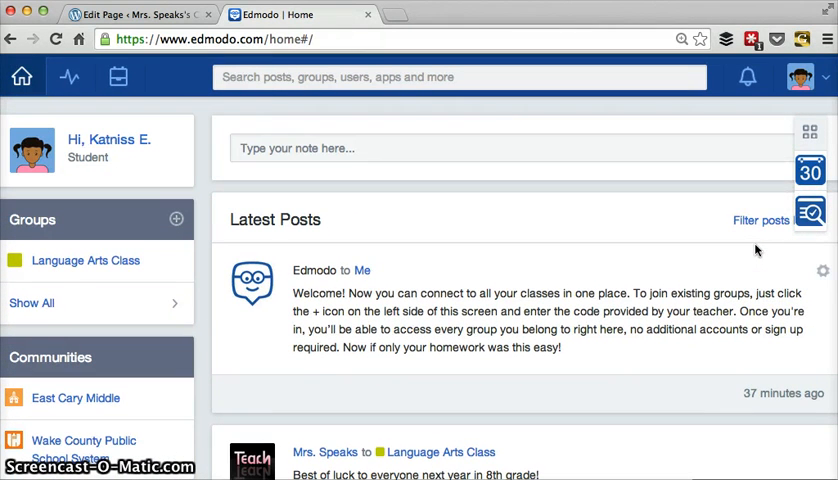
pyautogui.moveTo(760, 221)
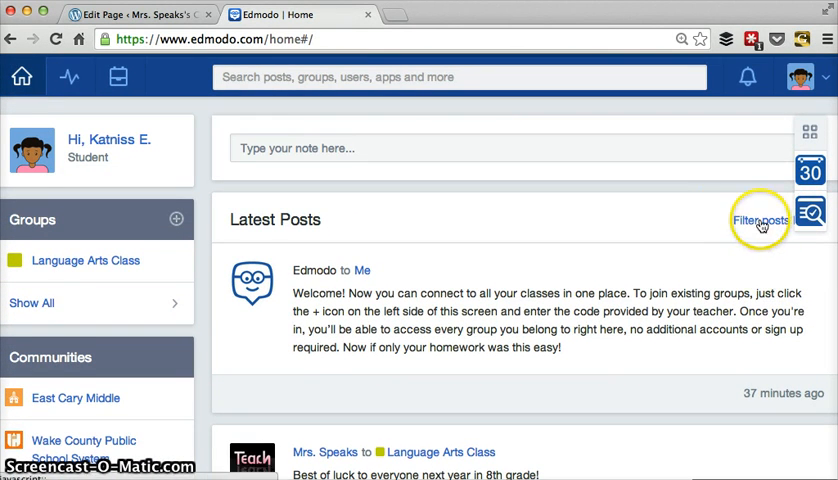
# Filter the home feed by Author to show only posts By Teachers.
pyautogui.click(760, 220)
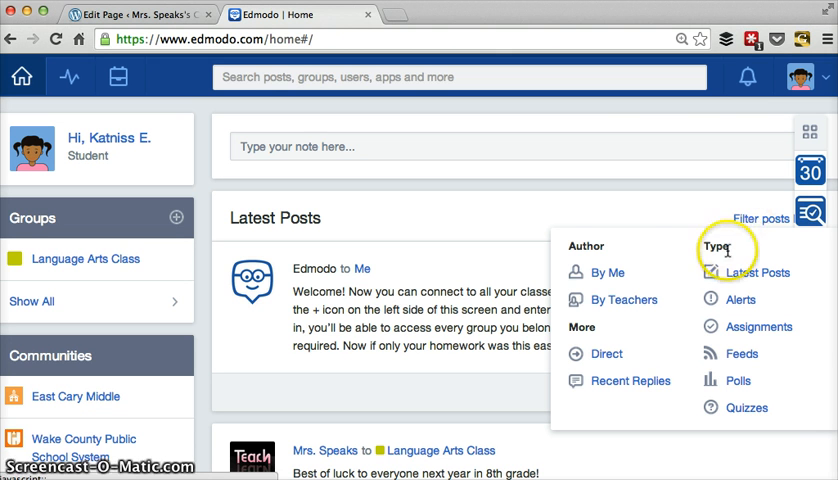
pyautogui.moveTo(595, 247)
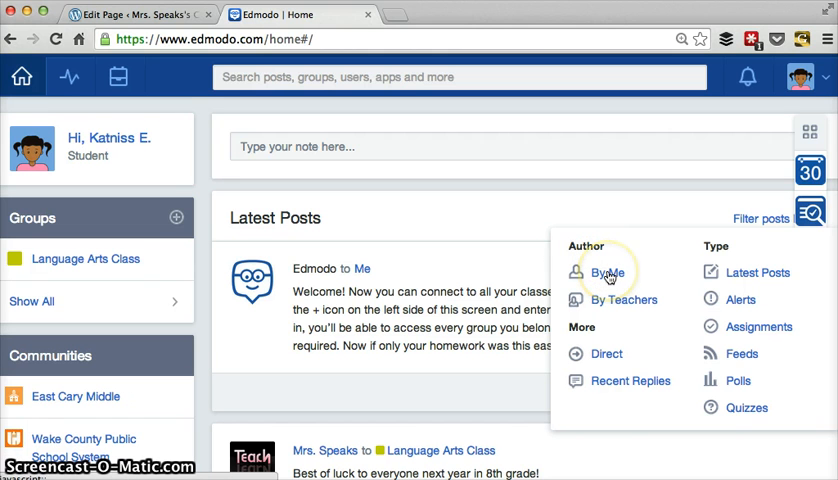
pyautogui.moveTo(607, 272)
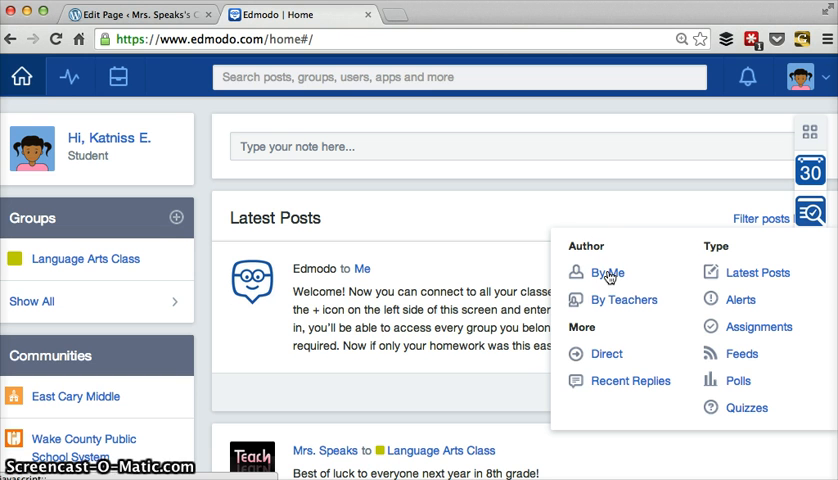
pyautogui.moveTo(590, 243)
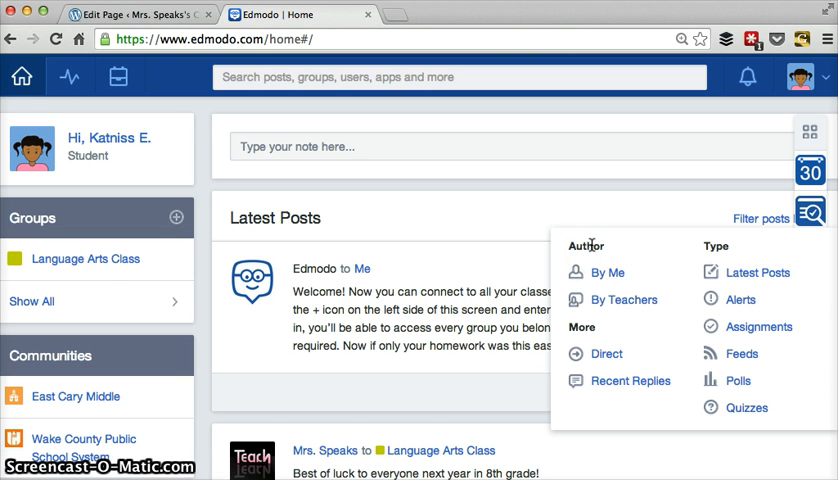
pyautogui.moveTo(633, 305)
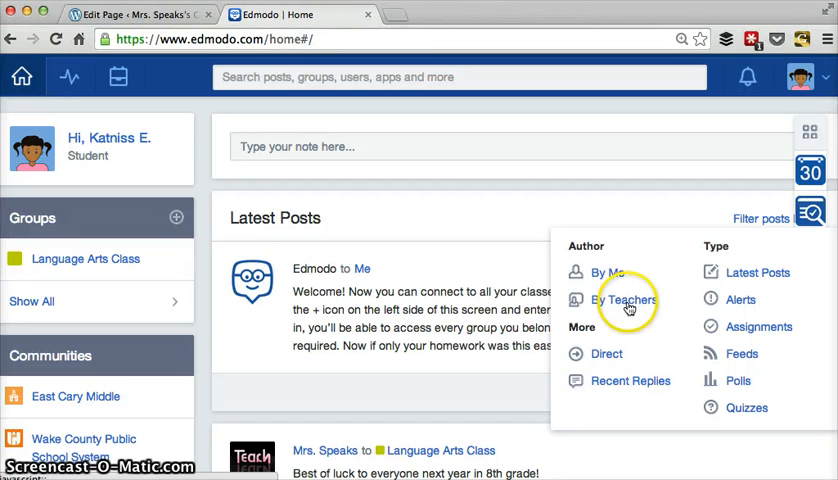
pyautogui.moveTo(736, 250)
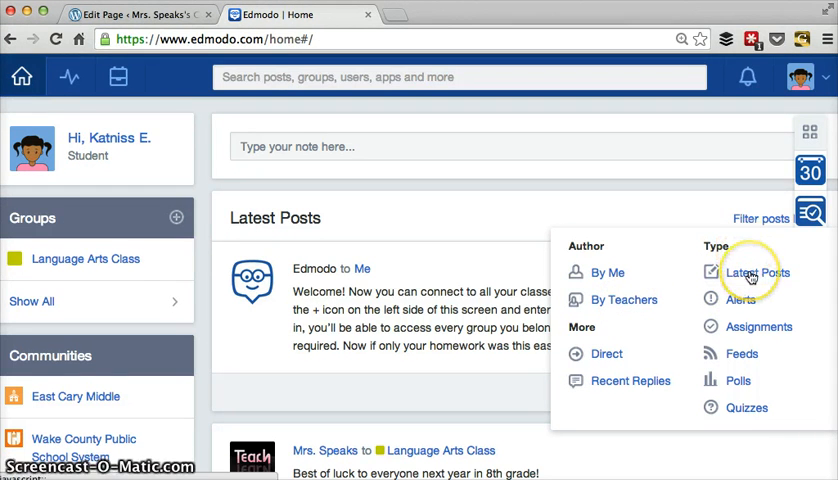
pyautogui.moveTo(744, 380)
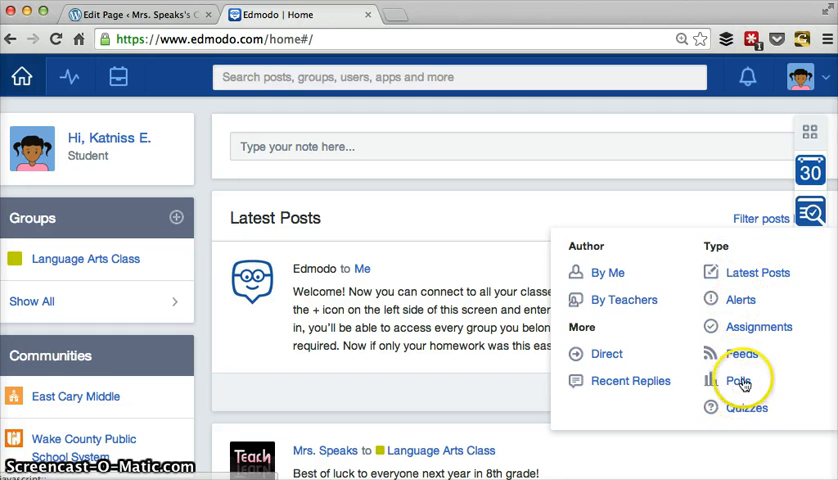
pyautogui.moveTo(631, 313)
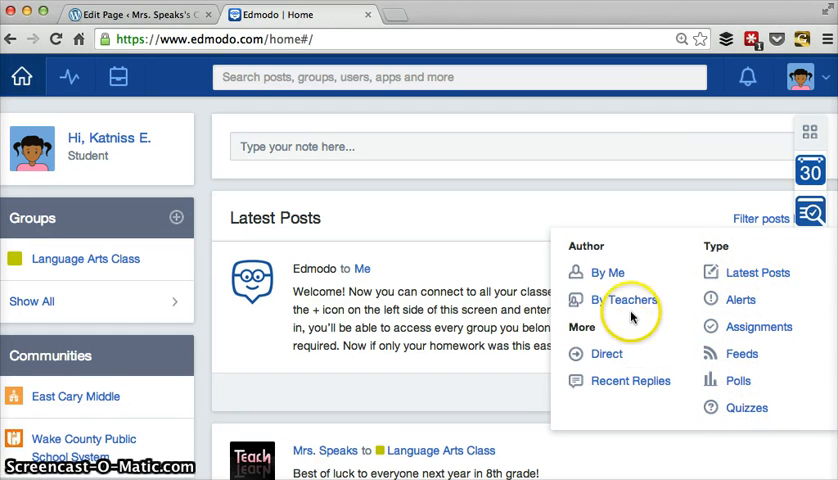
pyautogui.click(626, 300)
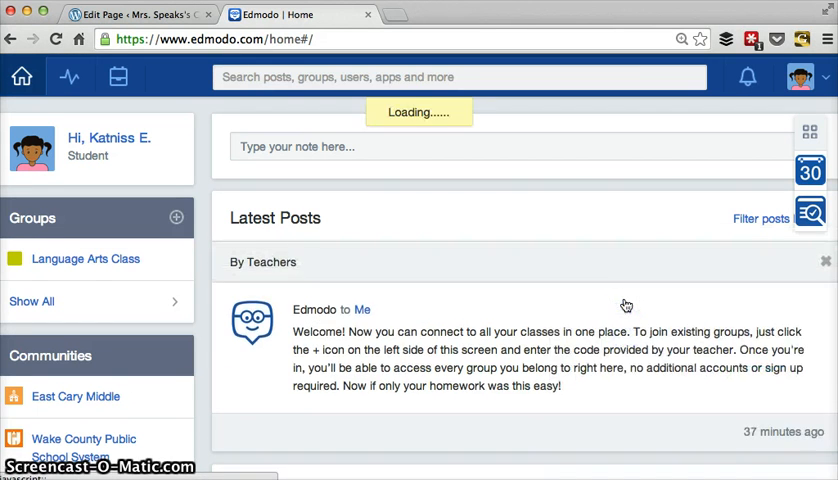
# Scroll the teacher-only feed to Mrs. Speaks' Released EOG 2014 quiz post.
pyautogui.scroll(-3)
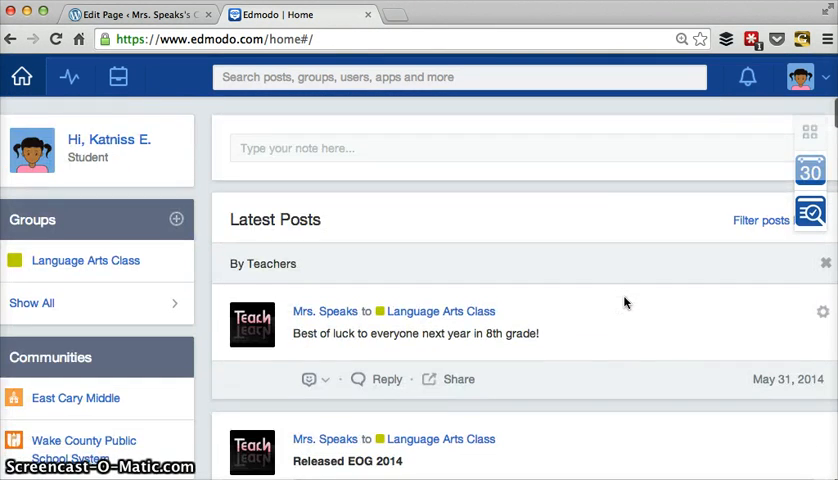
pyautogui.scroll(-3)
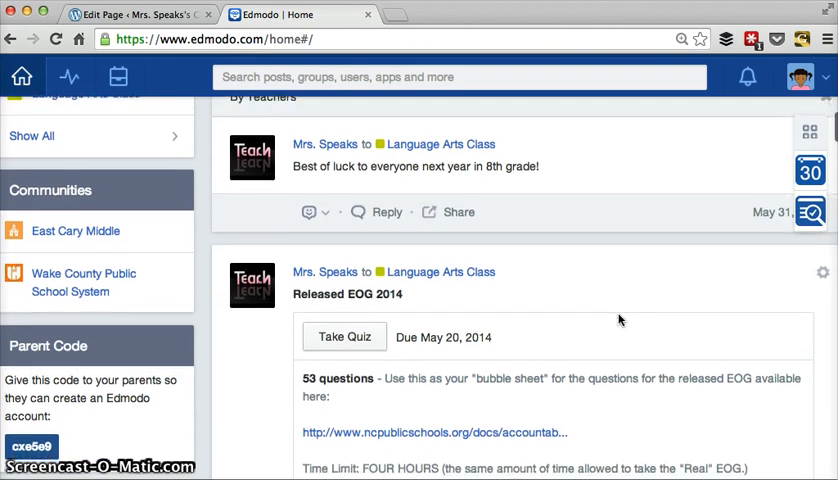
pyautogui.scroll(3)
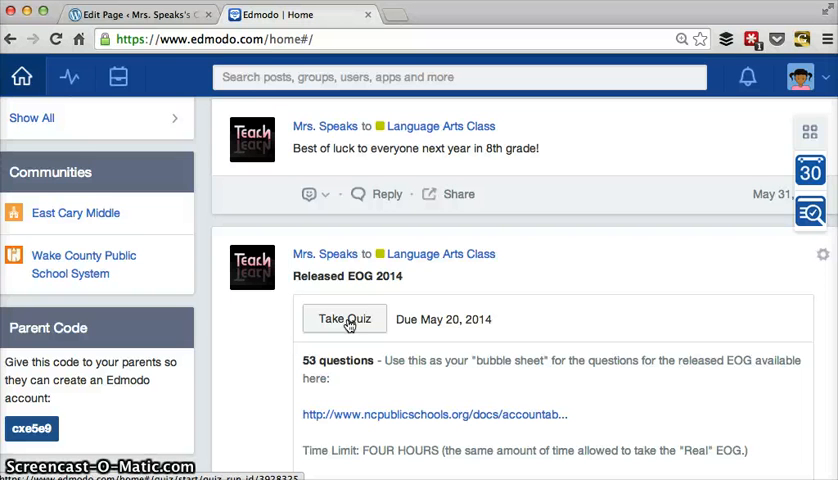
pyautogui.moveTo(130, 358)
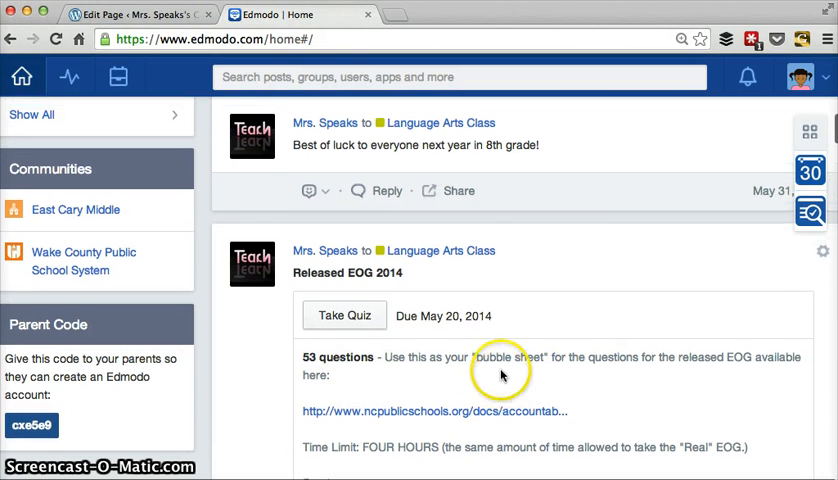
pyautogui.moveTo(415, 361)
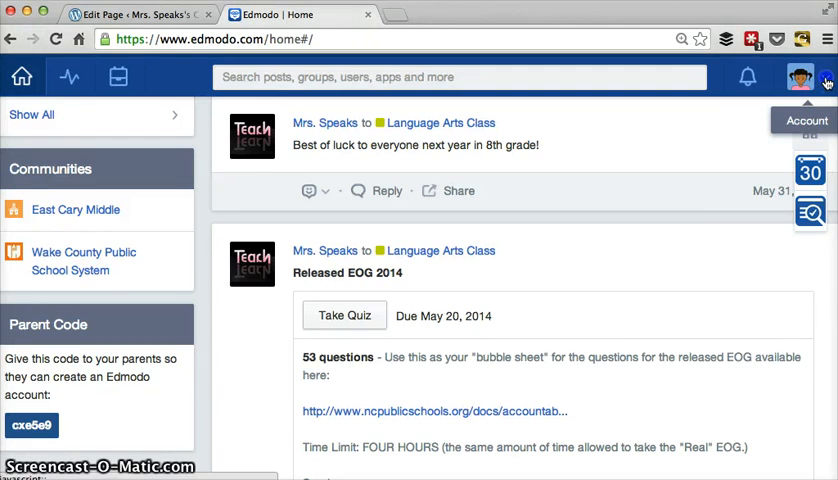
# Open Email & Text Updates settings and keep email as the update delivery method.
pyautogui.click(810, 77)
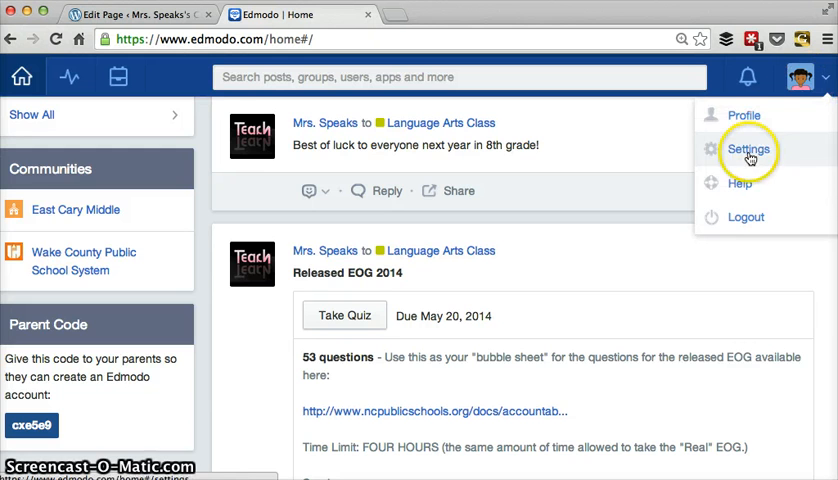
pyautogui.click(748, 148)
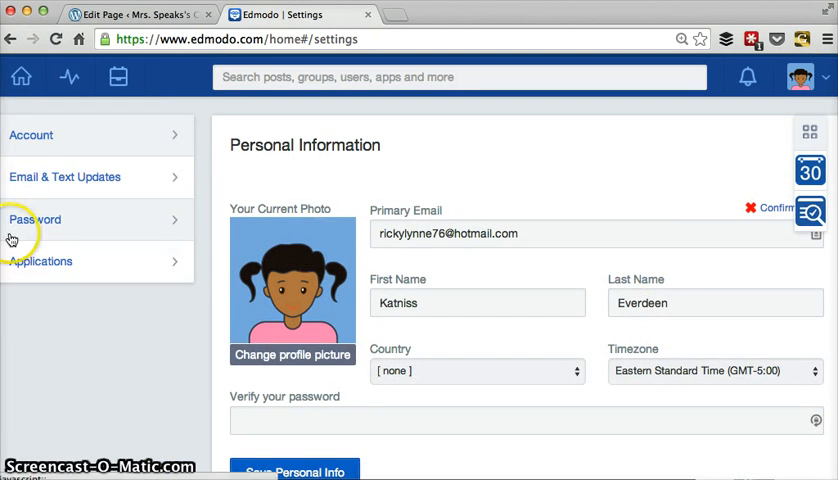
pyautogui.click(64, 177)
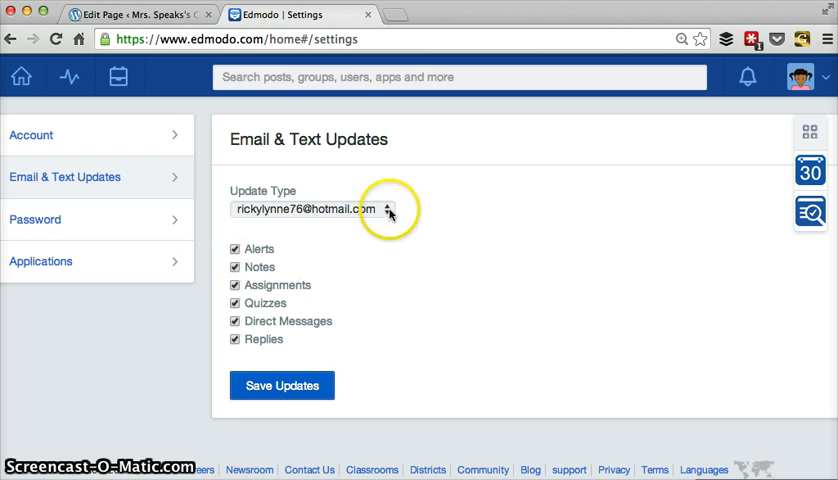
pyautogui.click(390, 209)
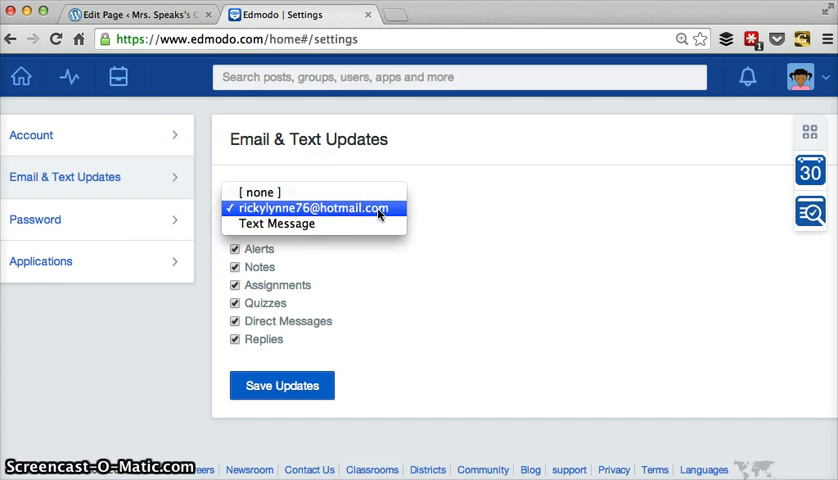
pyautogui.click(315, 208)
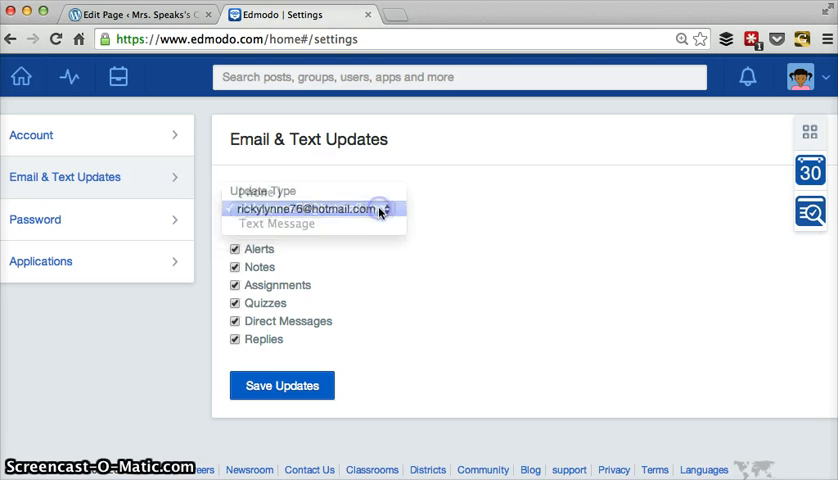
pyautogui.click(313, 209)
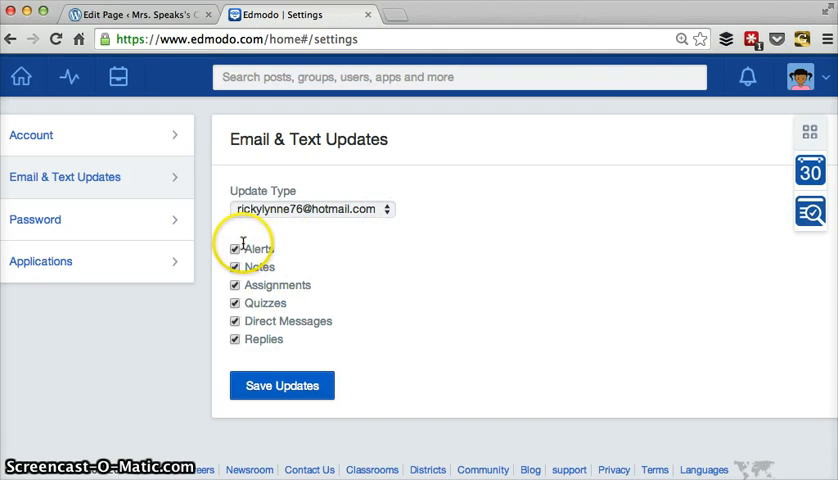
pyautogui.moveTo(254, 358)
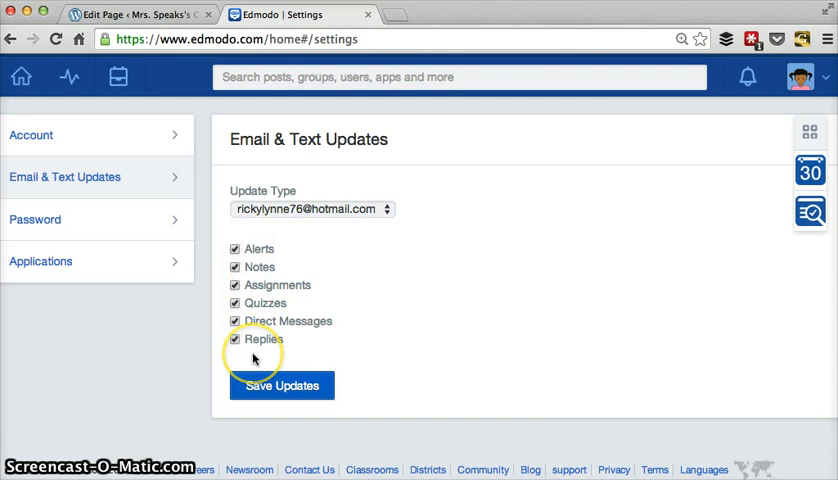
pyautogui.click(312, 209)
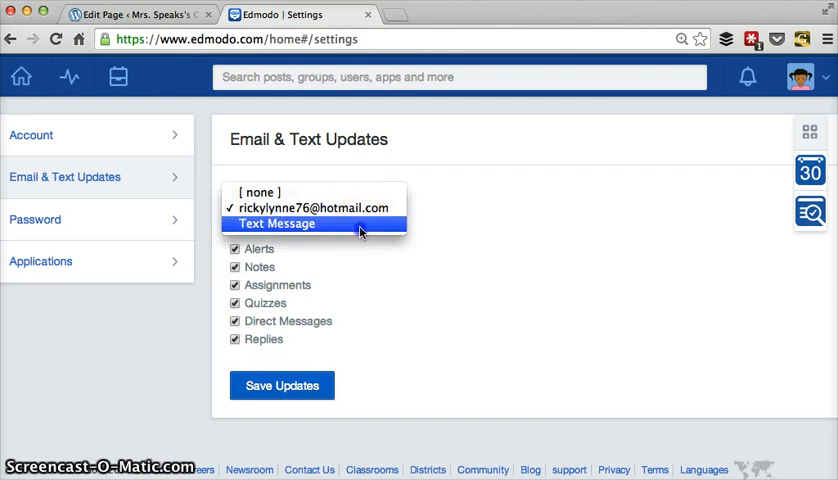
pyautogui.click(276, 223)
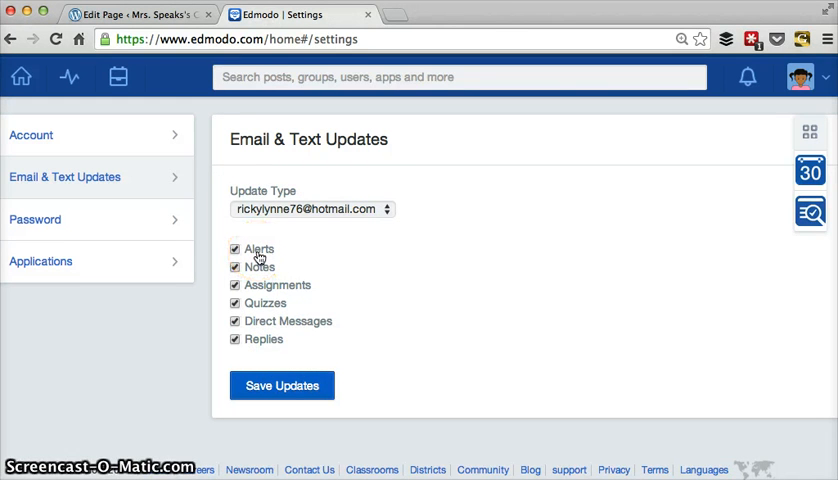
pyautogui.moveTo(238, 312)
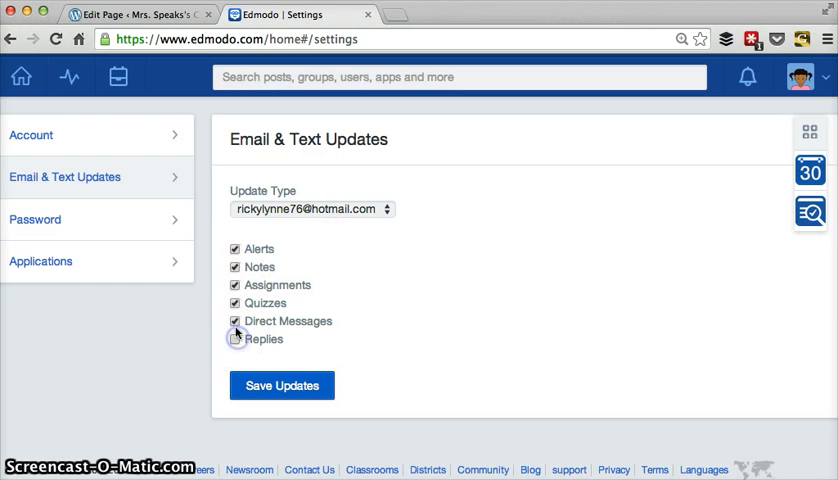
# Turn off updates for notes, direct messages and other types, leaving only Alerts checked.
pyautogui.click(236, 285)
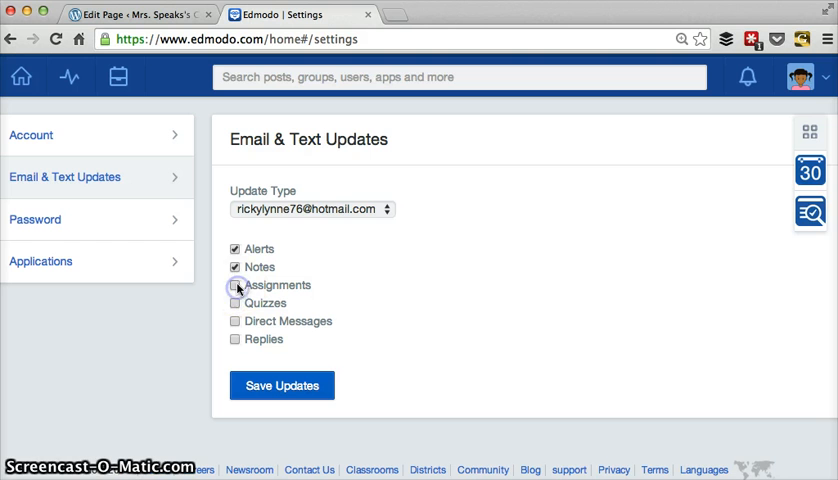
pyautogui.click(236, 267)
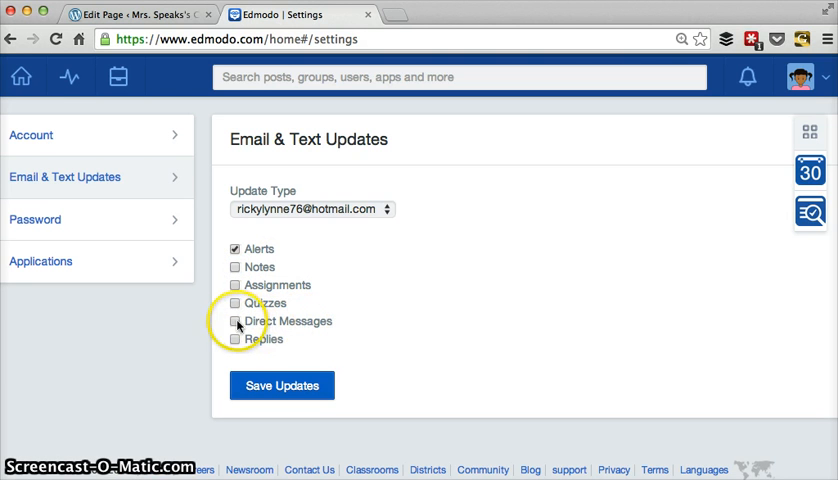
pyautogui.moveTo(357, 209)
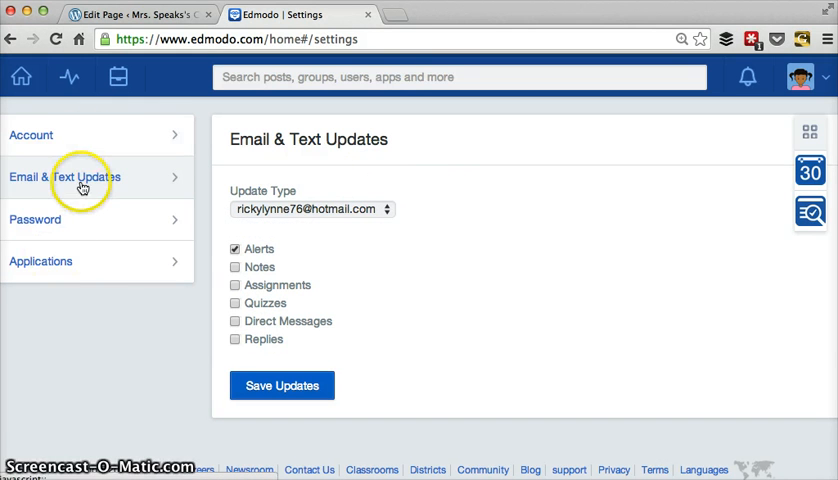
pyautogui.click(35, 219)
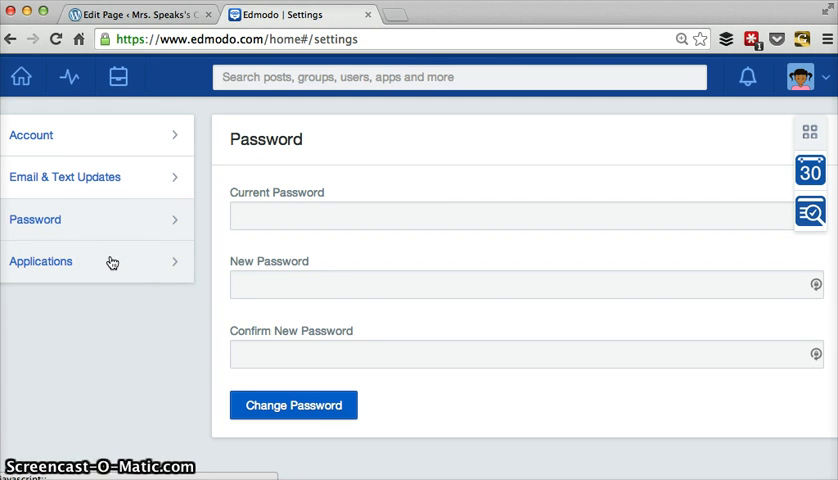
# View the Third-Party Applications settings, then return to the home feed.
pyautogui.click(41, 261)
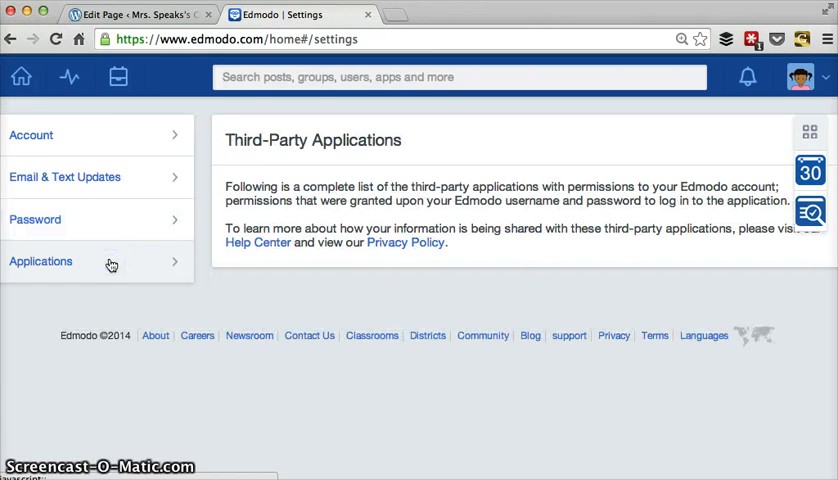
pyautogui.moveTo(21, 77)
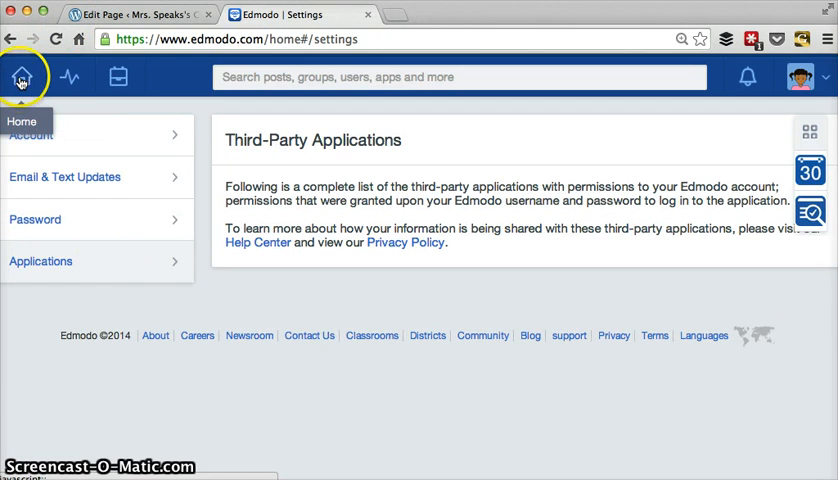
pyautogui.click(21, 76)
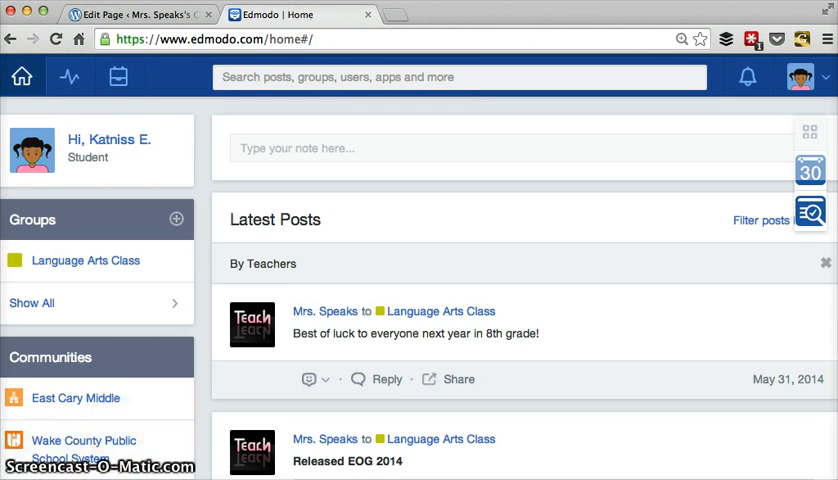
pyautogui.moveTo(283, 318)
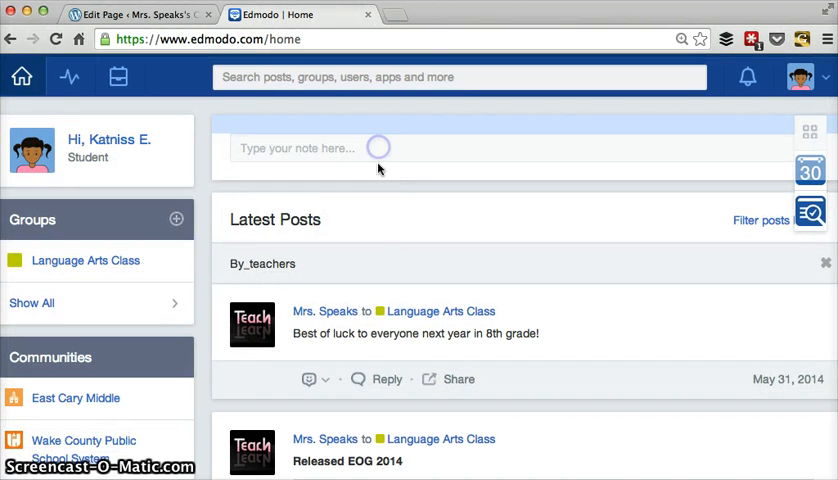
pyautogui.scroll(-3)
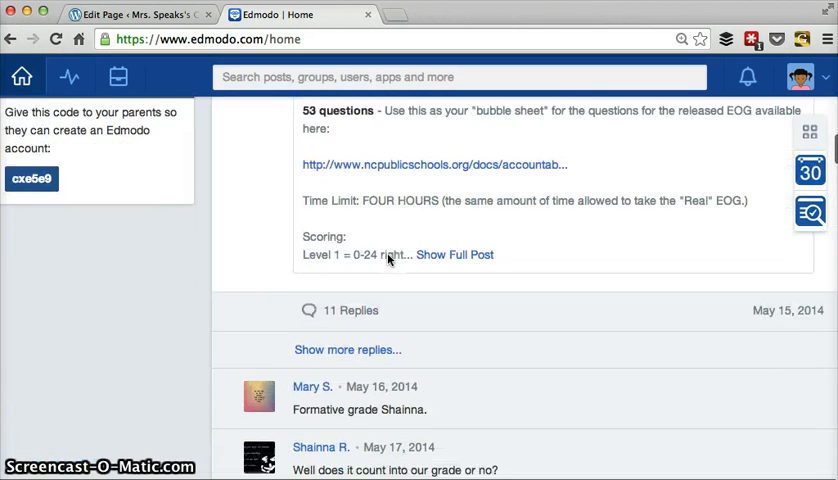
pyautogui.scroll(-3)
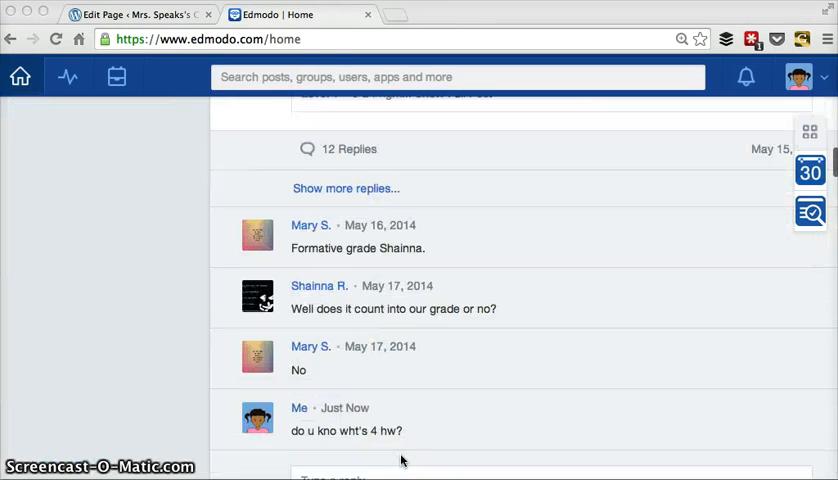
pyautogui.scroll(-3)
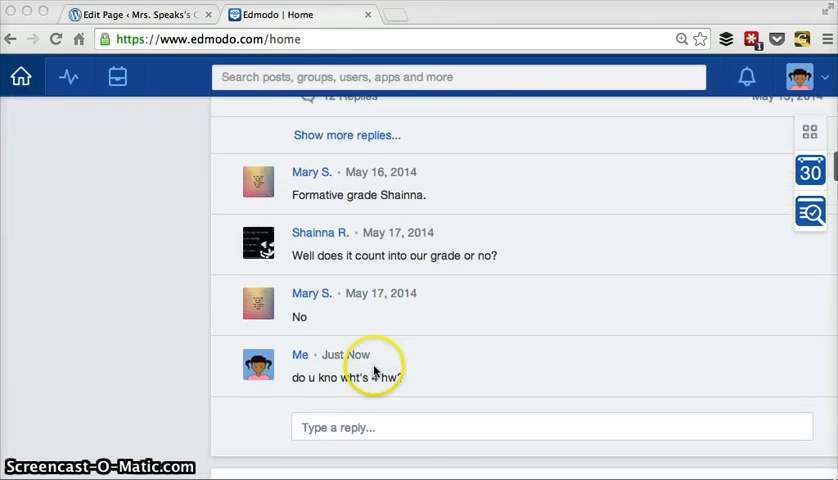
pyautogui.moveTo(307, 343)
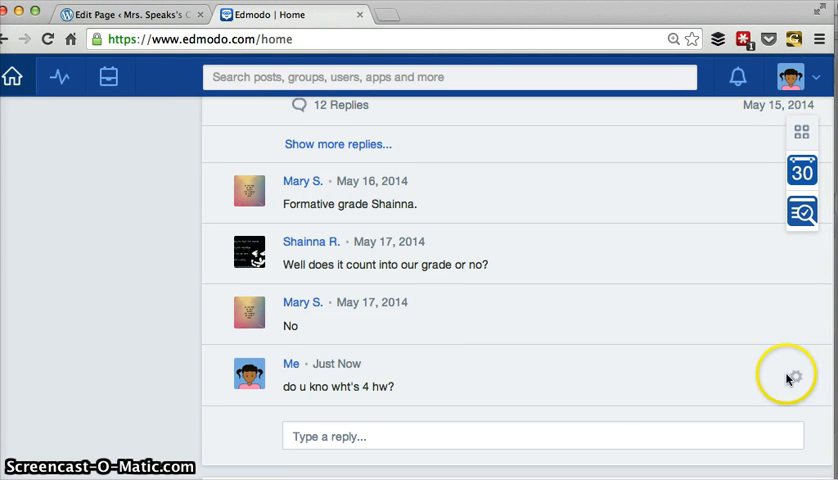
pyautogui.moveTo(799, 382)
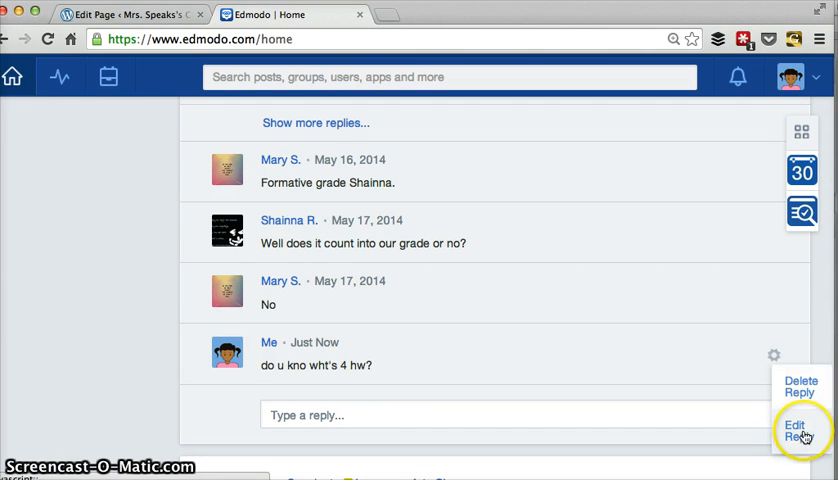
# Cancel an edit, then delete the 'do u kno wht's 4 hw?' reply.
pyautogui.click(798, 430)
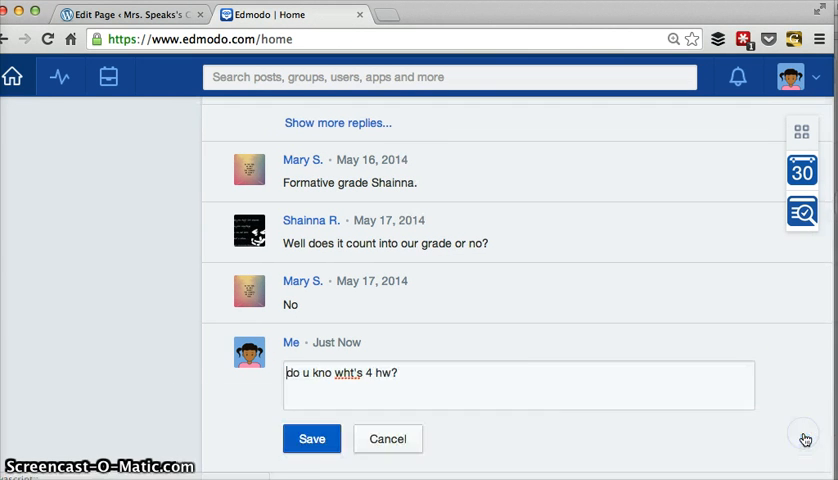
pyautogui.moveTo(437, 383)
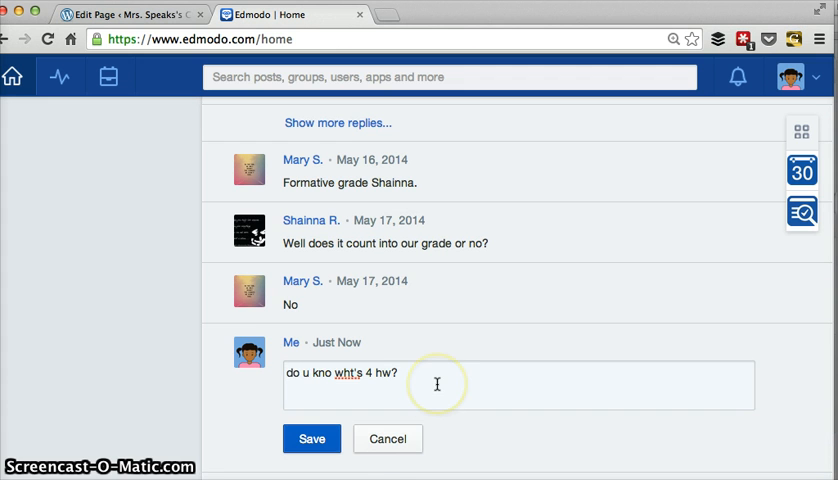
pyautogui.click(311, 439)
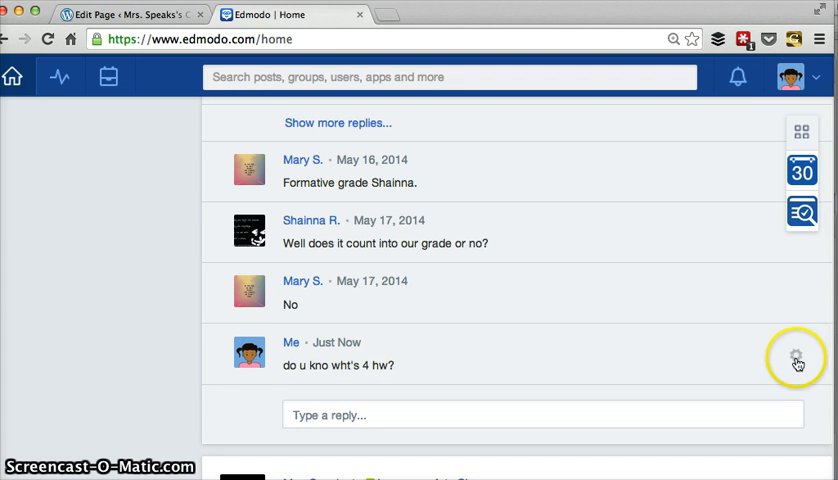
pyautogui.click(797, 357)
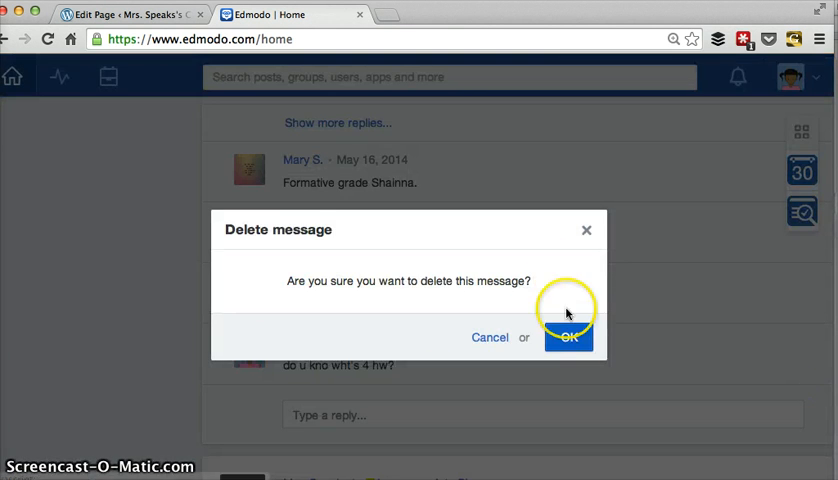
pyautogui.click(568, 337)
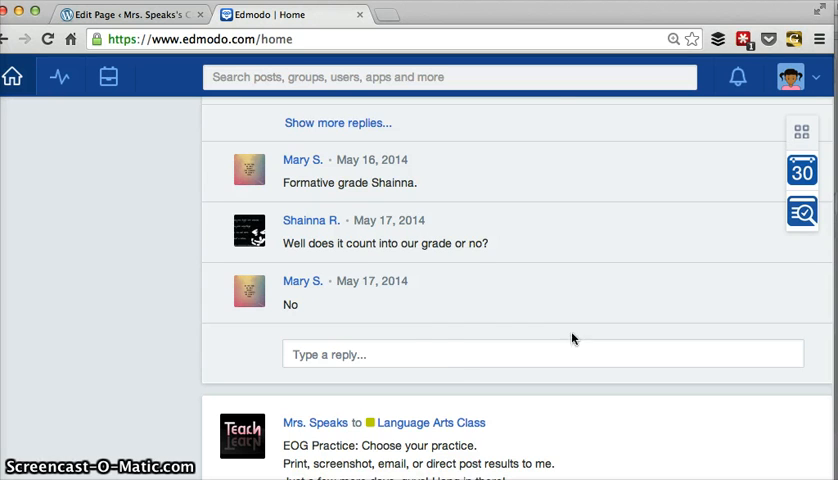
pyautogui.scroll(-3)
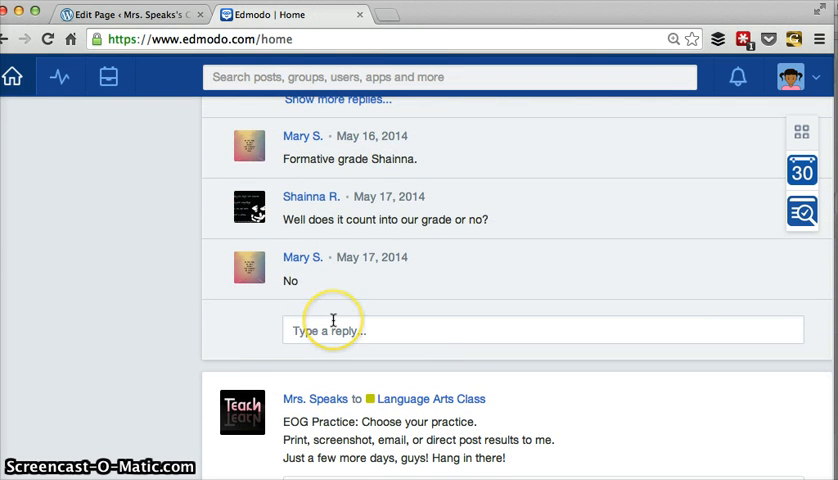
pyautogui.scroll(-3)
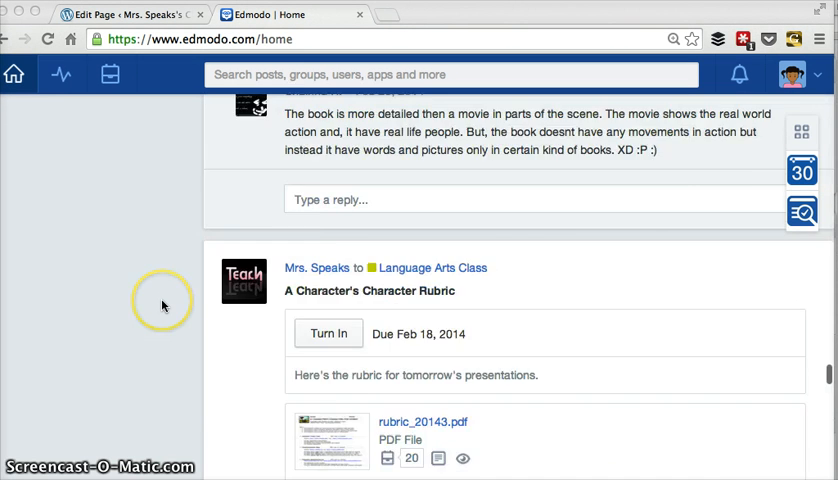
# Scroll to the A Character's Character Rubric post and open its Turn In page.
pyautogui.scroll(-3)
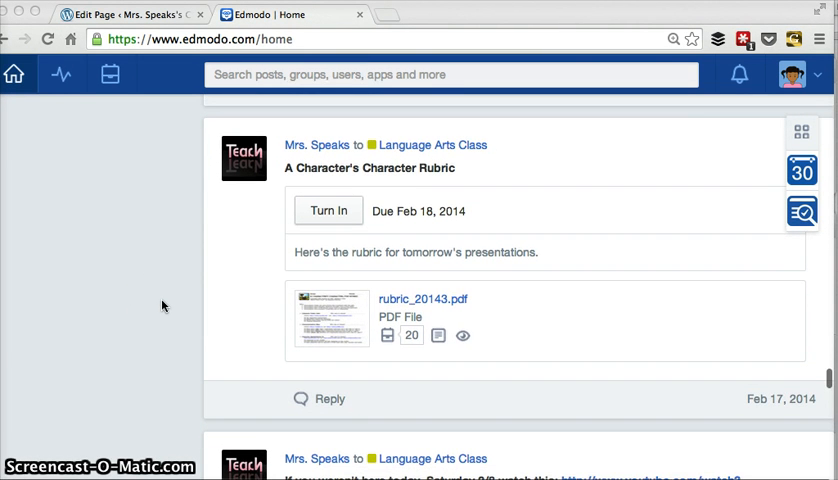
pyautogui.moveTo(544, 187)
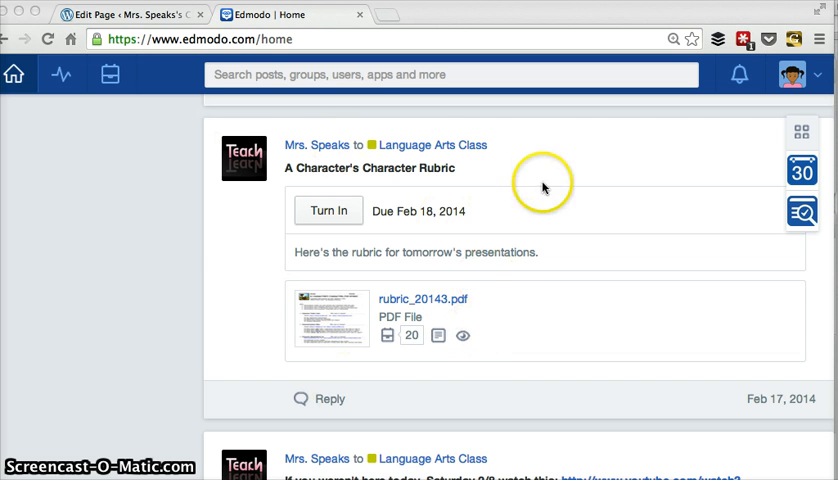
pyautogui.moveTo(487, 274)
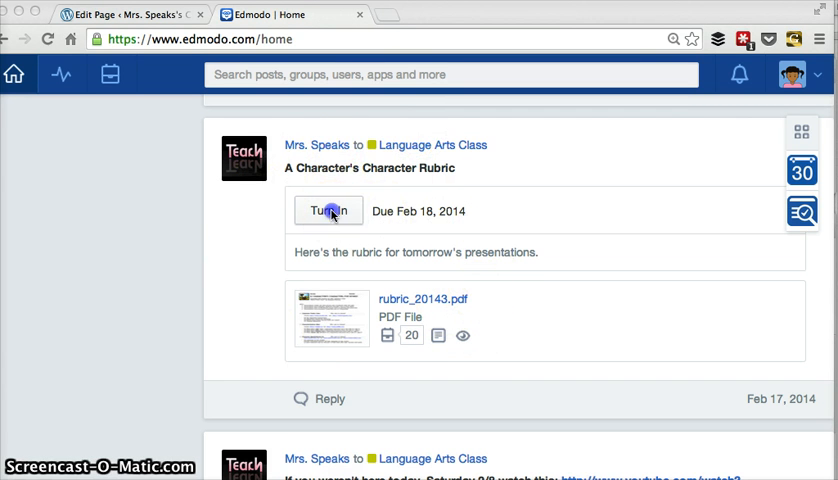
pyautogui.click(328, 211)
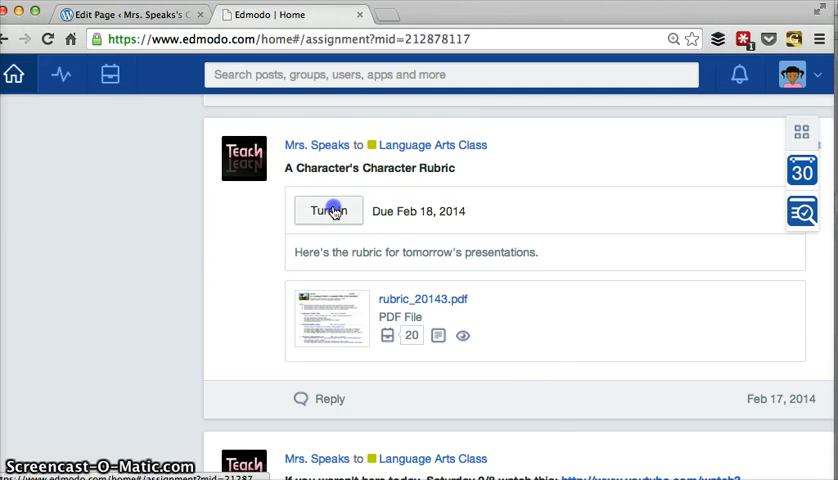
pyautogui.click(328, 210)
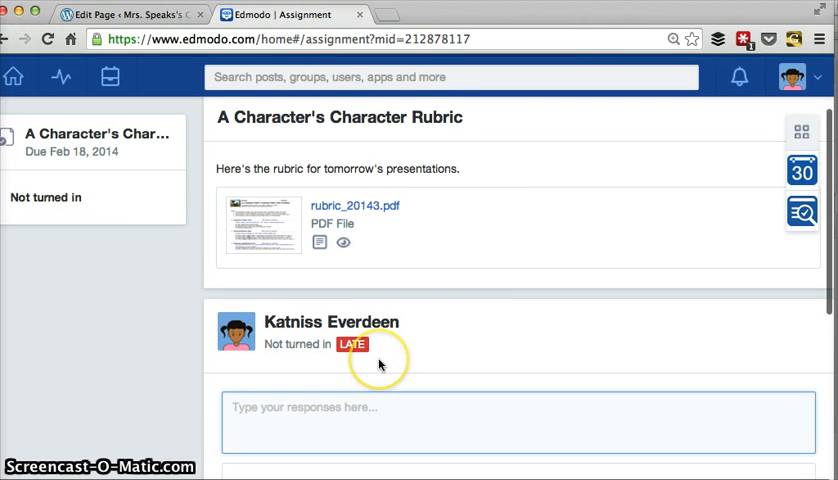
# Type 'Your answer.' into the rubric assignment's response box.
pyautogui.scroll(-3)
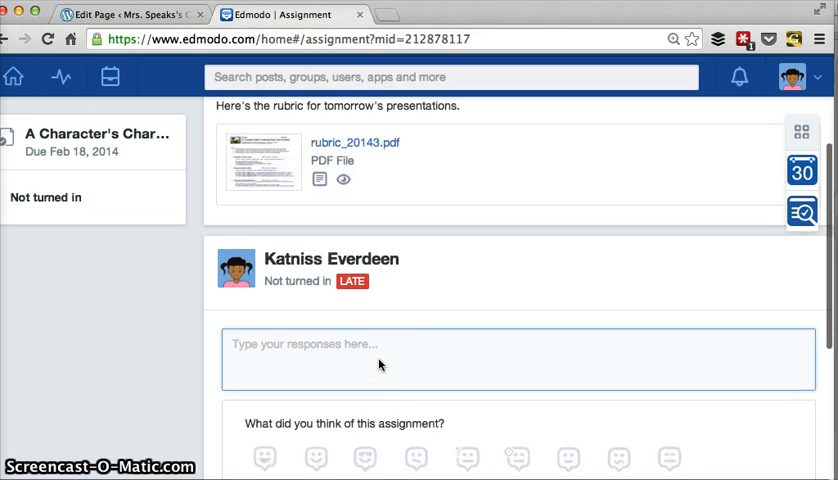
pyautogui.scroll(-3)
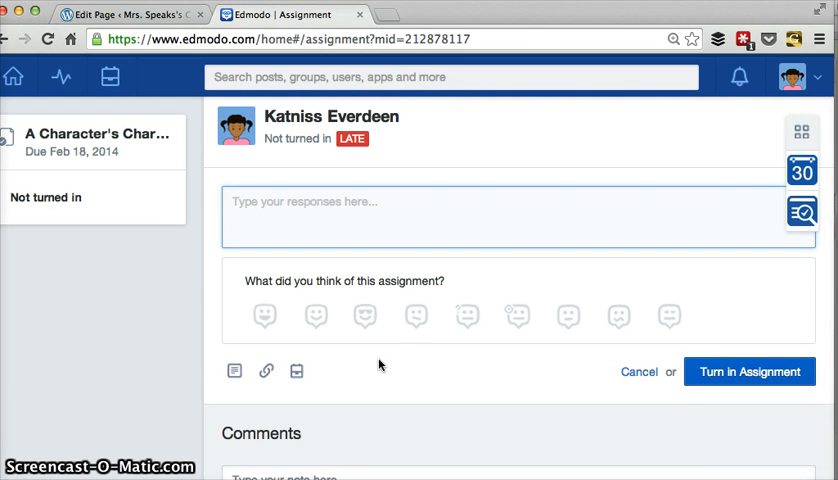
pyautogui.write('You')
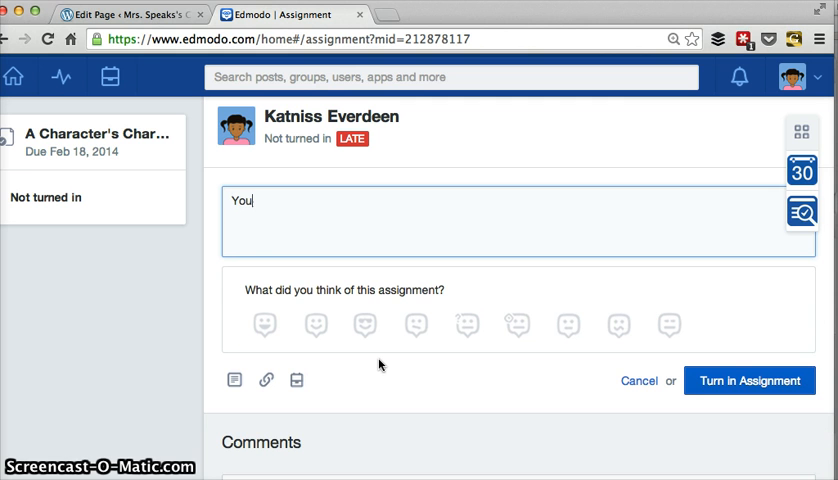
pyautogui.write('r ans')
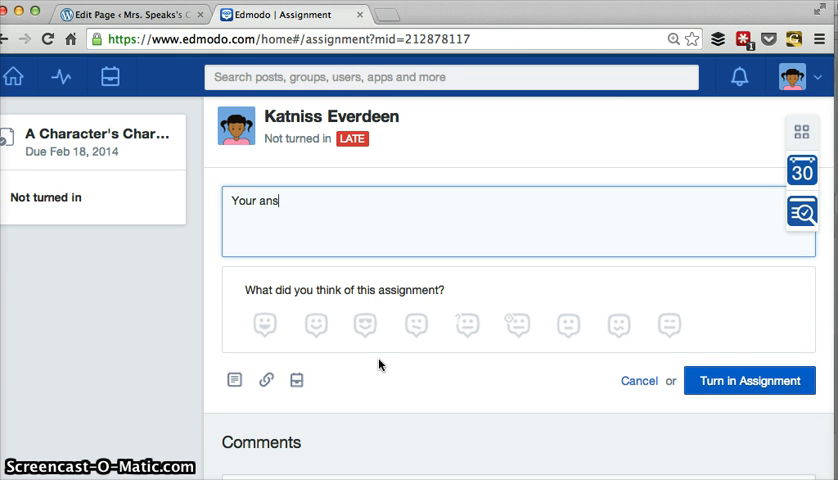
pyautogui.write('wer.')
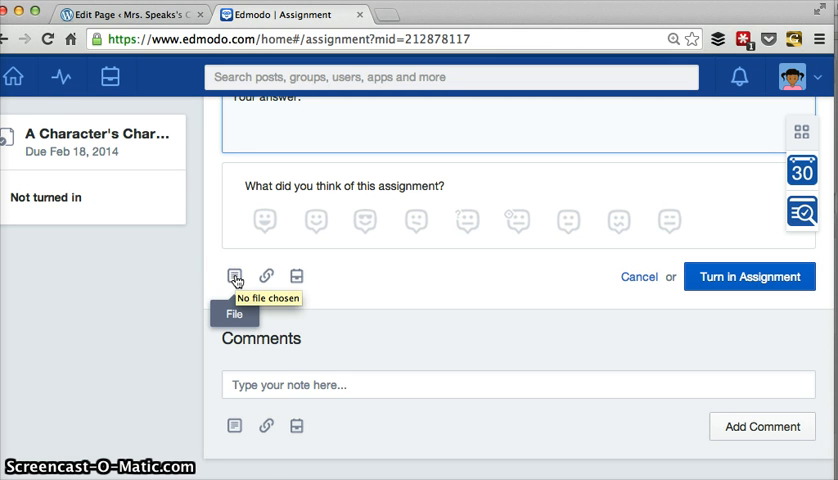
pyautogui.moveTo(266, 277)
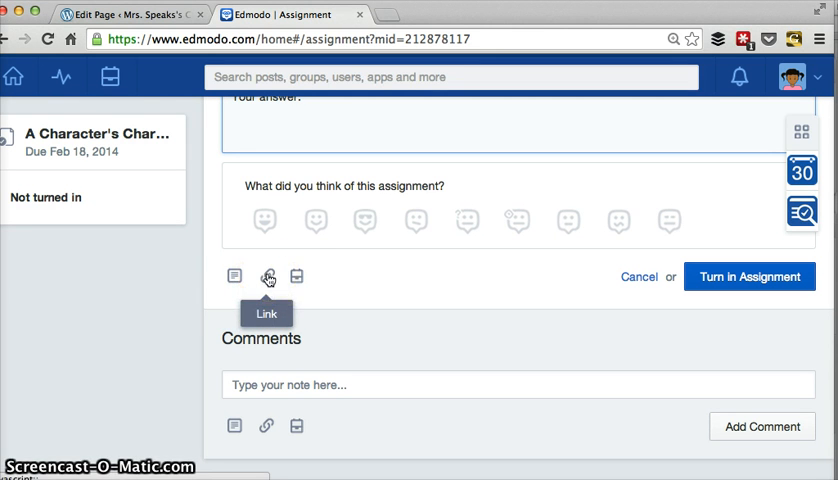
pyautogui.moveTo(297, 276)
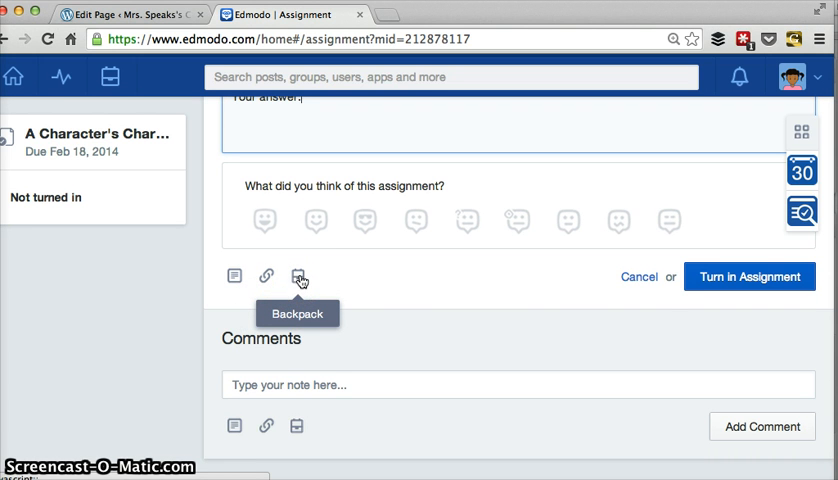
pyautogui.moveTo(627, 334)
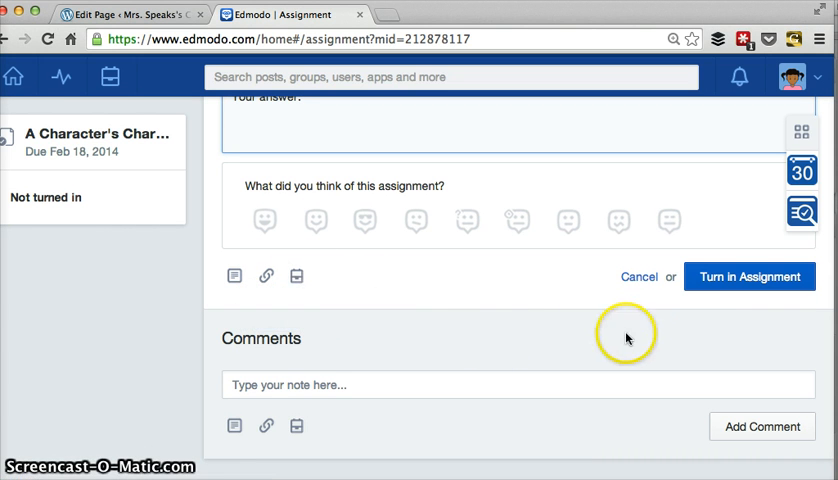
pyautogui.moveTo(749, 277)
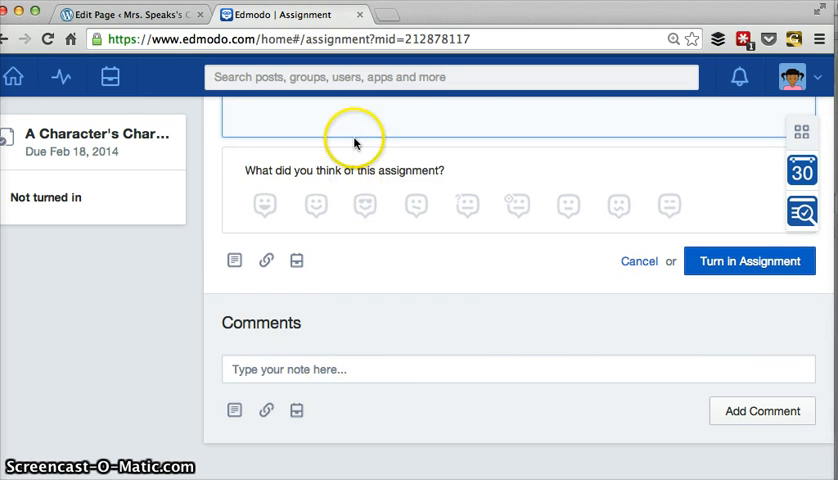
pyautogui.moveTo(373, 393)
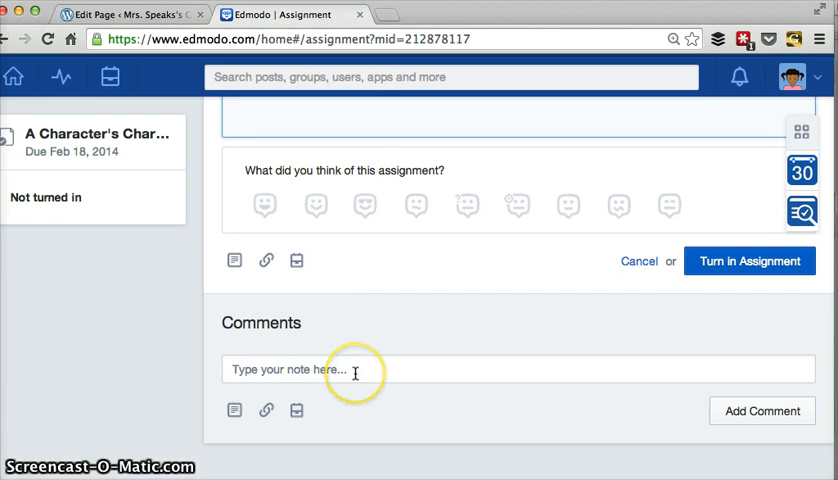
pyautogui.moveTo(424, 390)
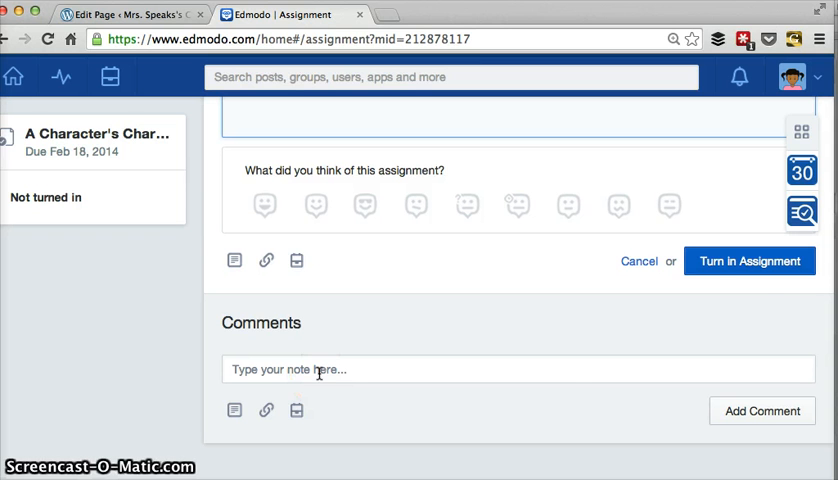
pyautogui.moveTo(738, 298)
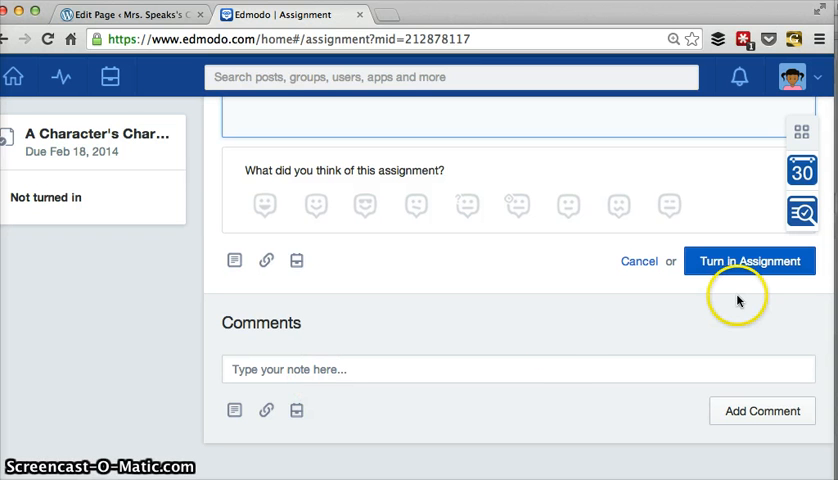
pyautogui.moveTo(750, 261)
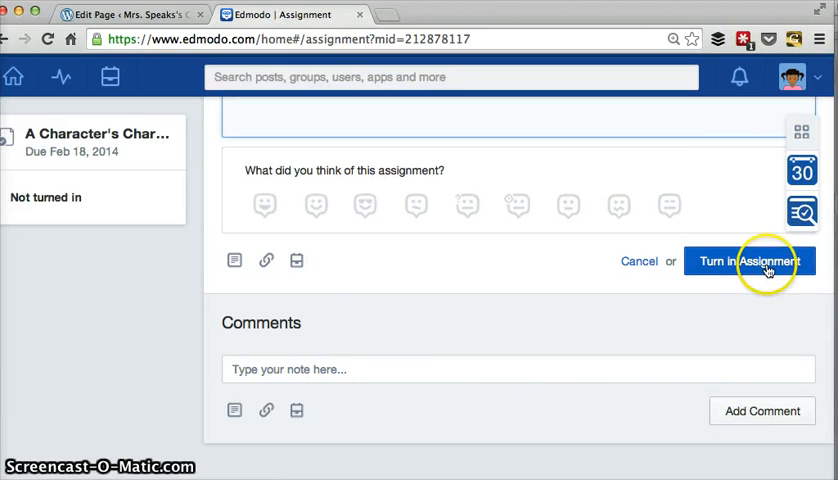
pyautogui.moveTo(740, 267)
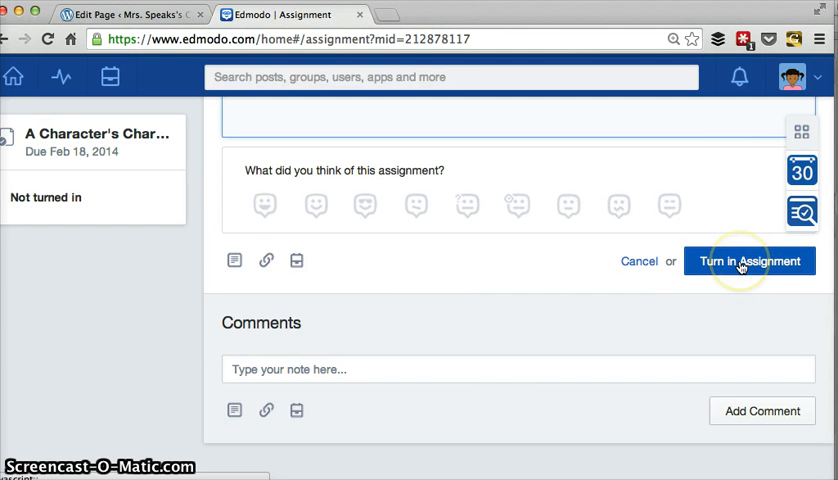
# Turn in the rubric assignment with a reaction so it shows Awaiting grade.
pyautogui.click(749, 261)
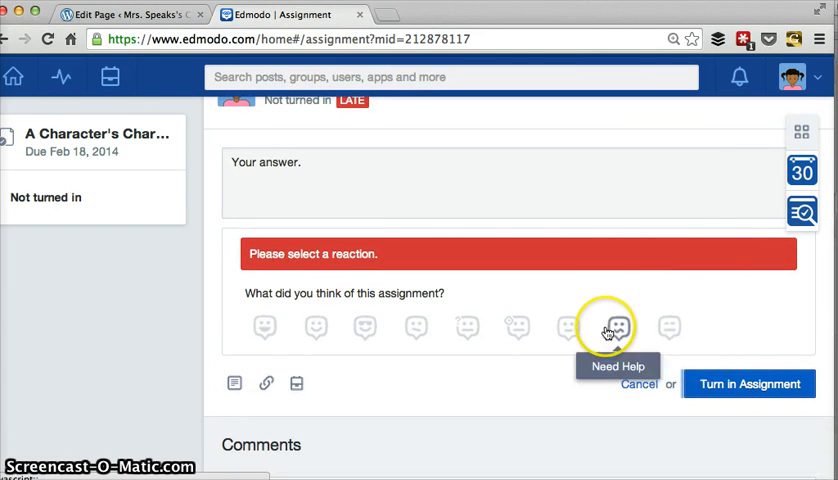
pyautogui.moveTo(365, 328)
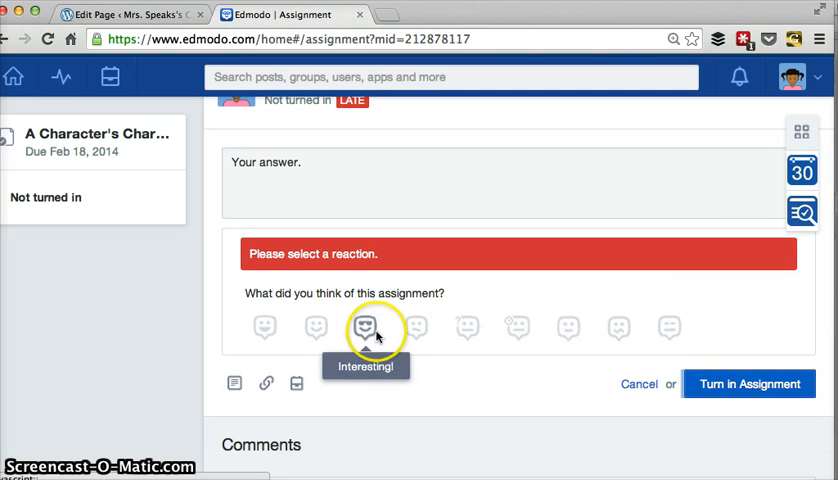
pyautogui.moveTo(416, 327)
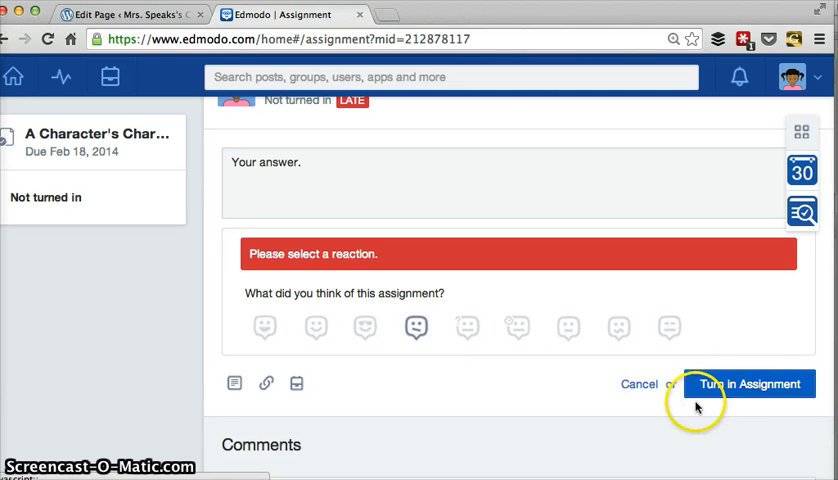
pyautogui.click(752, 383)
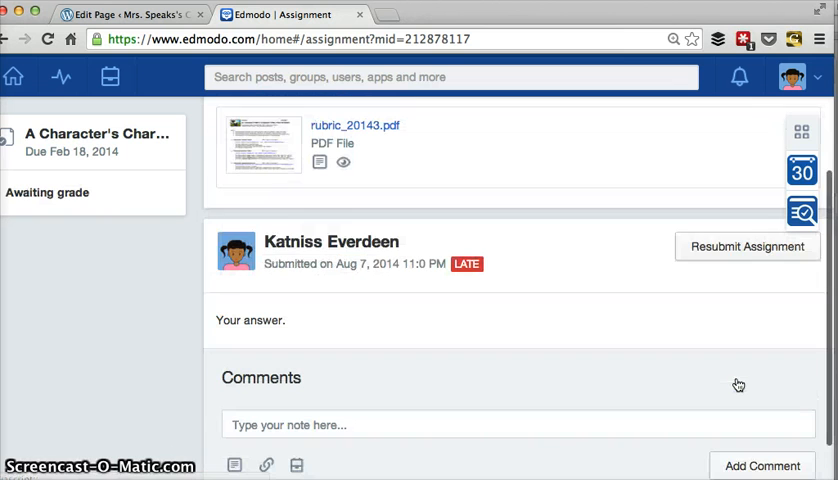
pyautogui.moveTo(546, 400)
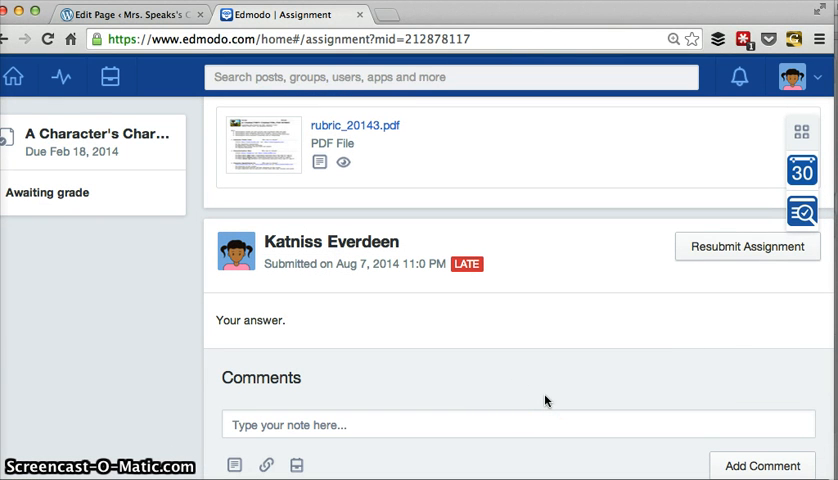
pyautogui.moveTo(714, 319)
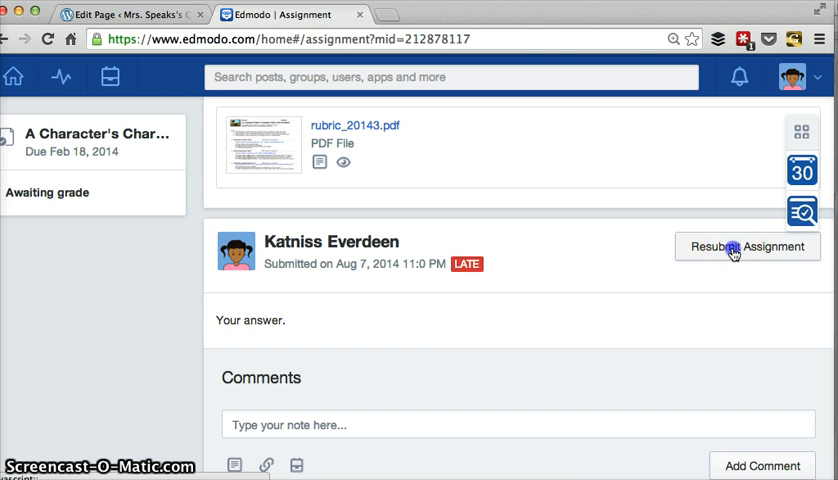
# Open a New Revision form for the submitted rubric assignment via Resubmit Assignment.
pyautogui.click(747, 246)
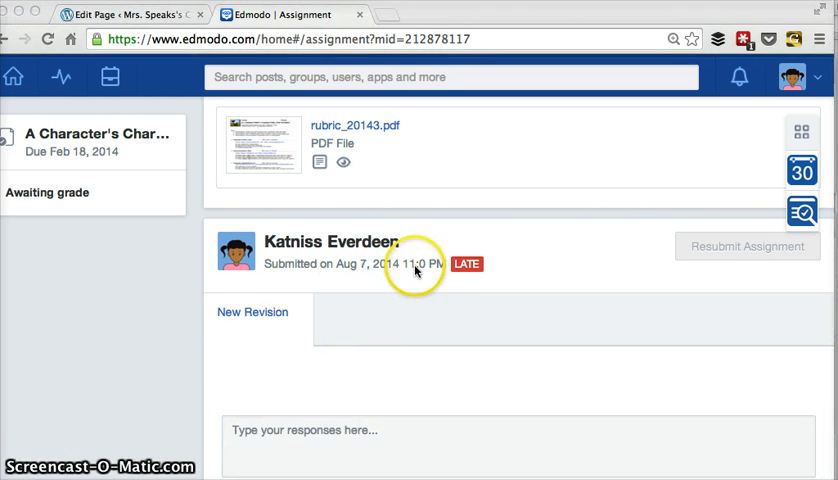
pyautogui.scroll(-3)
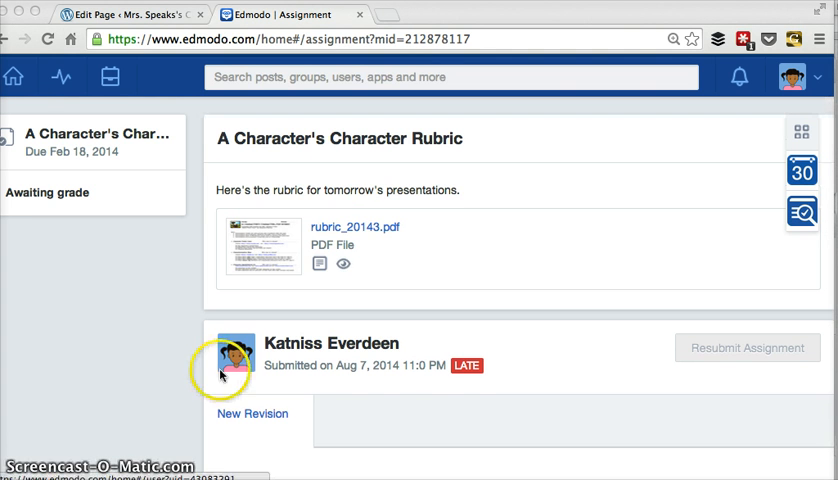
pyautogui.moveTo(430, 19)
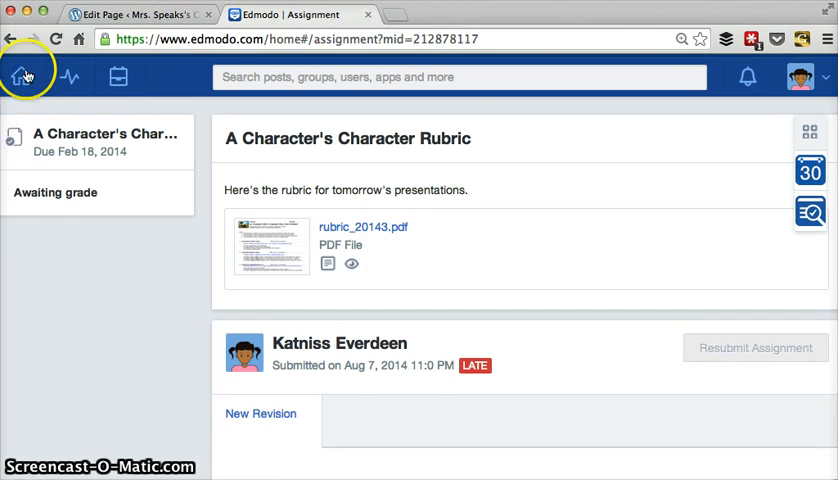
# Return to the home feed and filter posts to show only teacher-authored posts.
pyautogui.click(22, 77)
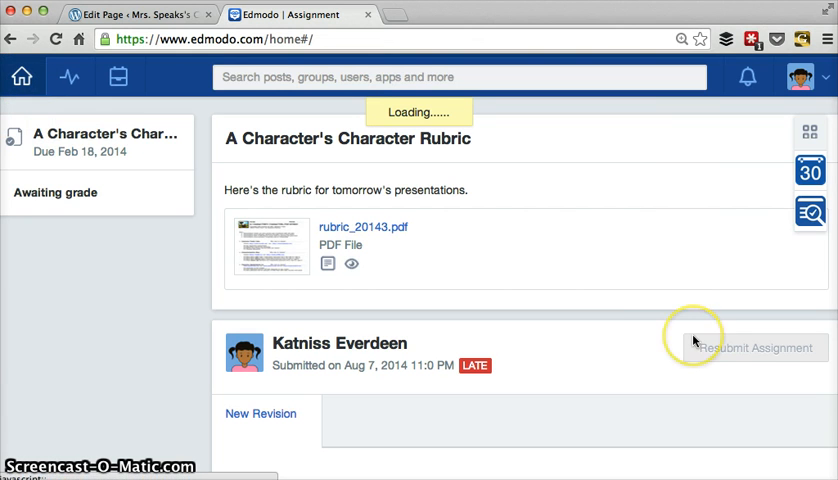
pyautogui.moveTo(21, 77)
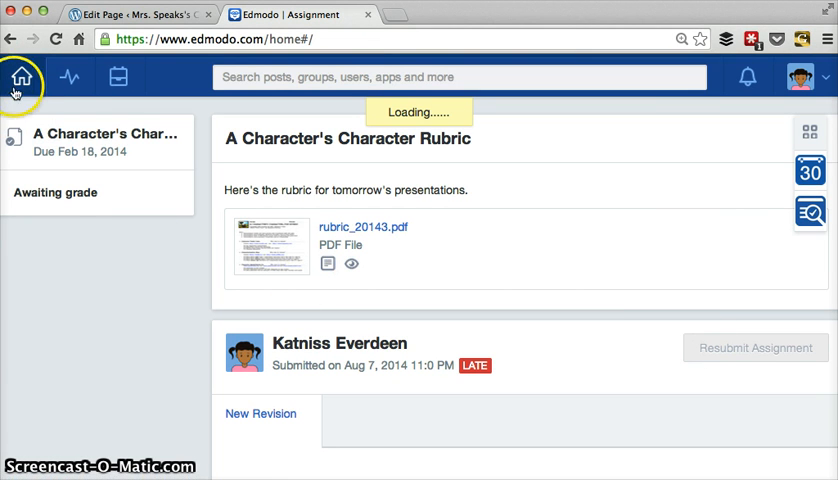
pyautogui.moveTo(80, 207)
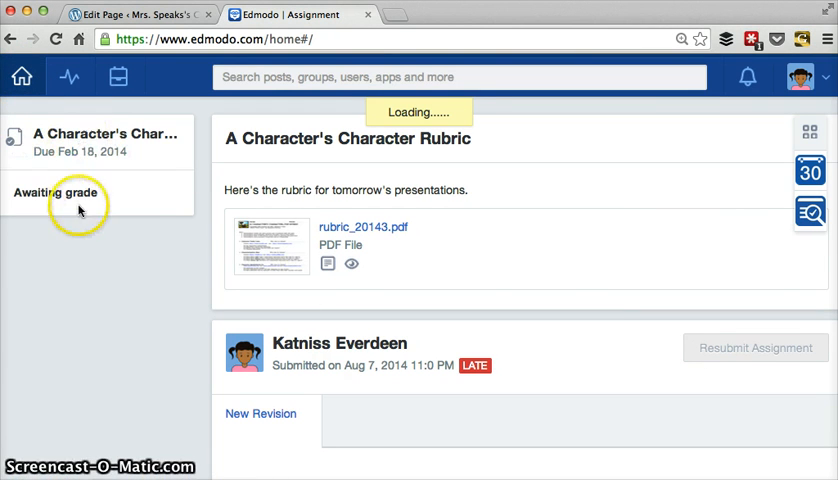
pyautogui.moveTo(135, 365)
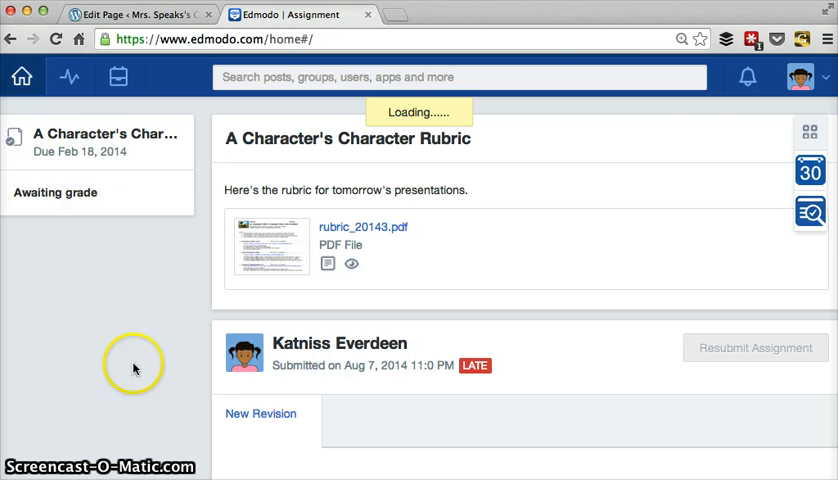
pyautogui.moveTo(22, 76)
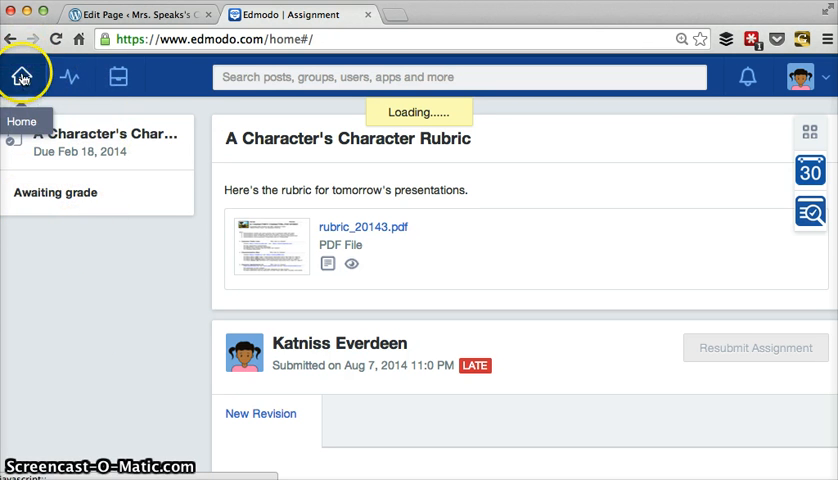
pyautogui.click(22, 76)
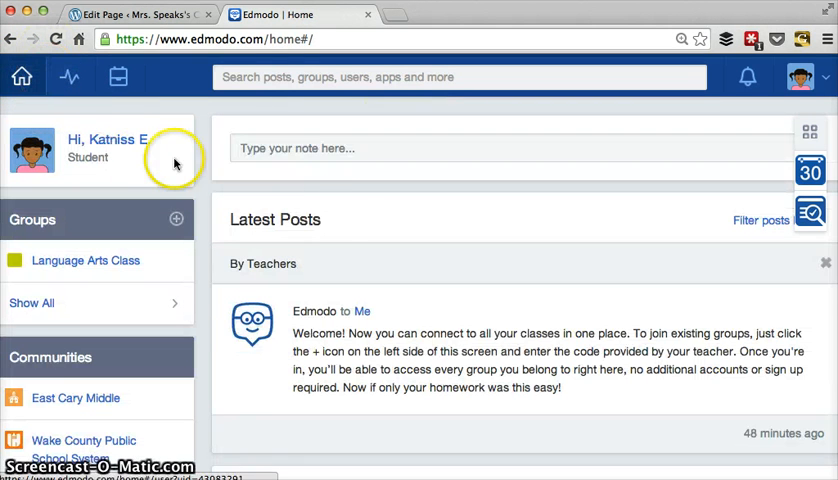
pyautogui.moveTo(573, 227)
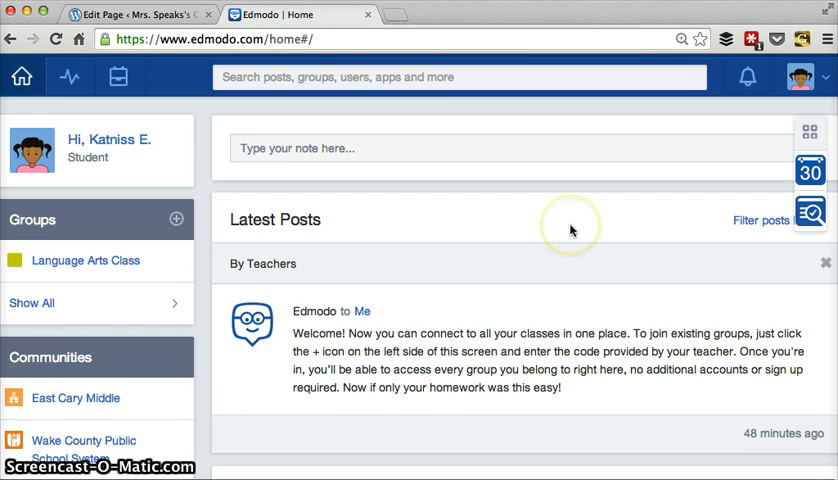
pyautogui.click(765, 220)
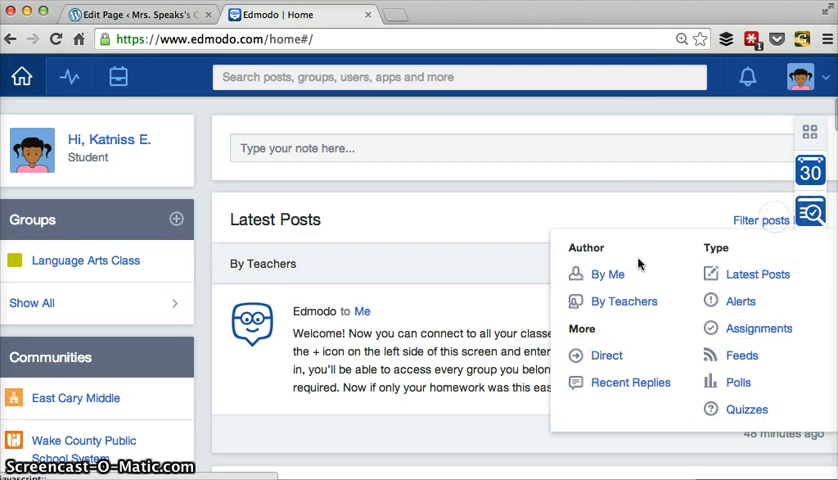
pyautogui.click(622, 300)
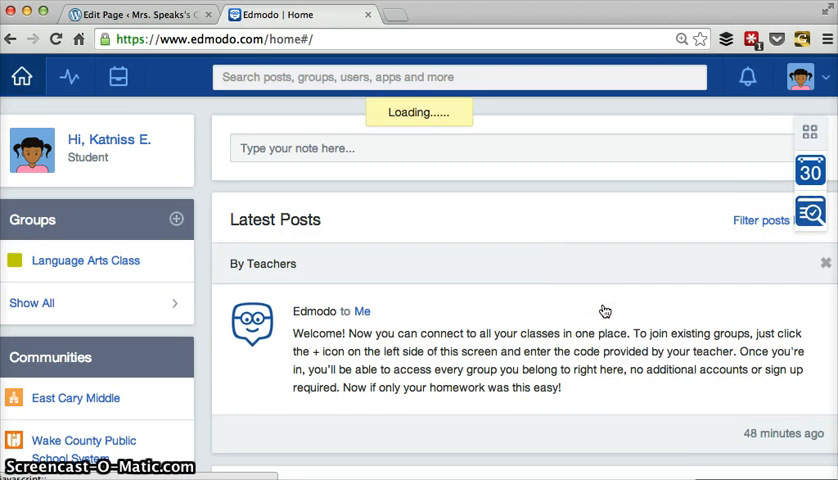
pyautogui.scroll(-3)
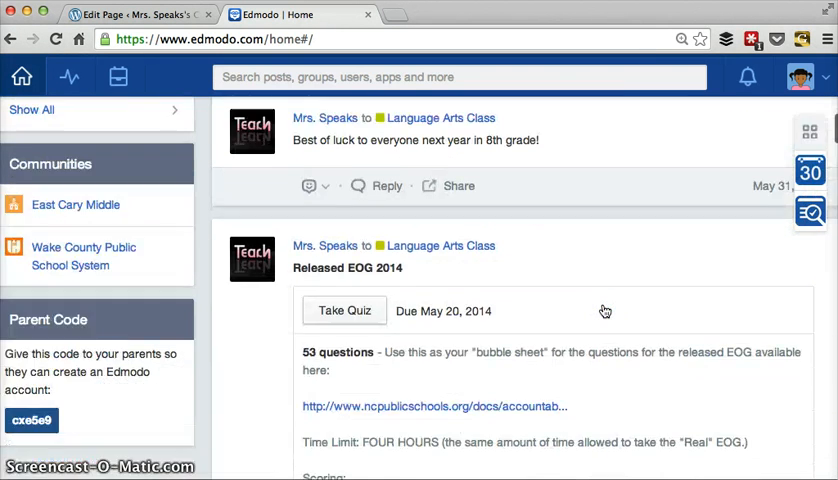
pyautogui.scroll(-3)
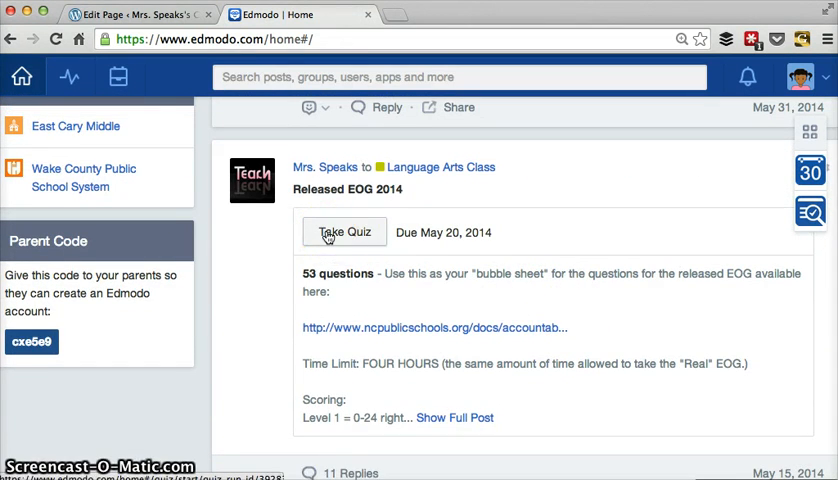
pyautogui.moveTo(383, 244)
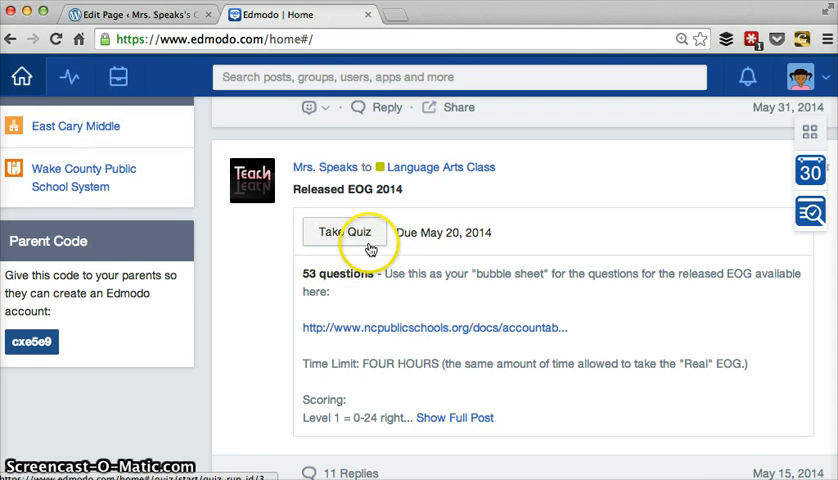
pyautogui.scroll(3)
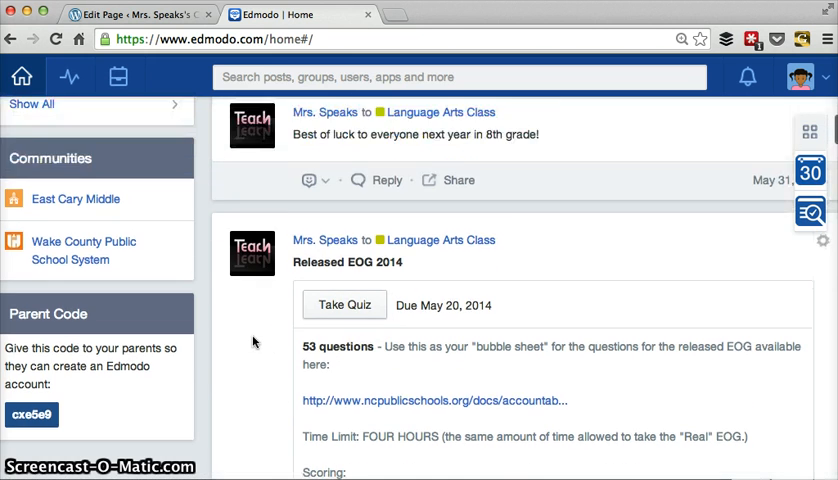
pyautogui.scroll(-3)
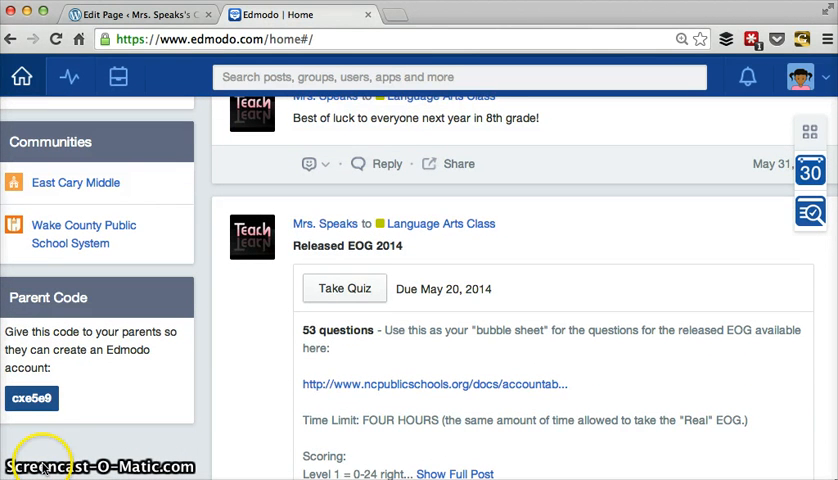
pyautogui.moveTo(434, 266)
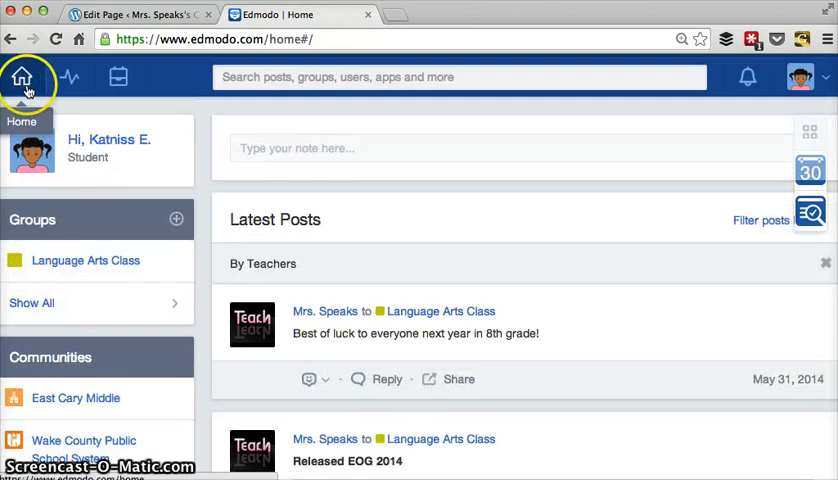
pyautogui.click(22, 77)
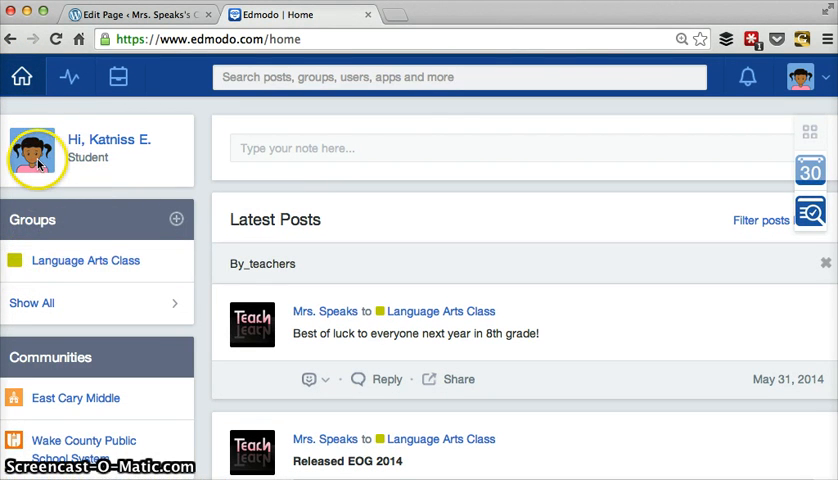
pyautogui.moveTo(826, 77)
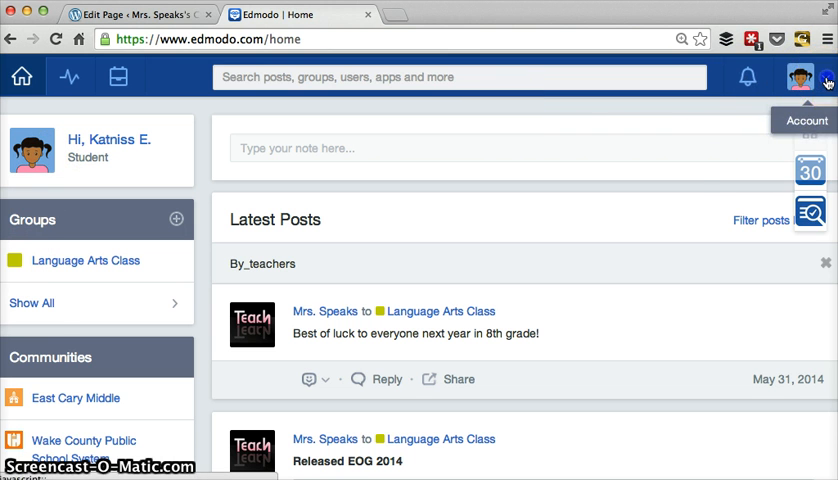
pyautogui.click(800, 77)
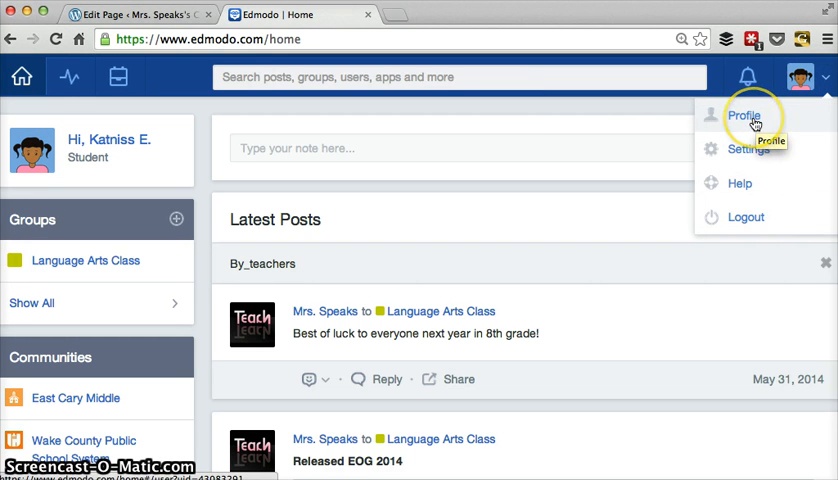
pyautogui.moveTo(745, 217)
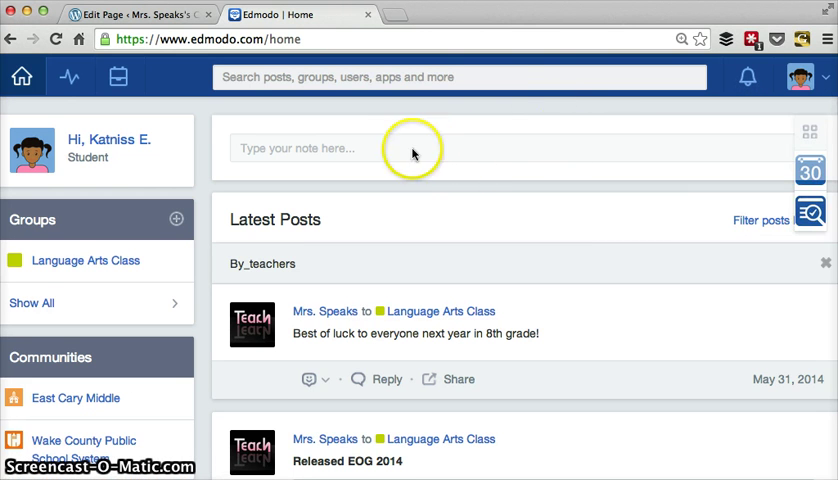
pyautogui.moveTo(367, 167)
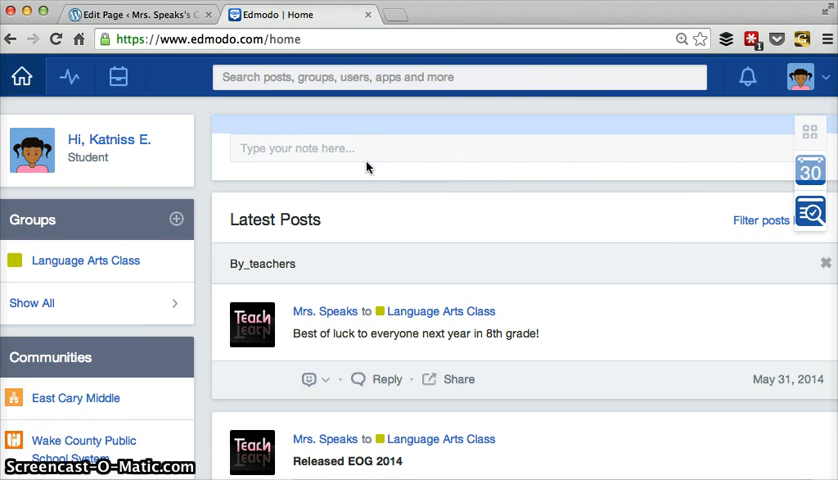
pyautogui.moveTo(409, 201)
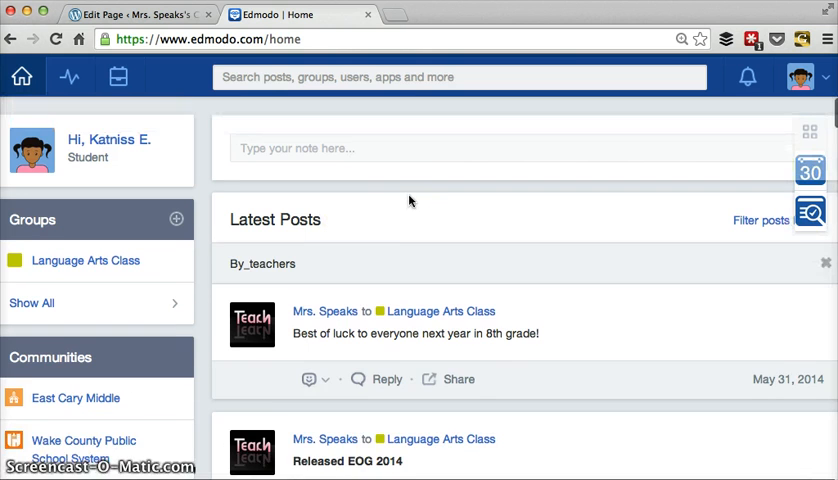
pyautogui.scroll(-3)
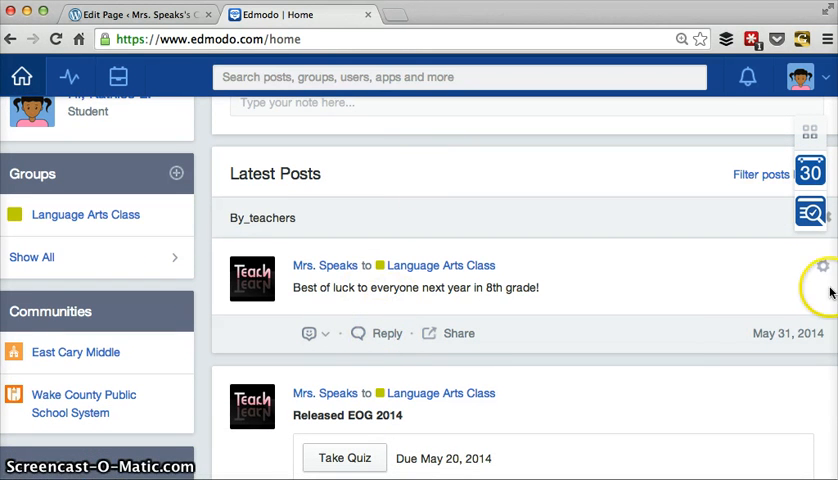
pyautogui.moveTo(815, 272)
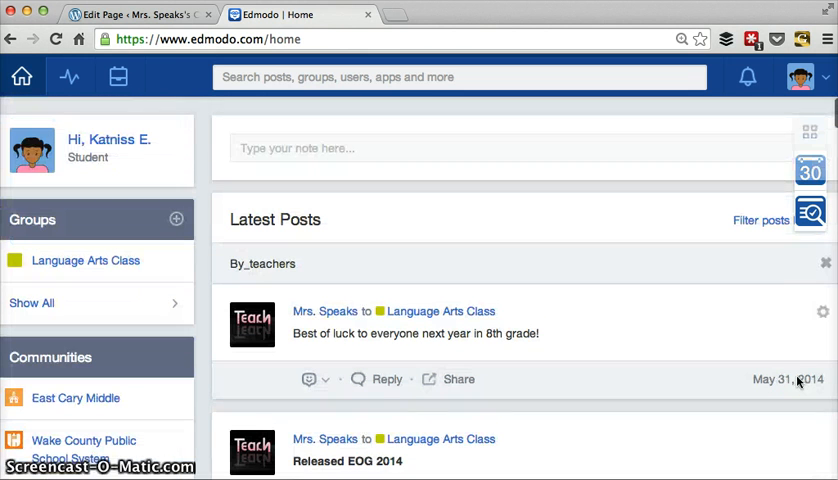
pyautogui.moveTo(535, 347)
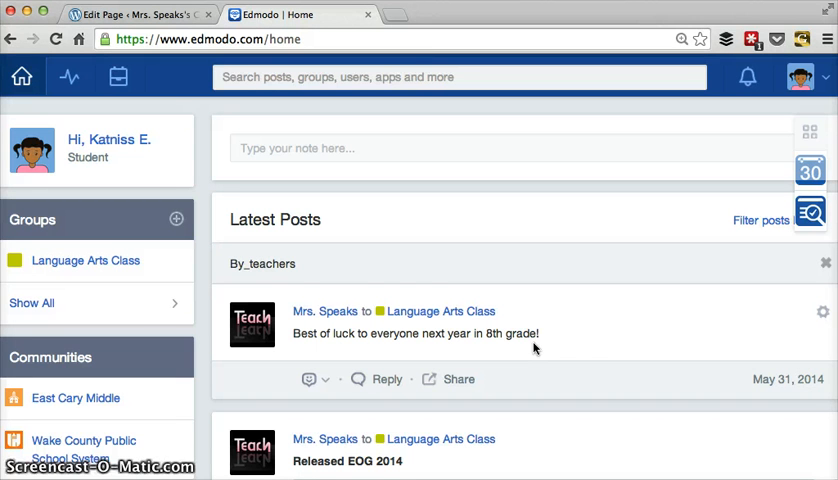
pyautogui.moveTo(384, 282)
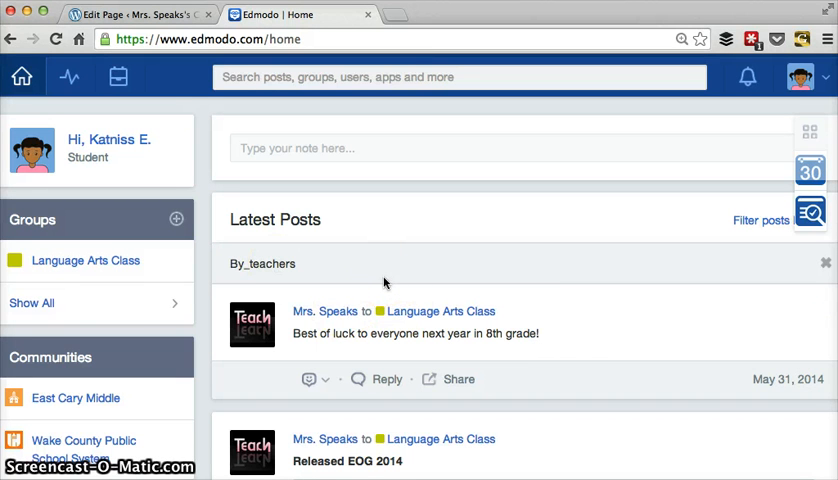
pyautogui.moveTo(200, 148)
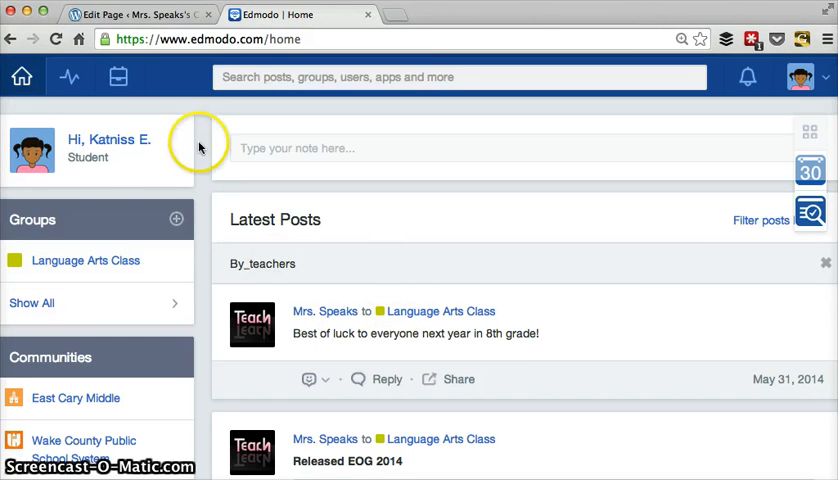
pyautogui.moveTo(710, 167)
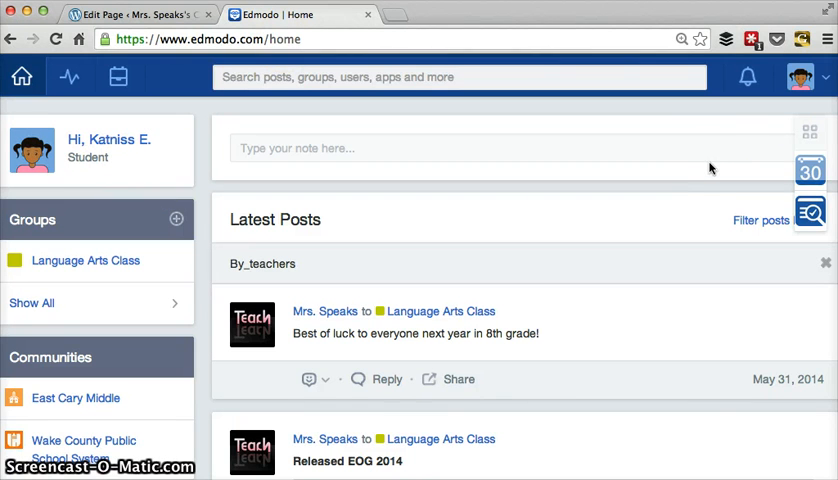
pyautogui.moveTo(471, 242)
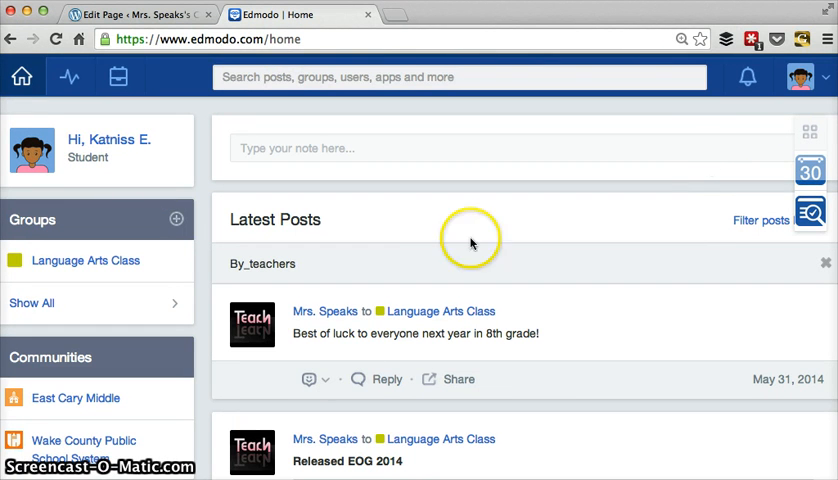
pyautogui.moveTo(120, 362)
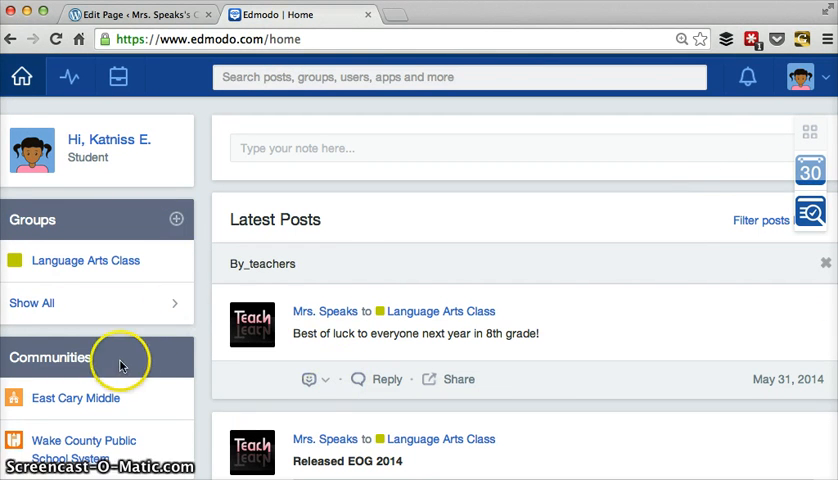